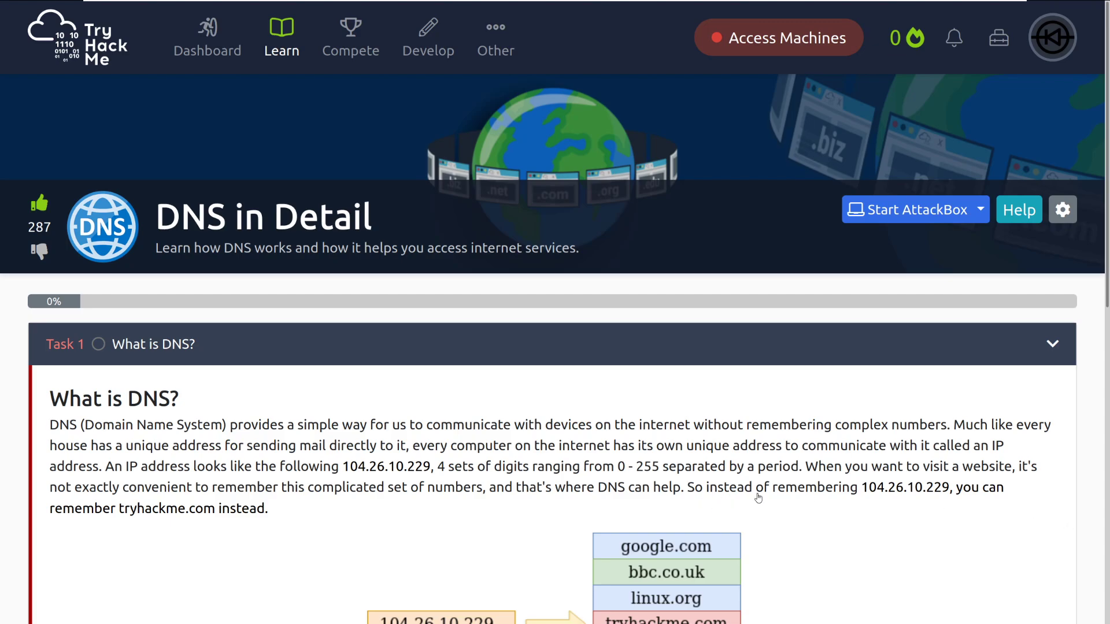
- Scroll to Task 1 and submit 'Domain Name System' as what DNS stands for
{"action": "scroll", "scroll_direction": "down", "scroll_amount": 3}
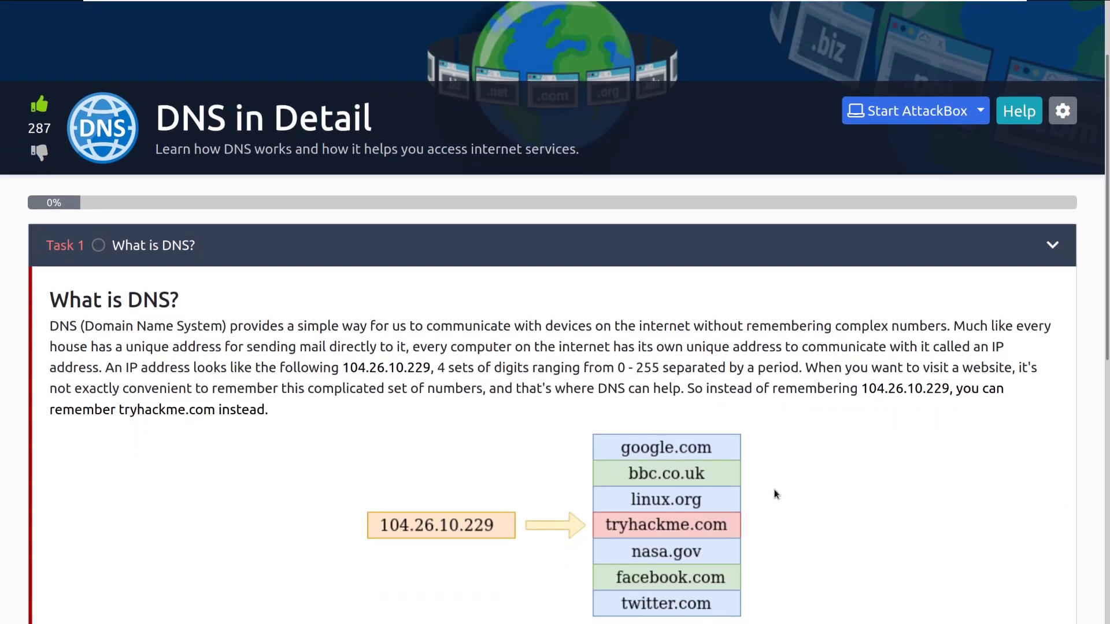
{"action": "mouse_move", "coordinate": [783, 496]}
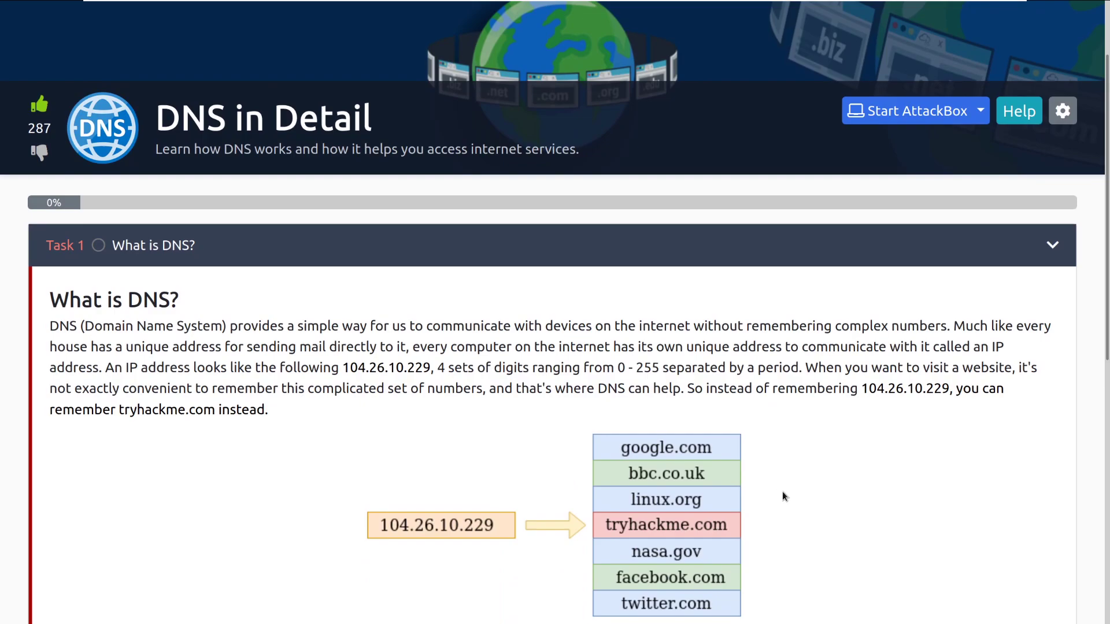
{"action": "scroll", "scroll_direction": "down", "scroll_amount": 3}
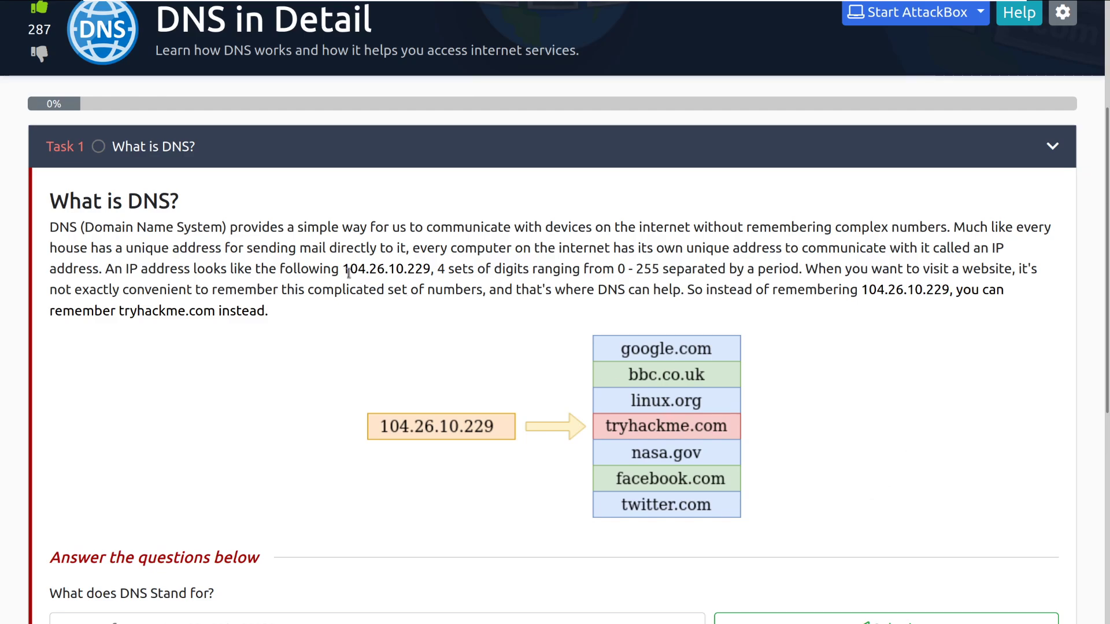
{"action": "mouse_move", "coordinate": [432, 282]}
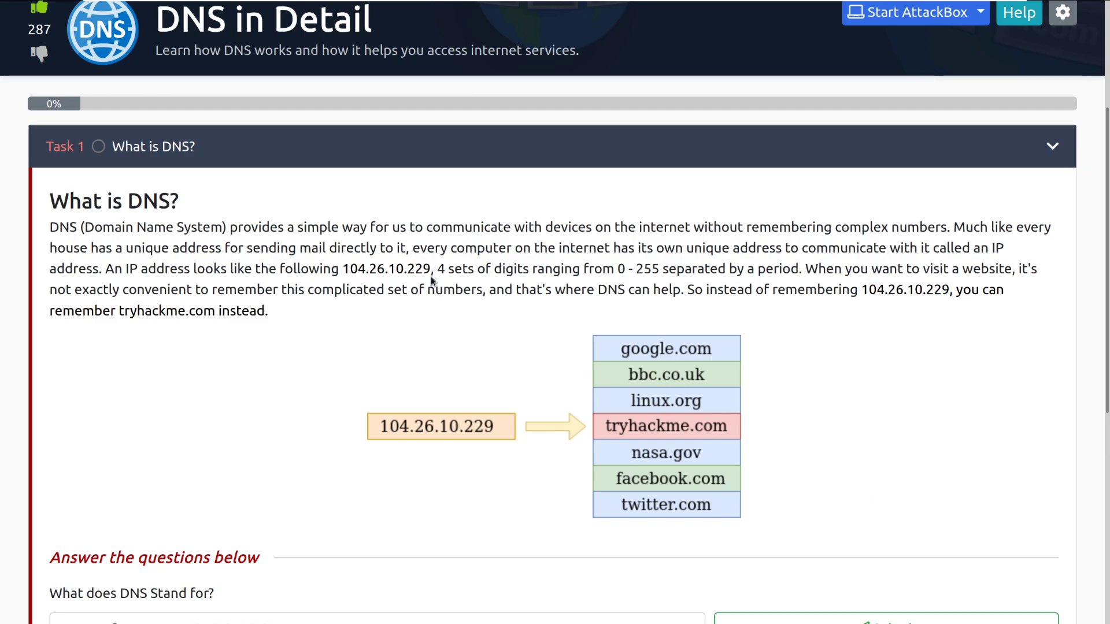
{"action": "mouse_move", "coordinate": [431, 280]}
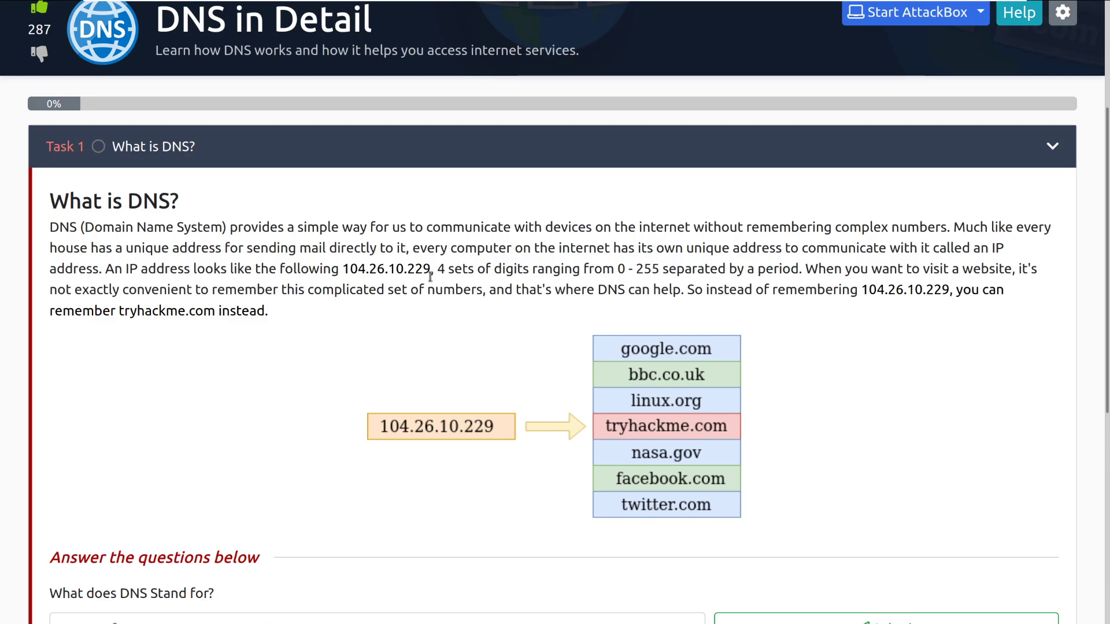
{"action": "mouse_move", "coordinate": [914, 359]}
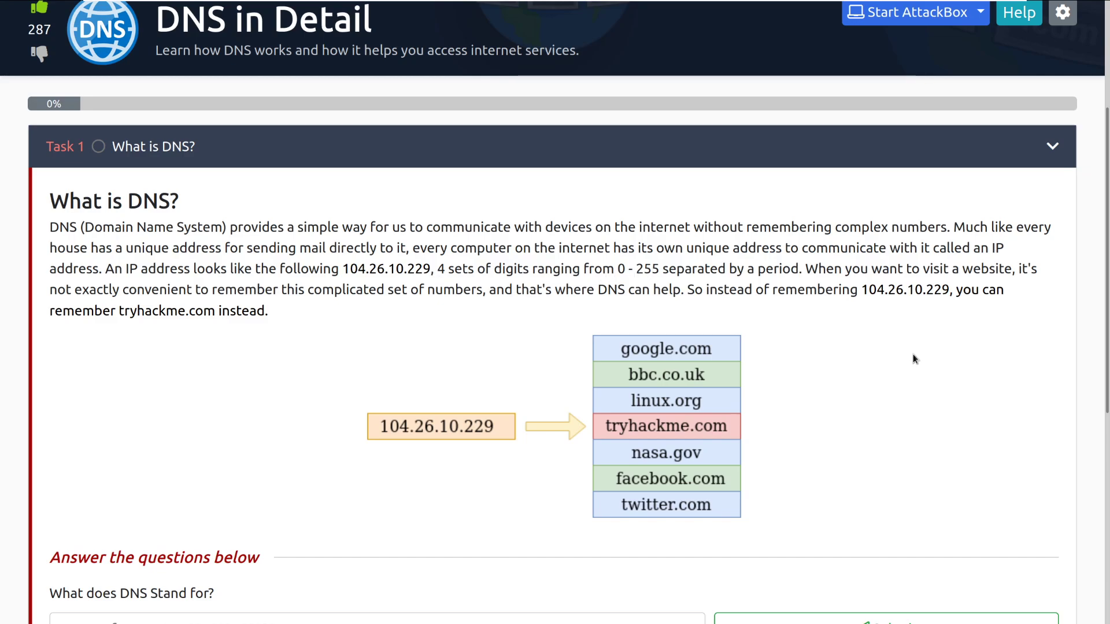
{"action": "mouse_move", "coordinate": [432, 276]}
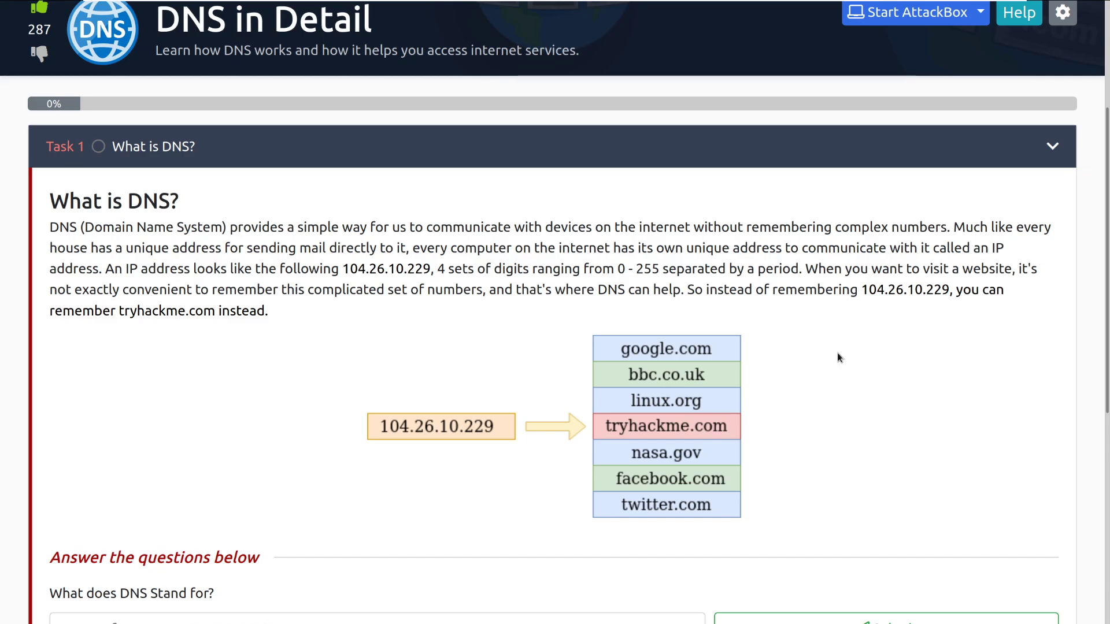
{"action": "mouse_move", "coordinate": [881, 313]}
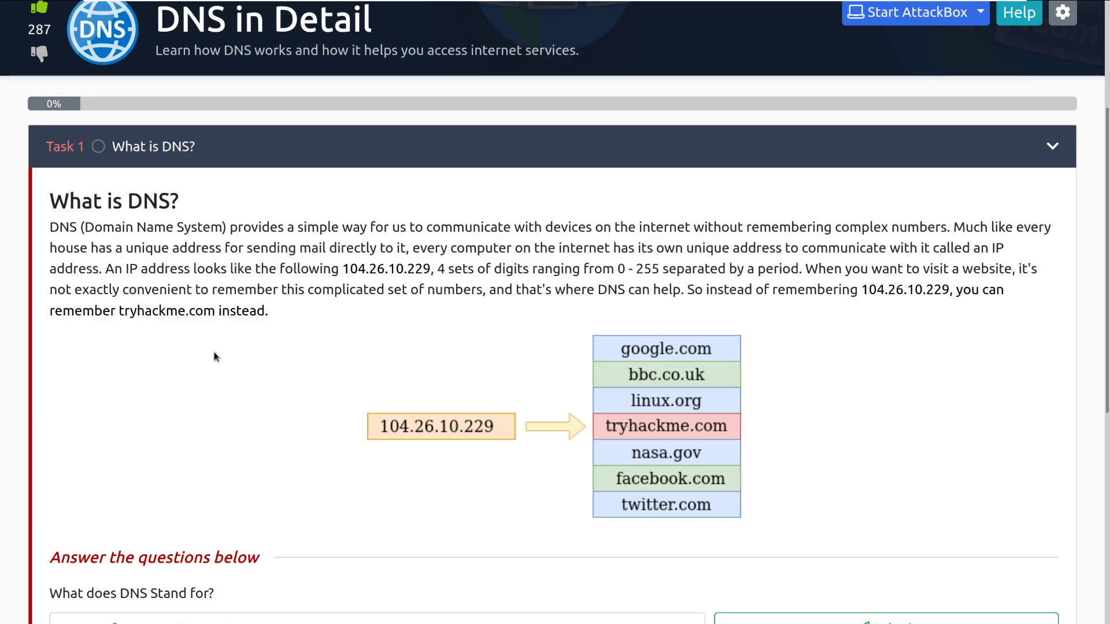
{"action": "scroll", "scroll_direction": "down", "scroll_amount": 3}
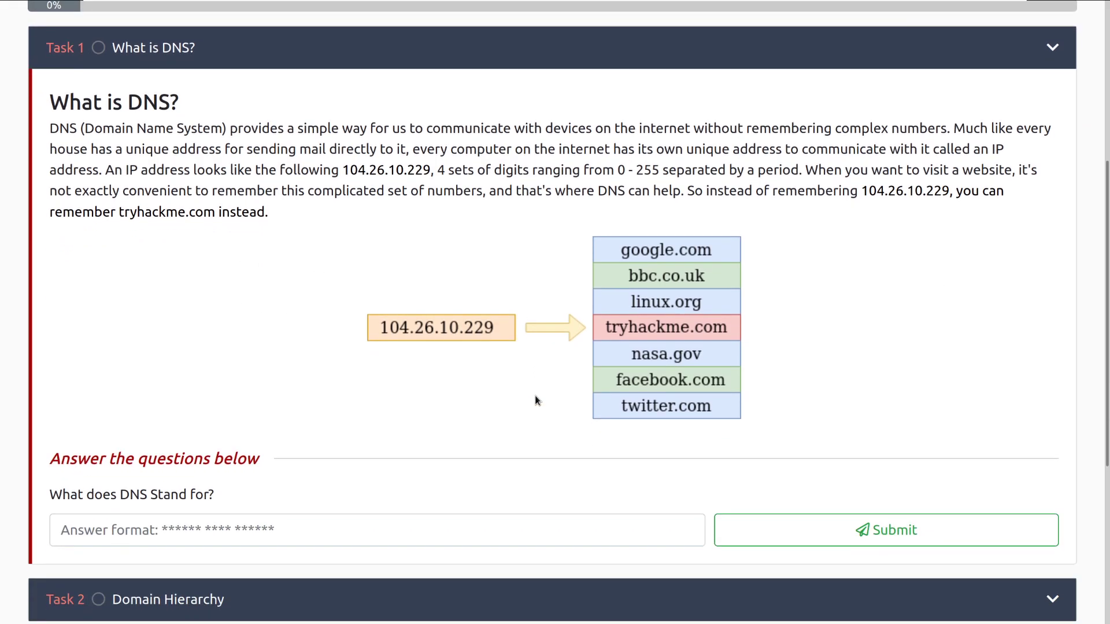
{"action": "mouse_move", "coordinate": [612, 333]}
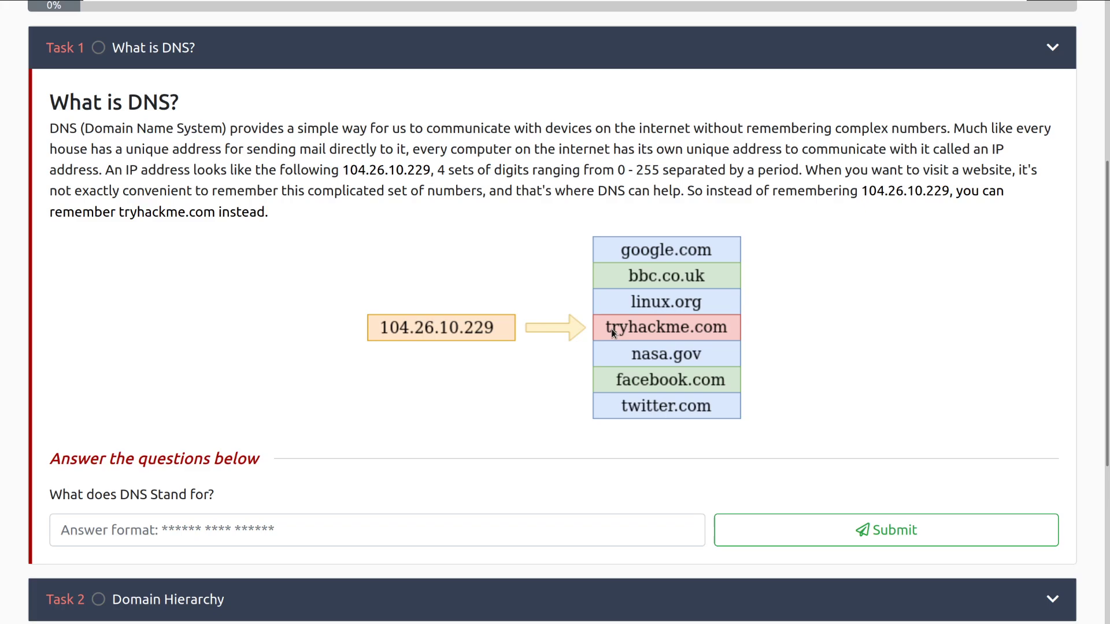
{"action": "mouse_move", "coordinate": [369, 333]}
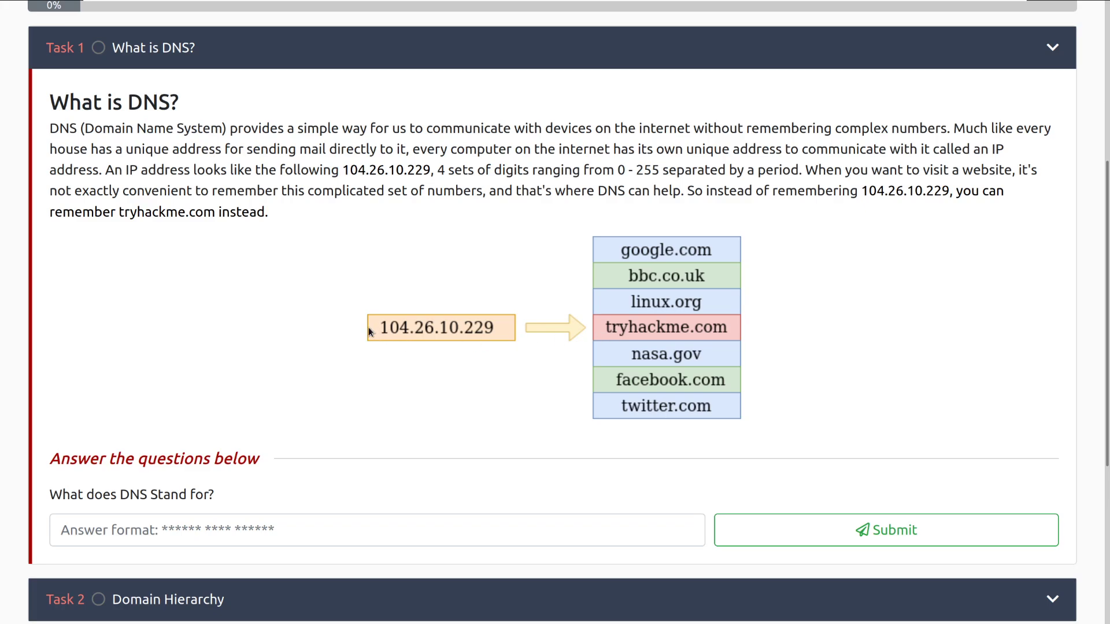
{"action": "mouse_move", "coordinate": [612, 331]}
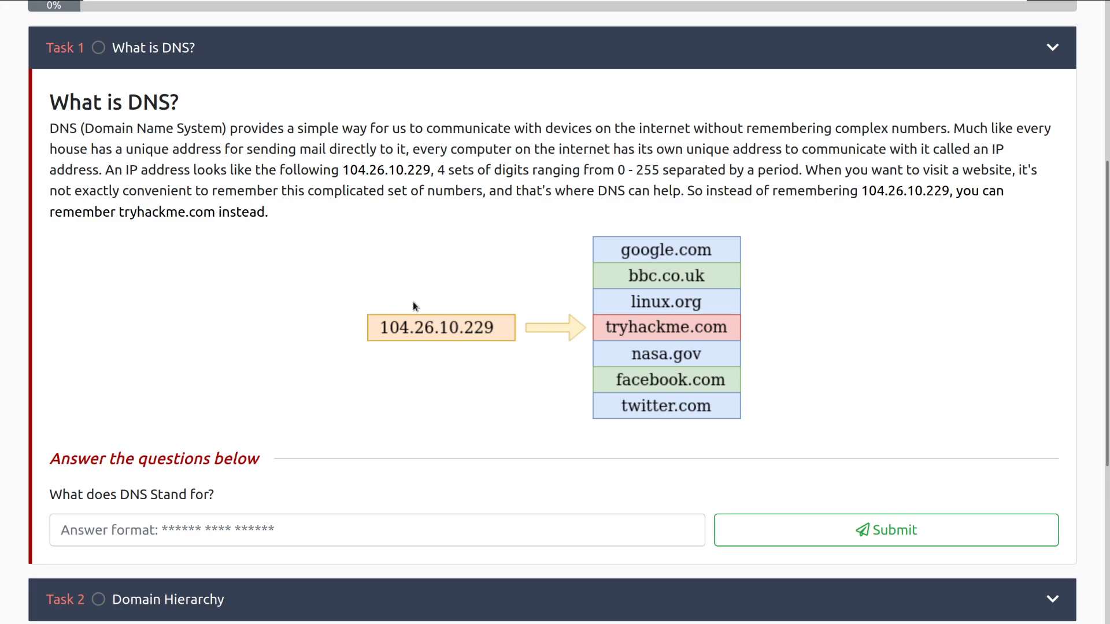
{"action": "scroll", "scroll_direction": "down", "scroll_amount": 3}
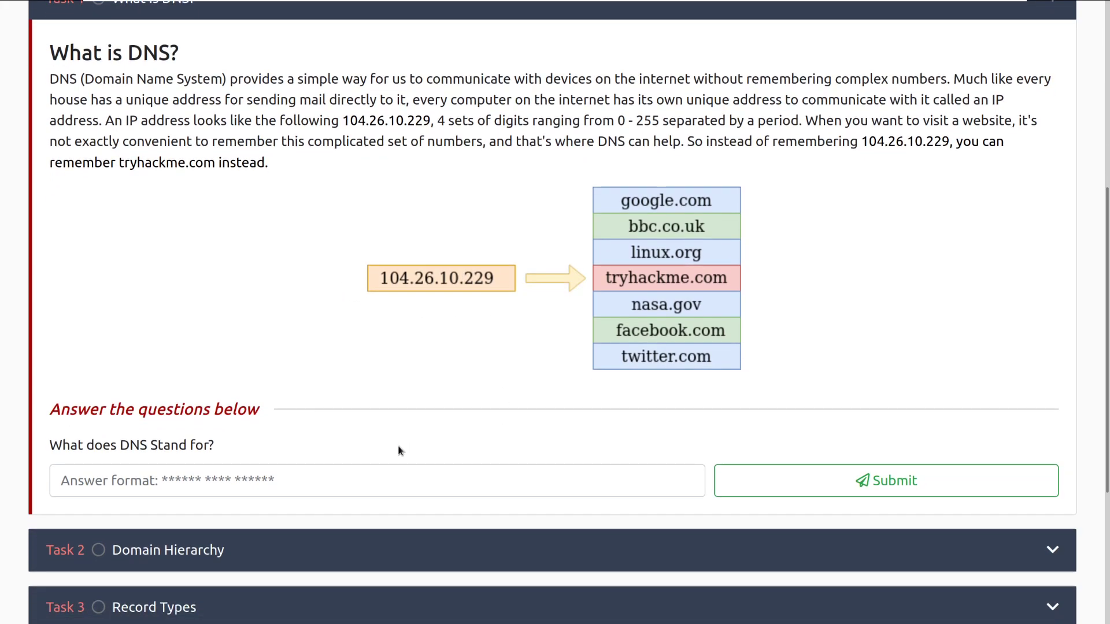
{"action": "scroll", "scroll_direction": "down", "scroll_amount": 3}
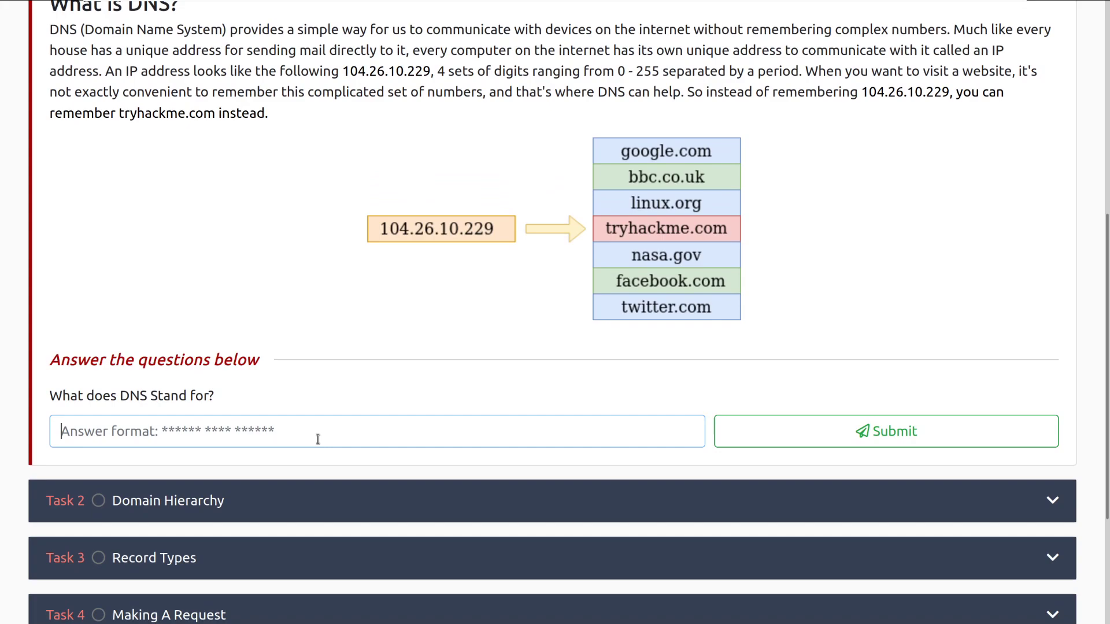
{"action": "type", "text": "Domain Name Sy"}
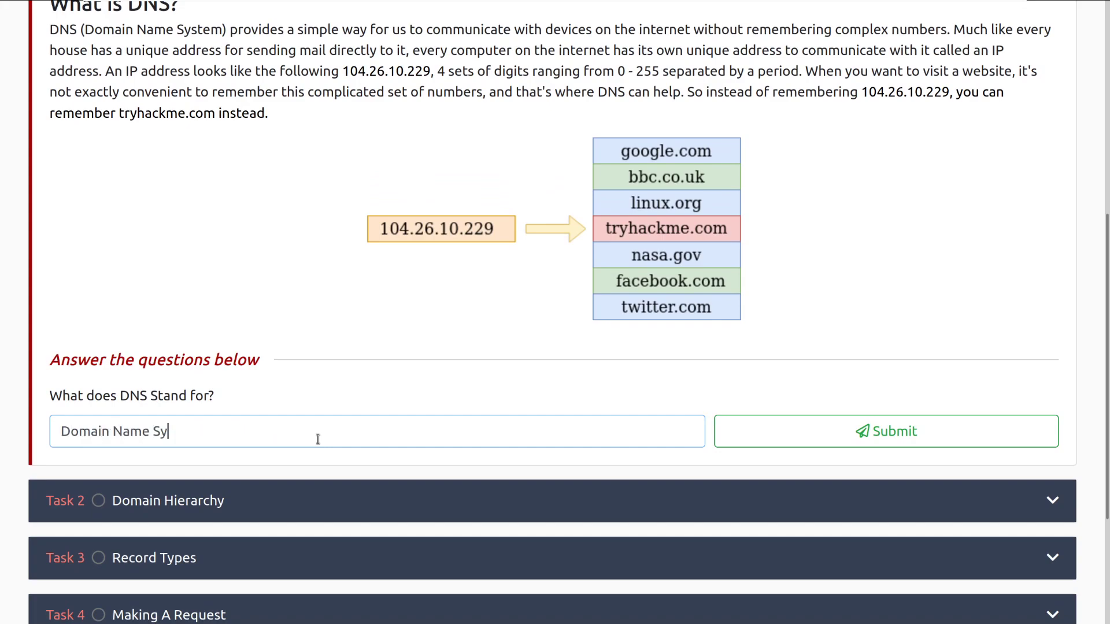
{"action": "left_click", "coordinate": [886, 431]}
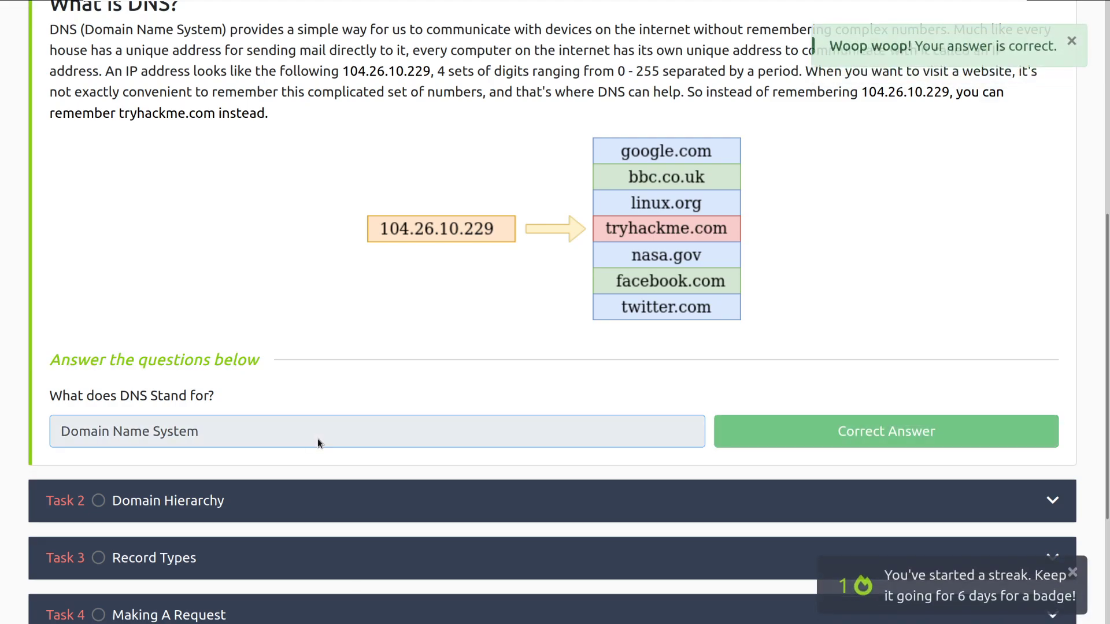
- Scroll through the TLD, second-level domain and subdomain text to the first Task 2 question
{"action": "scroll", "scroll_direction": "down", "scroll_amount": 3}
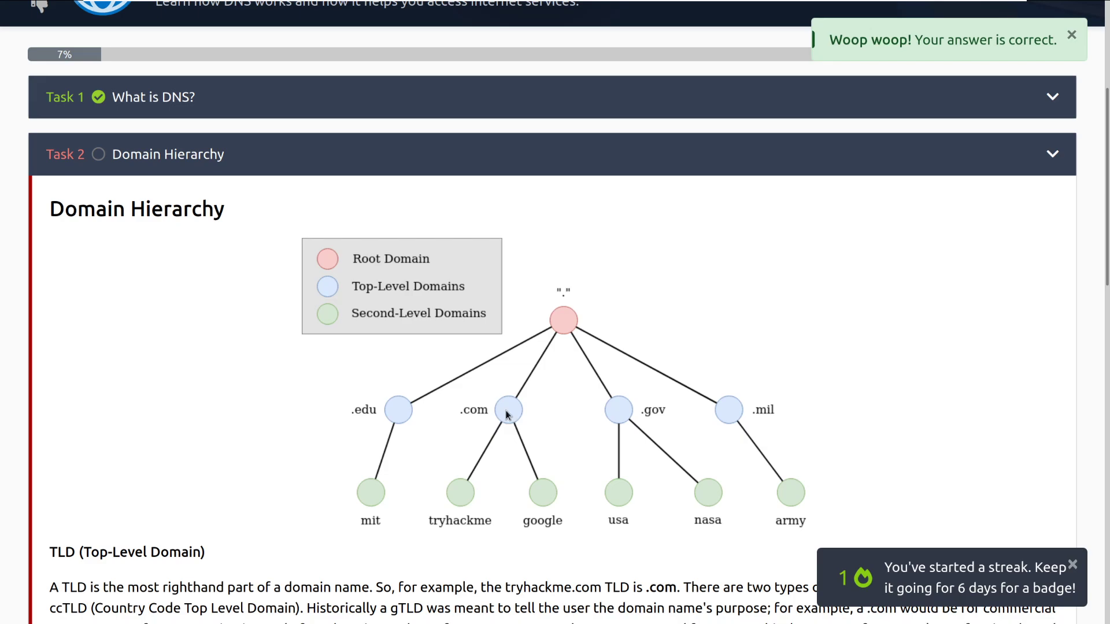
{"action": "scroll", "scroll_direction": "down", "scroll_amount": 3}
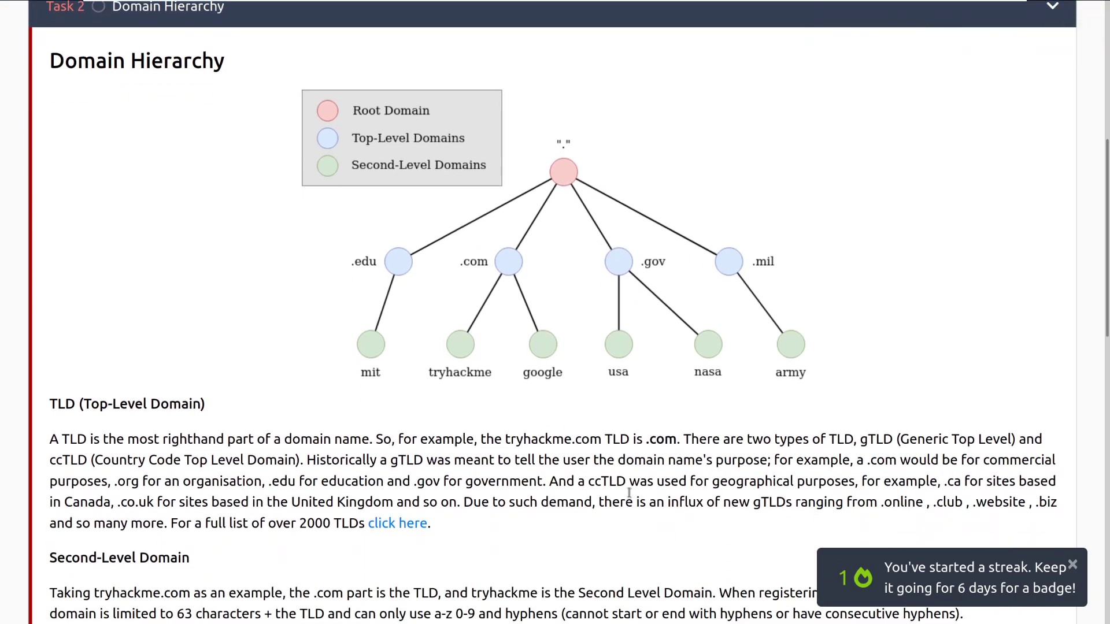
{"action": "scroll", "scroll_direction": "down", "scroll_amount": 3}
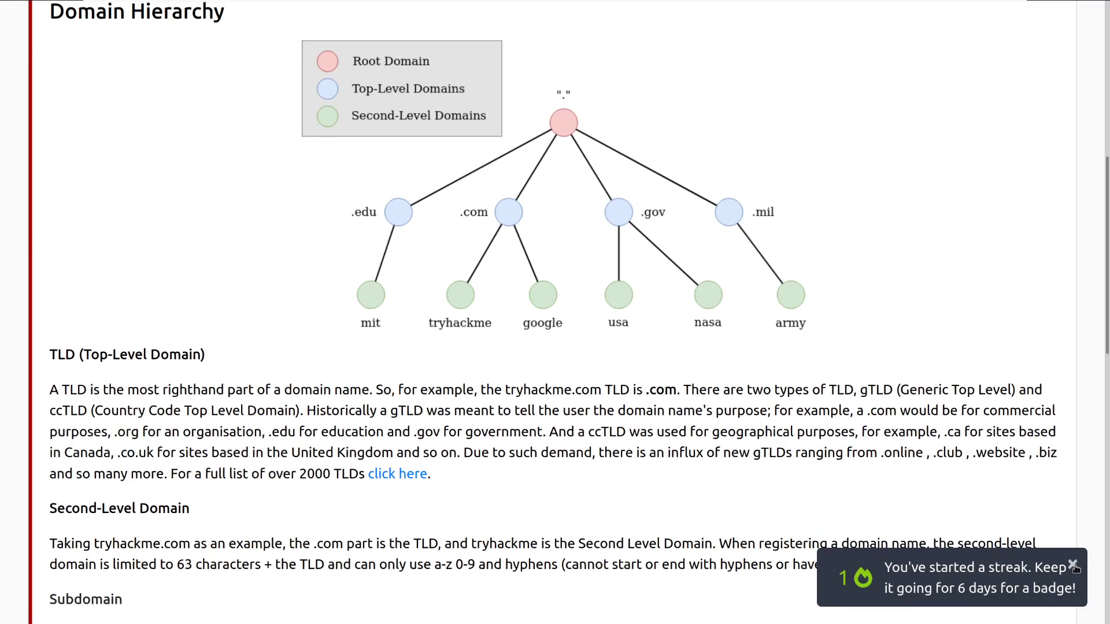
{"action": "scroll", "scroll_direction": "down", "scroll_amount": 3}
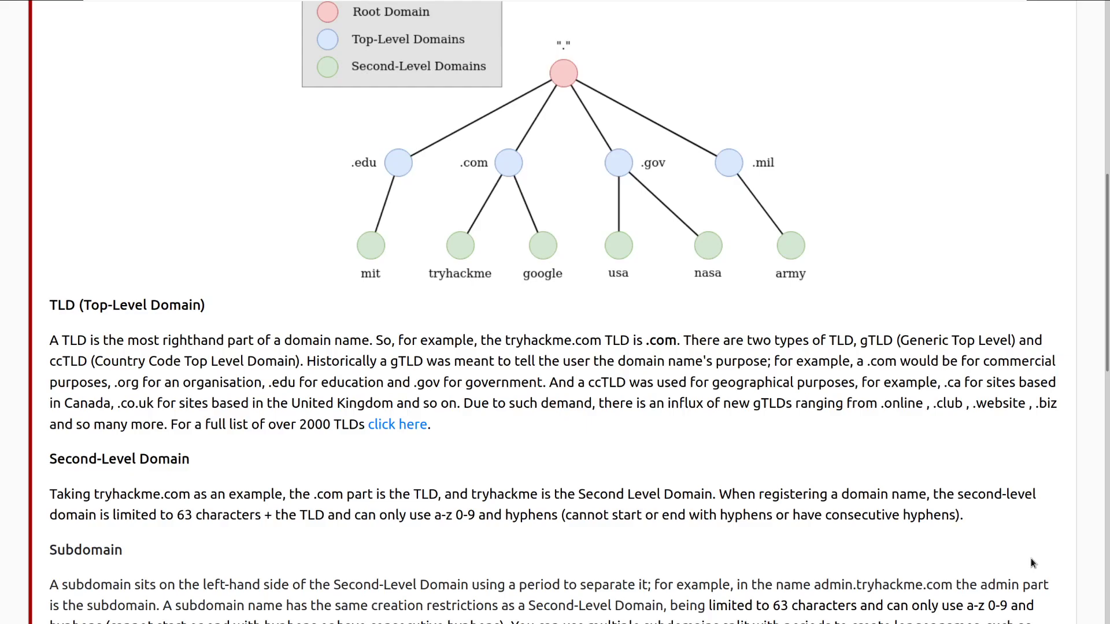
{"action": "mouse_move", "coordinate": [613, 192]}
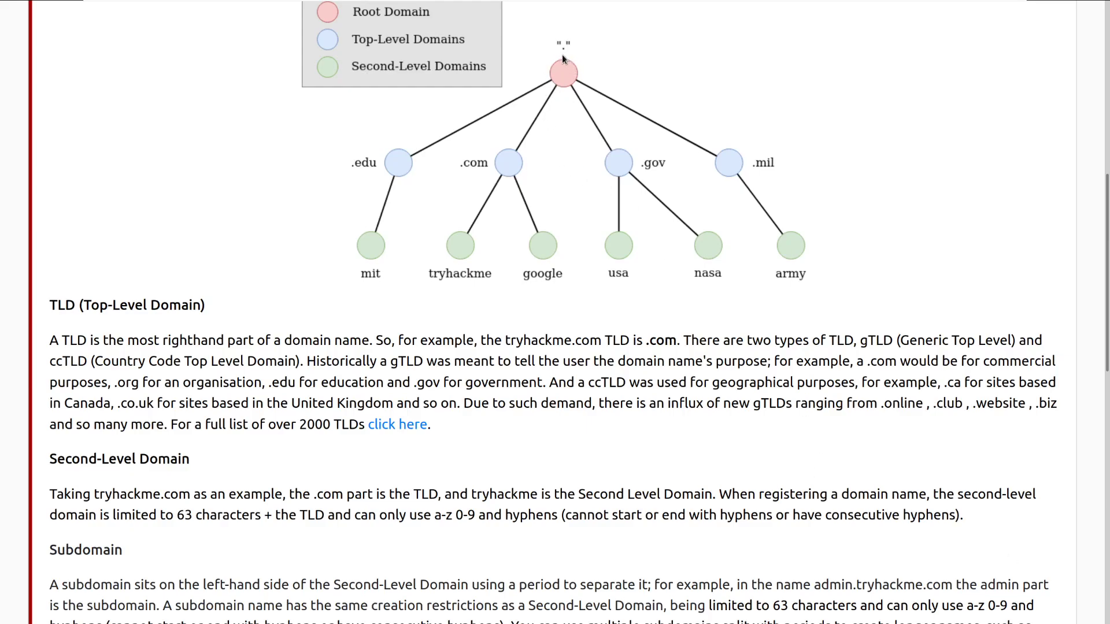
{"action": "mouse_move", "coordinate": [768, 180]}
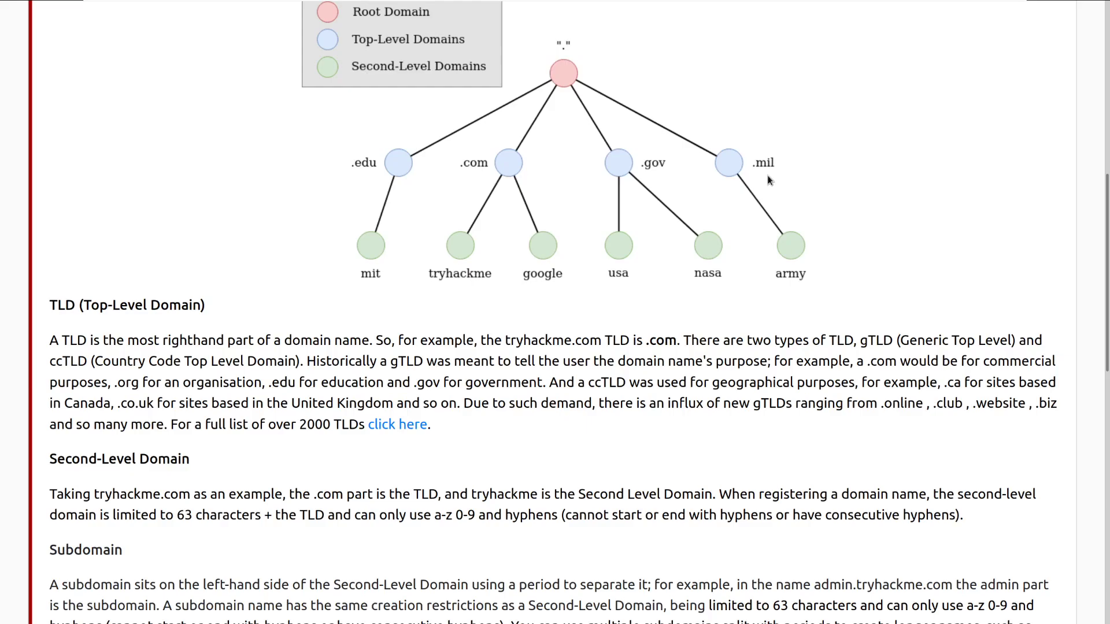
{"action": "mouse_move", "coordinate": [970, 533]}
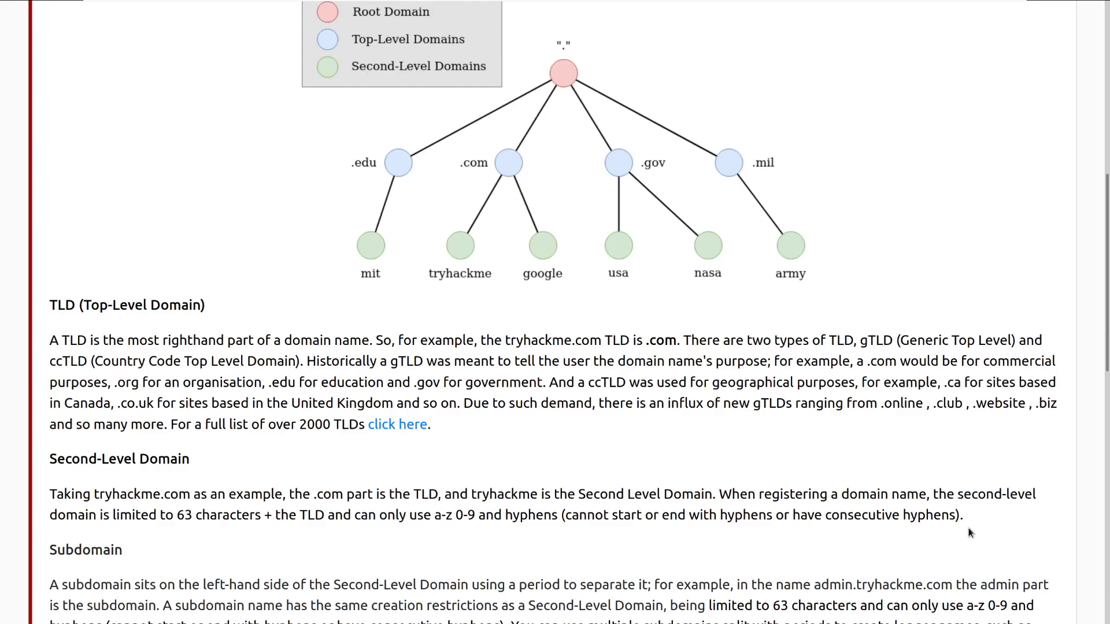
{"action": "scroll", "scroll_direction": "down", "scroll_amount": 3}
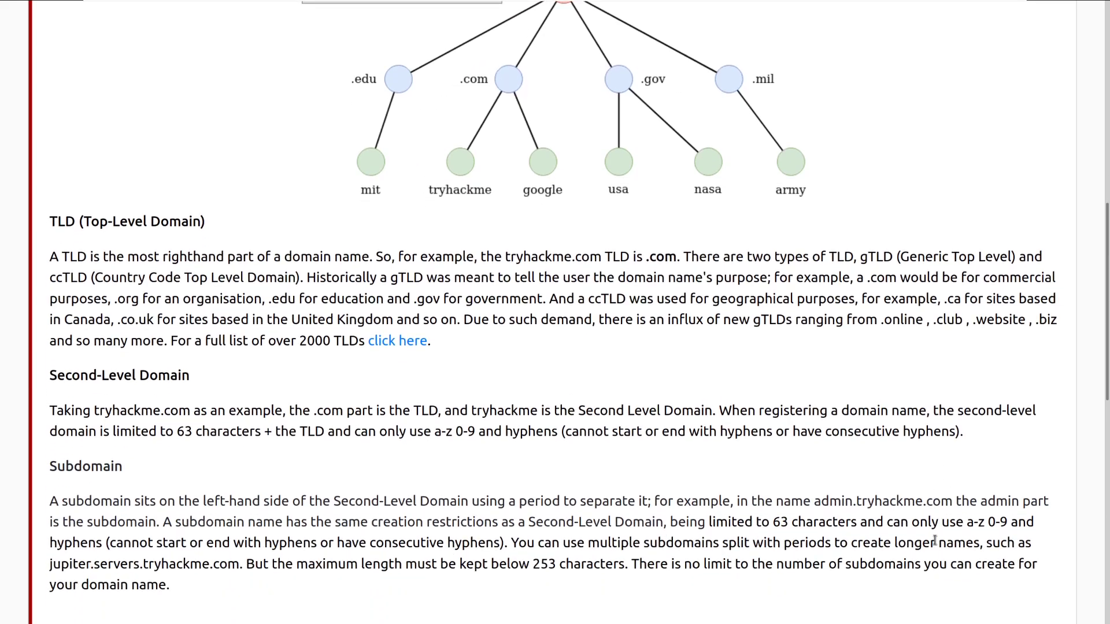
{"action": "scroll", "scroll_direction": "down", "scroll_amount": 3}
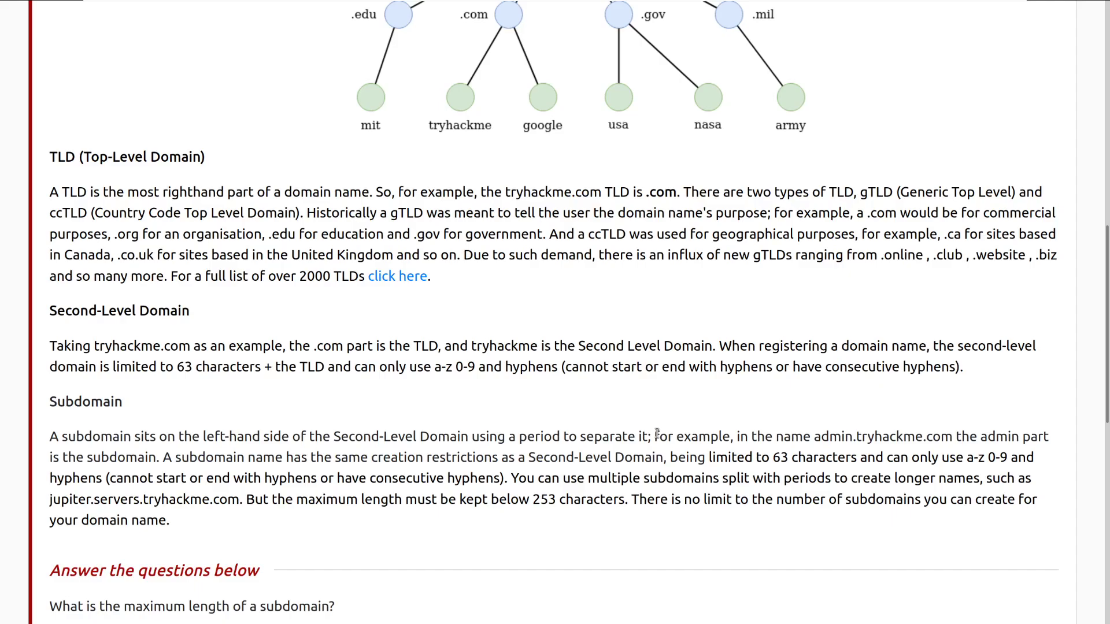
{"action": "mouse_move", "coordinate": [594, 404]}
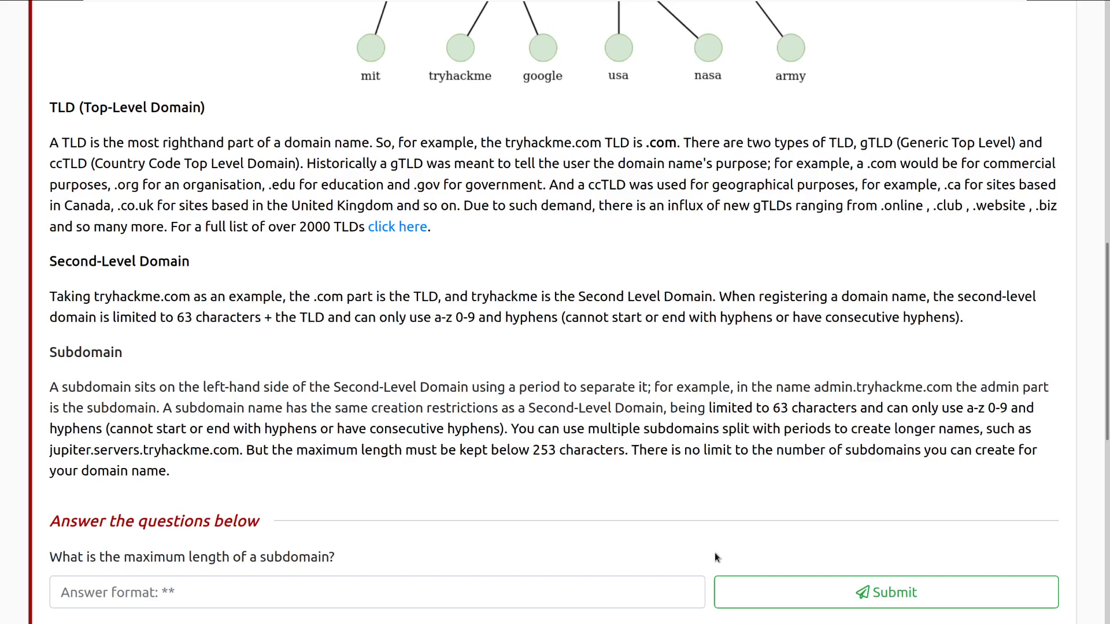
- Scroll until all four Task 2 question fields and the Task 3 header are visible
{"action": "scroll", "scroll_direction": "down", "scroll_amount": 3}
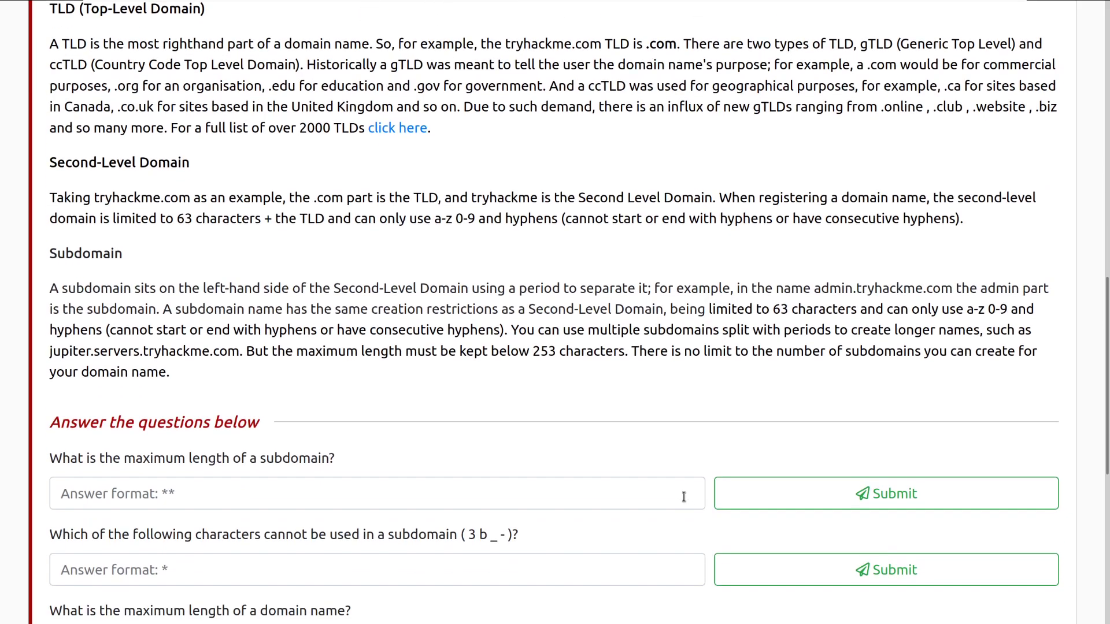
{"action": "scroll", "scroll_direction": "down", "scroll_amount": 3}
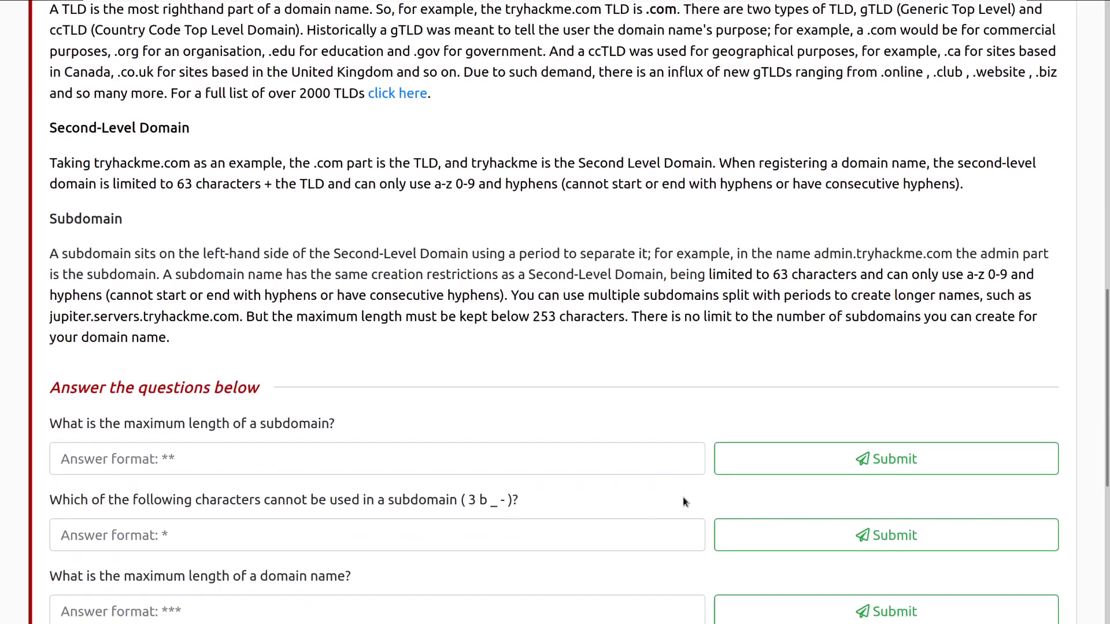
{"action": "scroll", "scroll_direction": "down", "scroll_amount": 3}
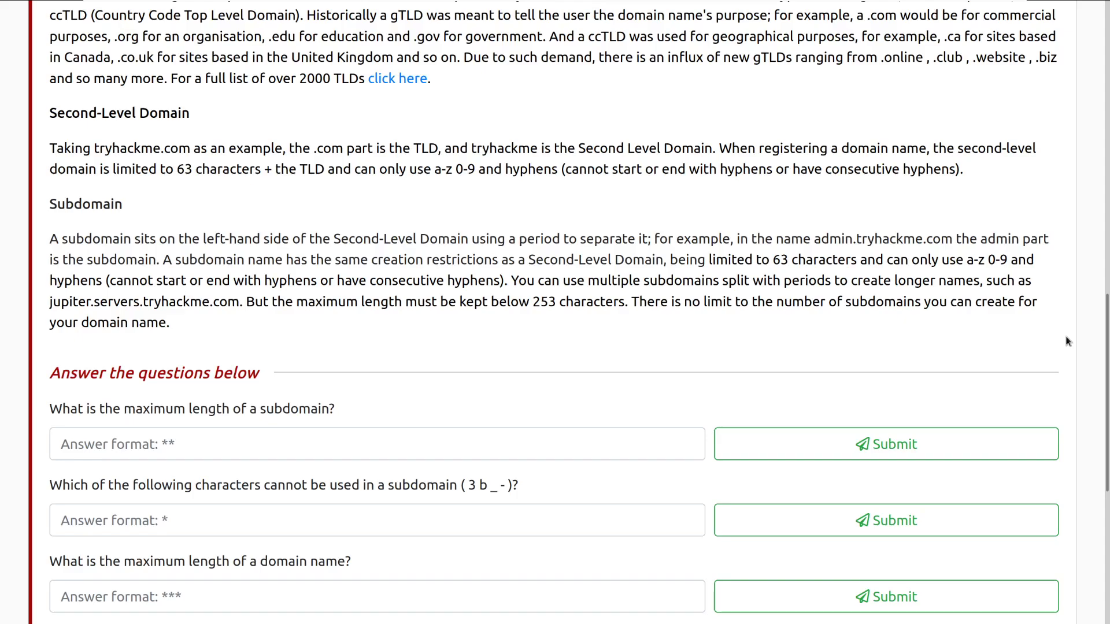
{"action": "scroll", "scroll_direction": "down", "scroll_amount": 3}
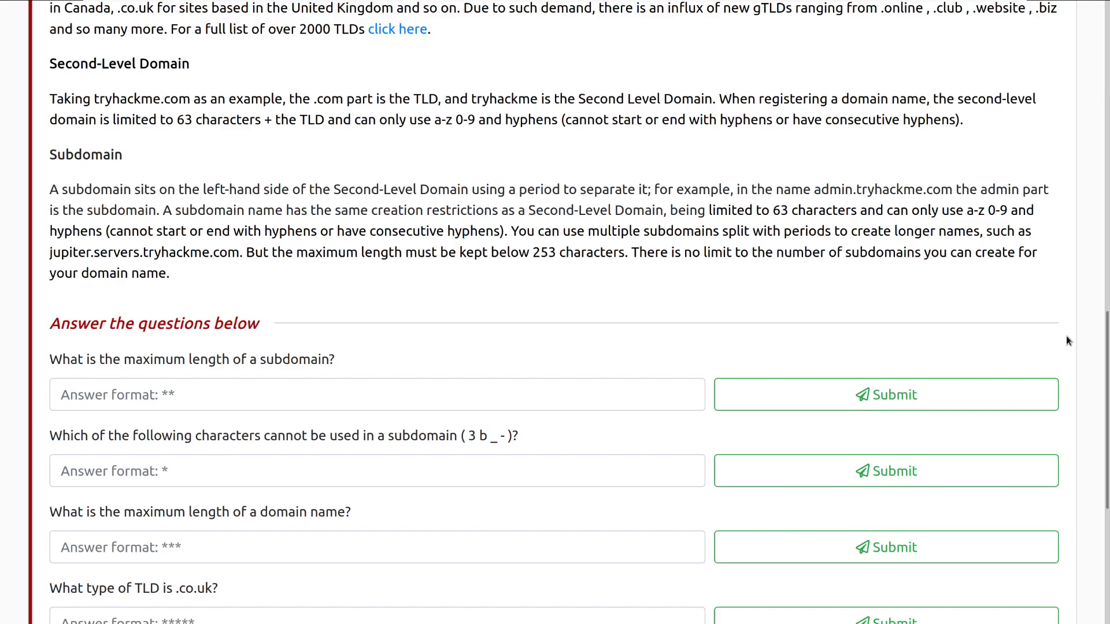
{"action": "scroll", "scroll_direction": "down", "scroll_amount": 3}
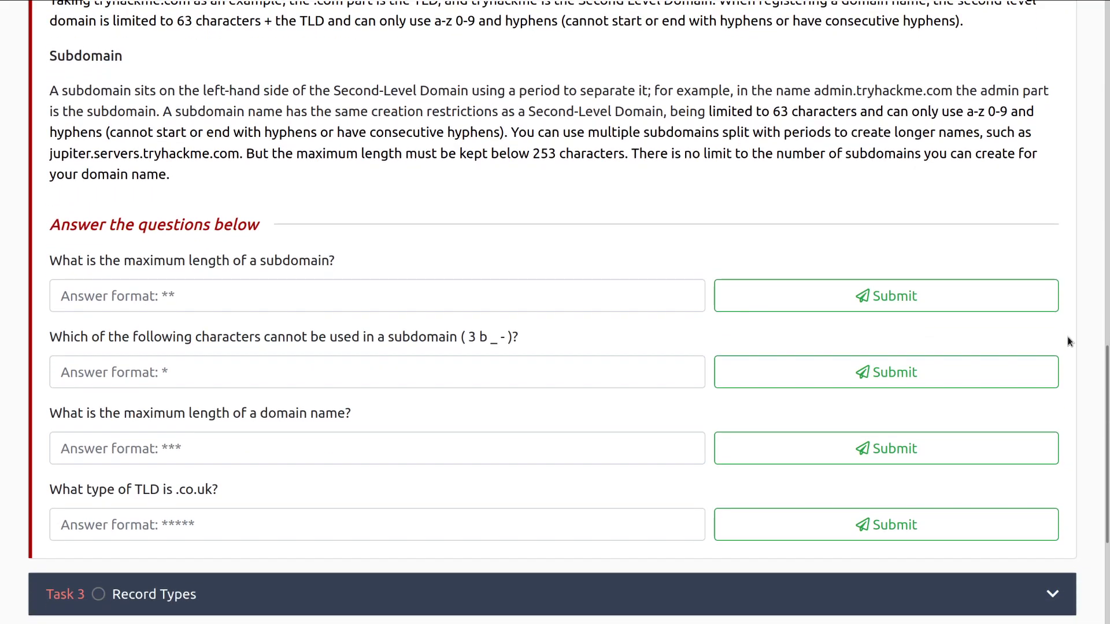
{"action": "scroll", "scroll_direction": "down", "scroll_amount": 3}
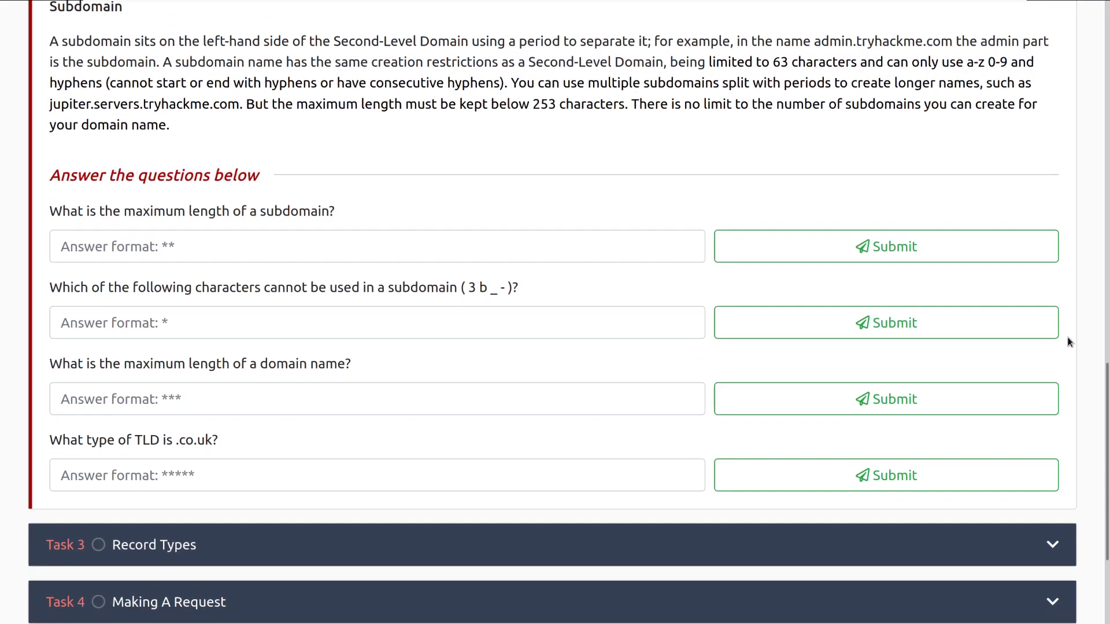
- Submit 63 as the maximum subdomain length and underscore as the disallowed character
{"action": "left_click", "coordinate": [376, 245]}
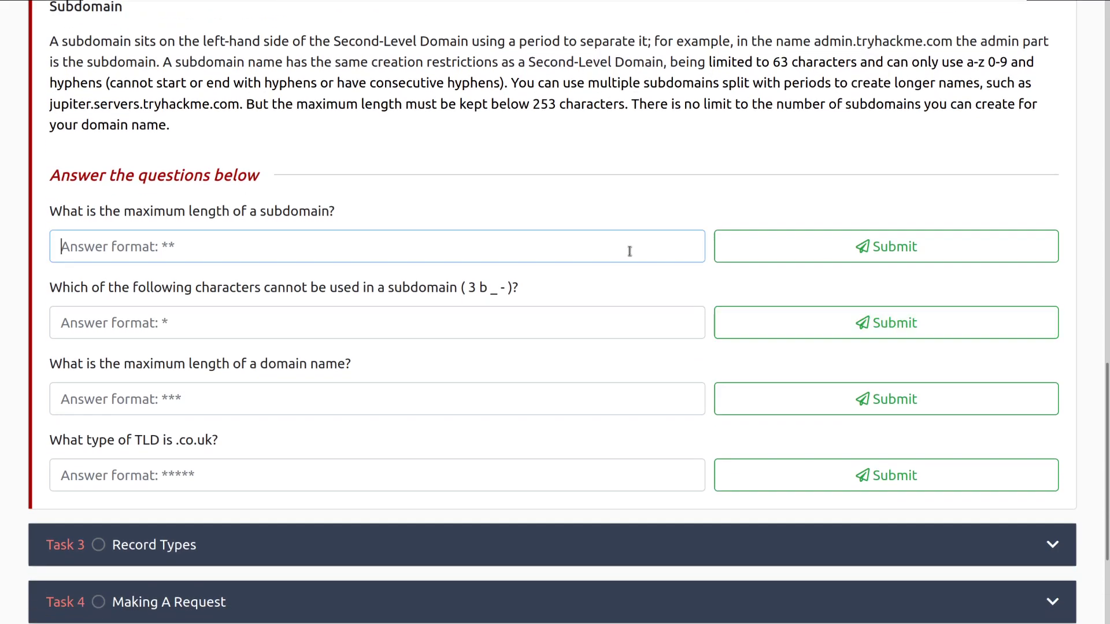
{"action": "type", "text": "63"}
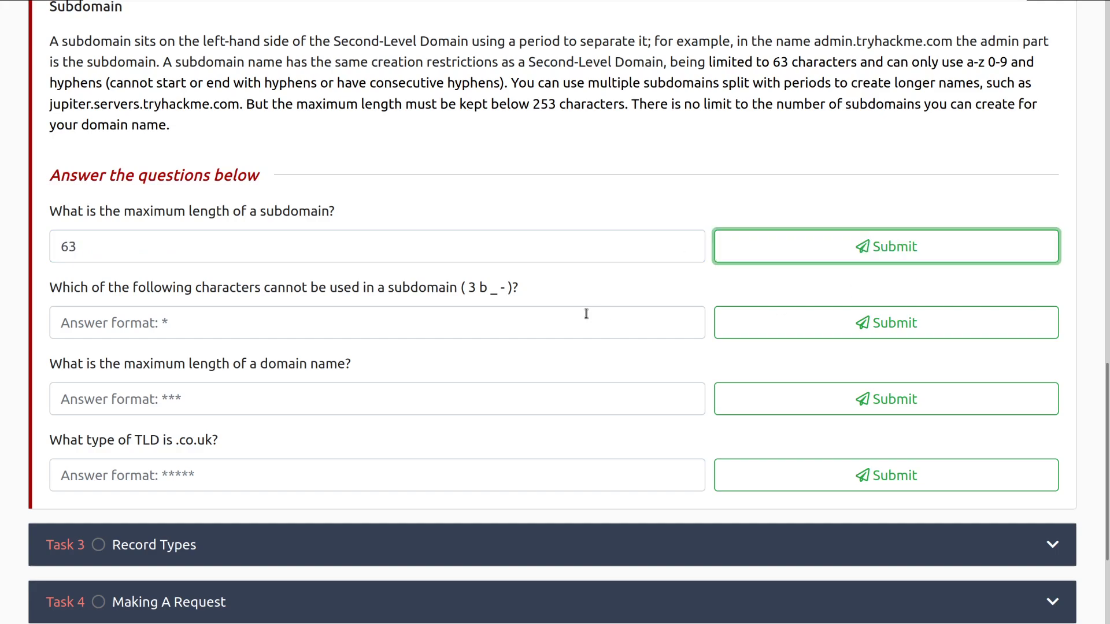
{"action": "left_click", "coordinate": [886, 247]}
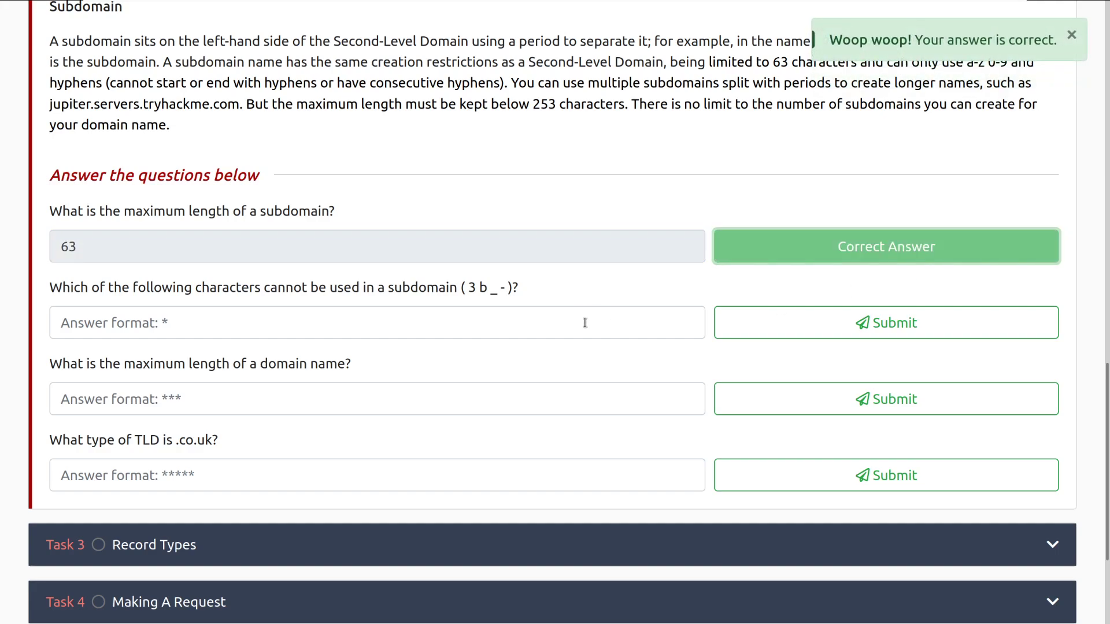
{"action": "left_click", "coordinate": [375, 322]}
{"action": "type", "text": "_"}
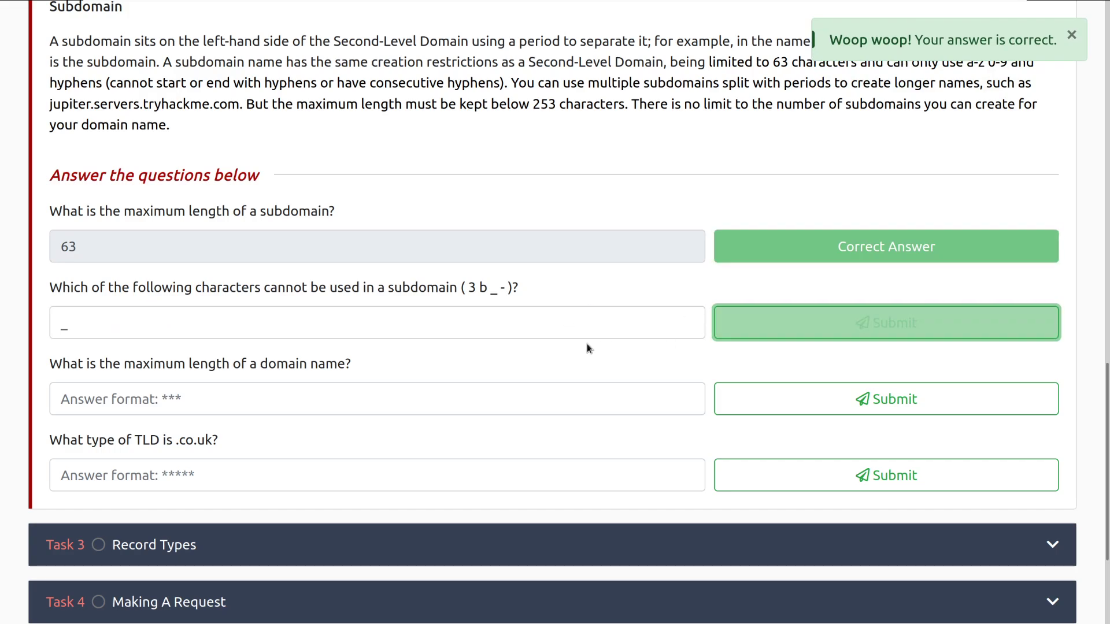
{"action": "left_click", "coordinate": [886, 323]}
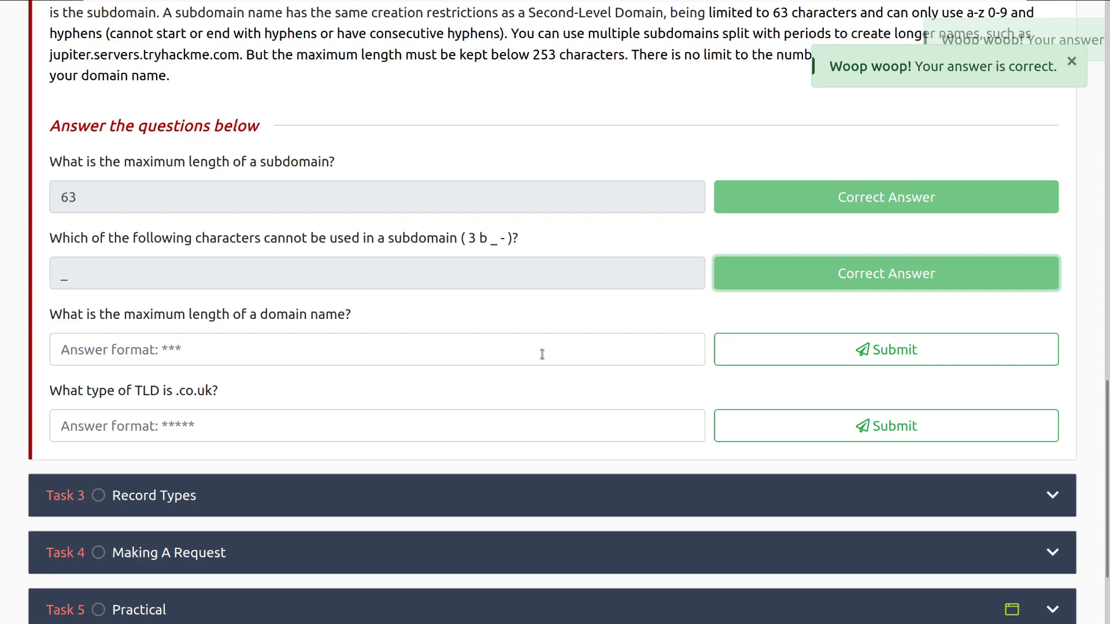
- Submit 253 as the maximum domain length and ccTLD as the .co.uk type
{"action": "type", "text": "2"}
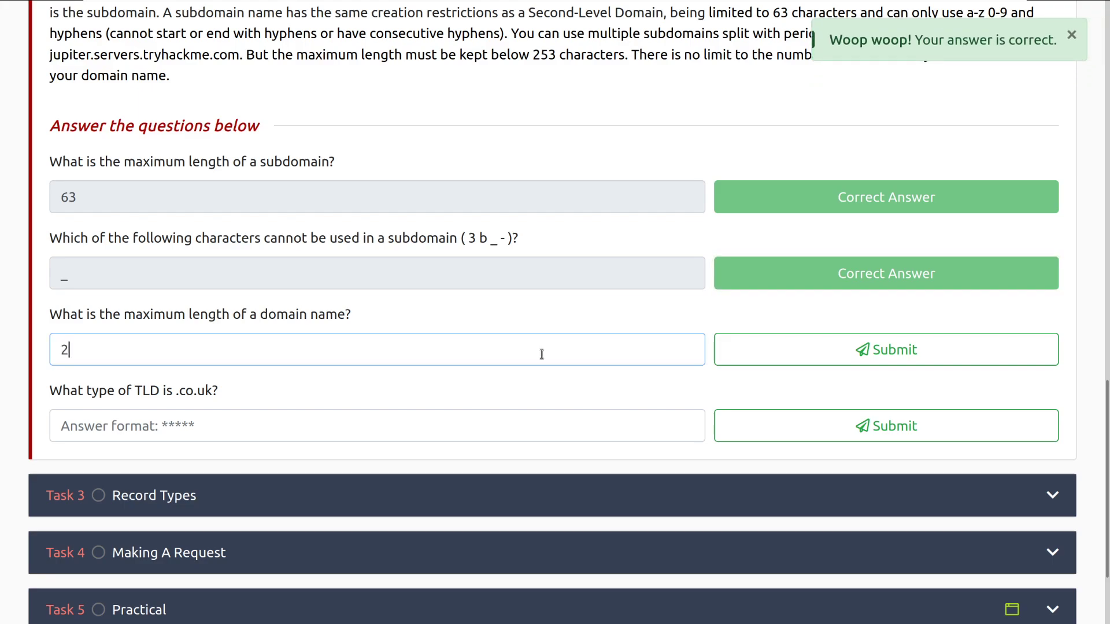
{"action": "left_click", "coordinate": [886, 350]}
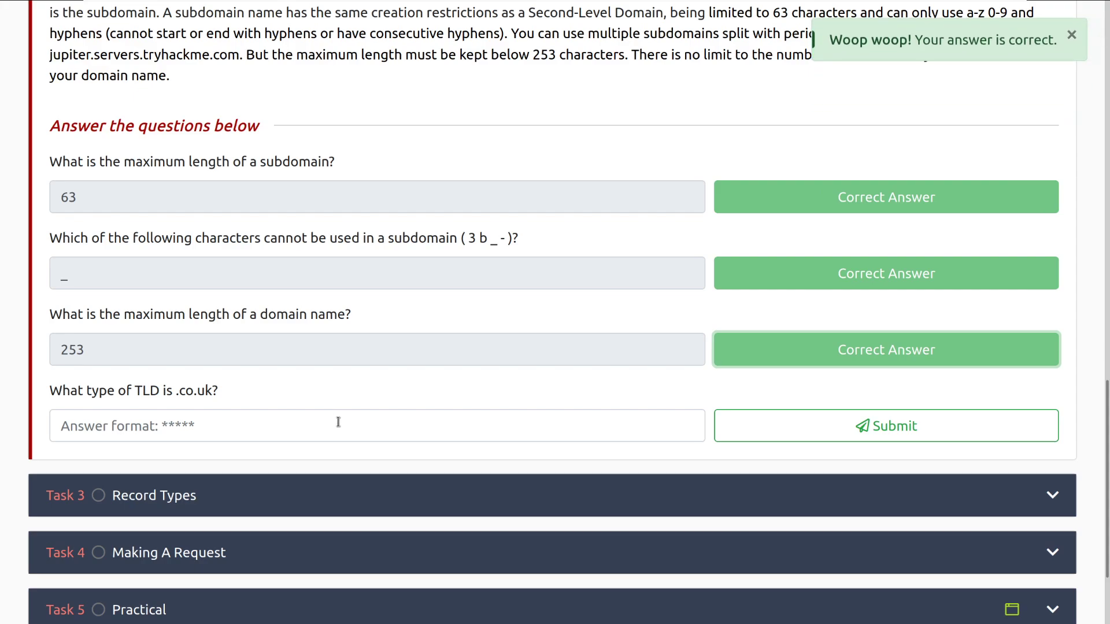
{"action": "mouse_move", "coordinate": [340, 426]}
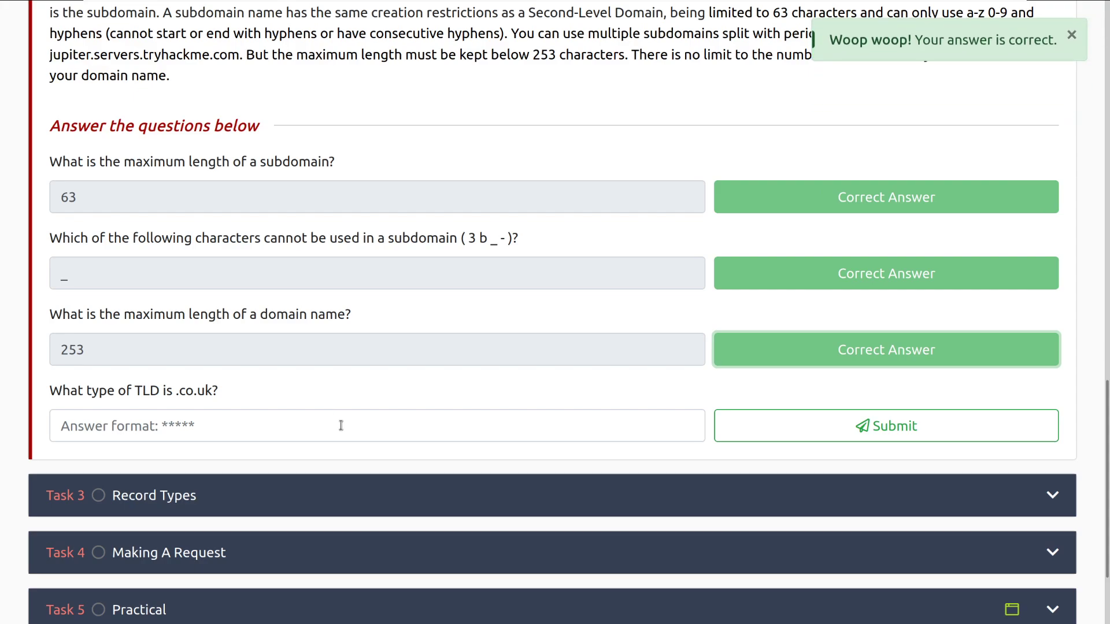
{"action": "type", "text": "ccTLD"}
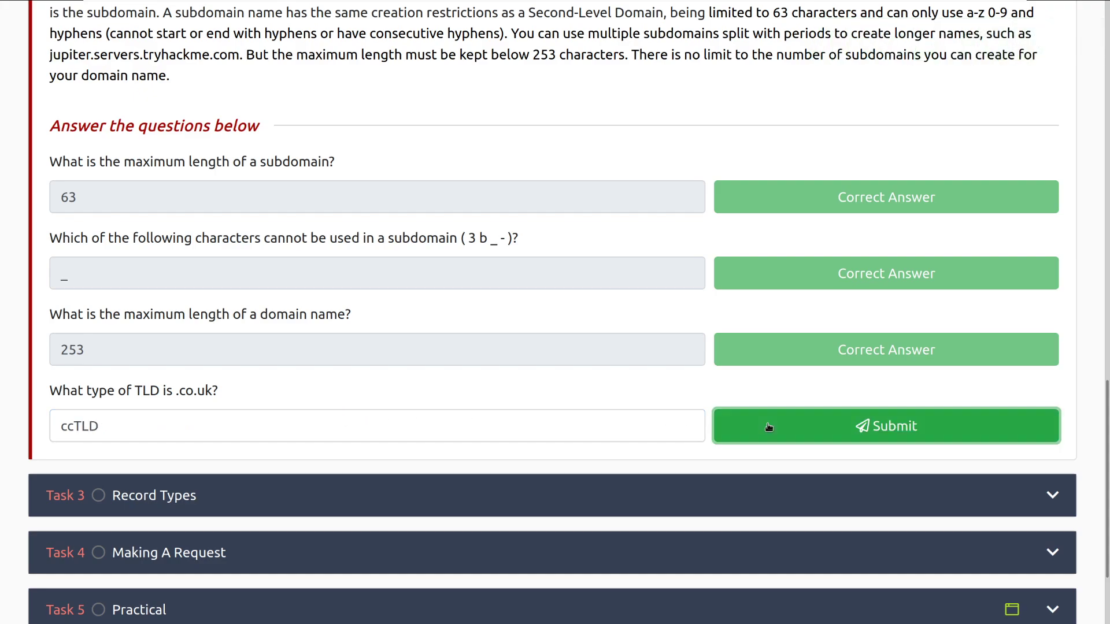
{"action": "left_click", "coordinate": [886, 426]}
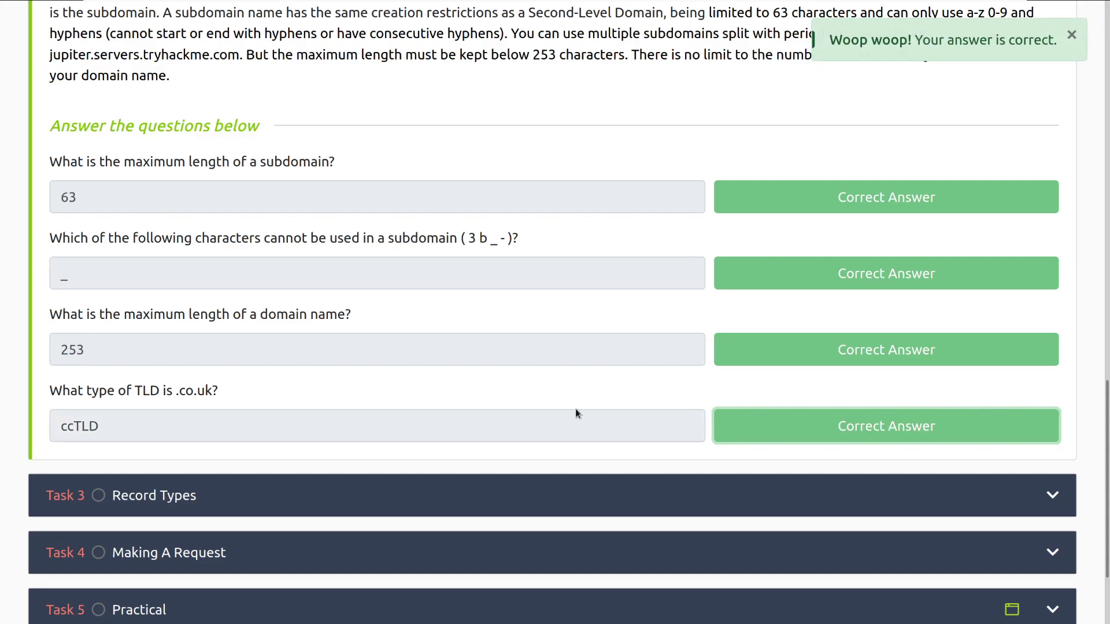
{"action": "scroll", "scroll_direction": "down", "scroll_amount": 3}
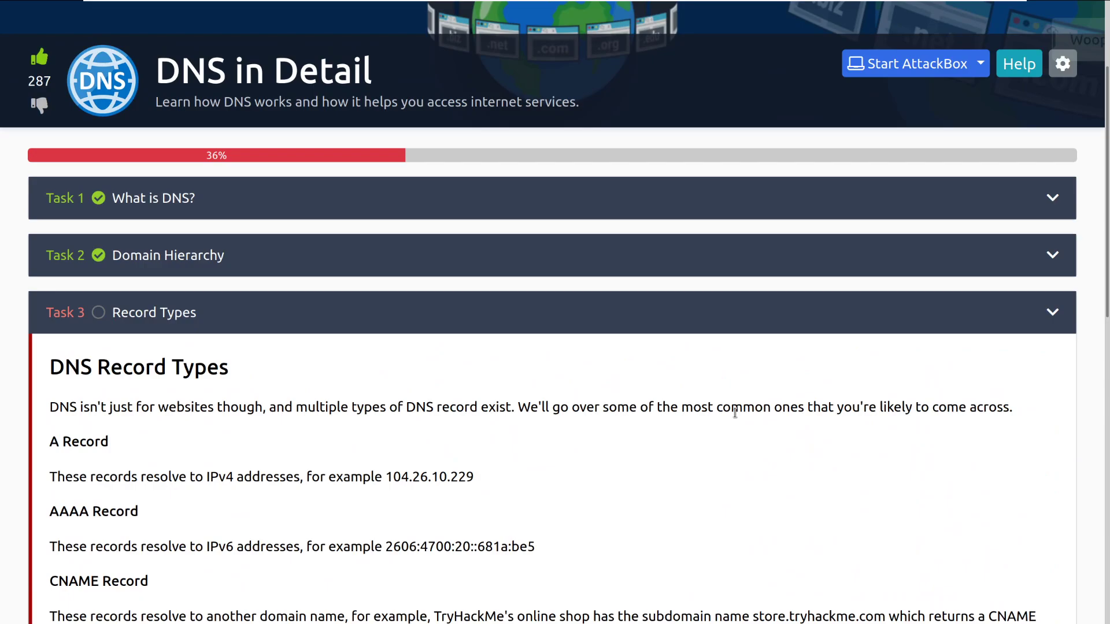
- Scroll down the room page into the Task 3 Record Types explanation
{"action": "scroll", "scroll_direction": "down", "scroll_amount": 3}
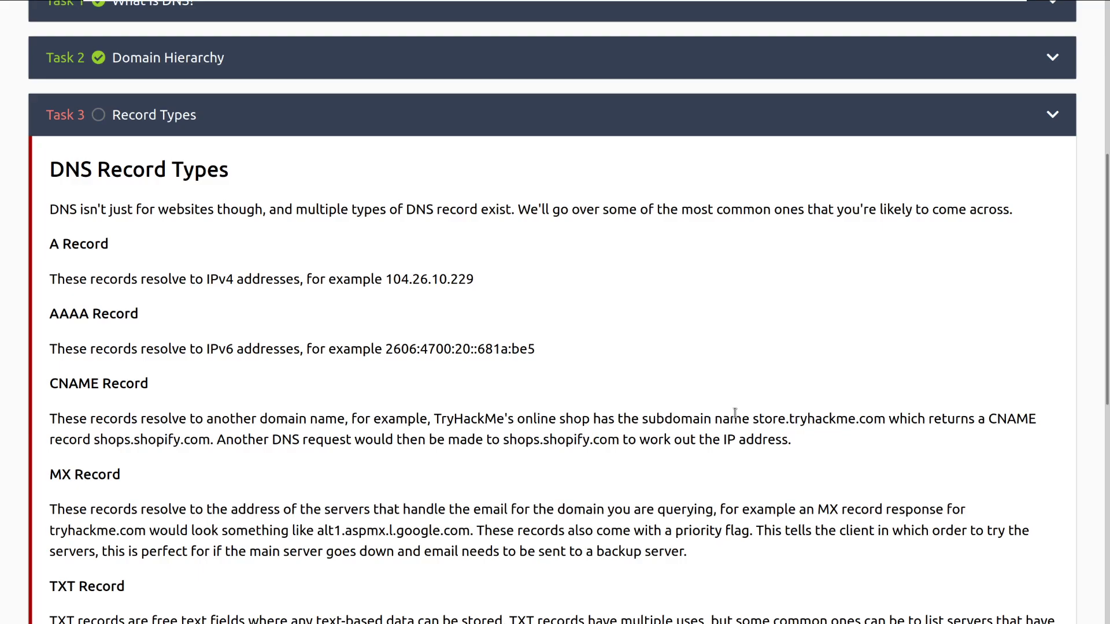
{"action": "scroll", "scroll_direction": "down", "scroll_amount": 3}
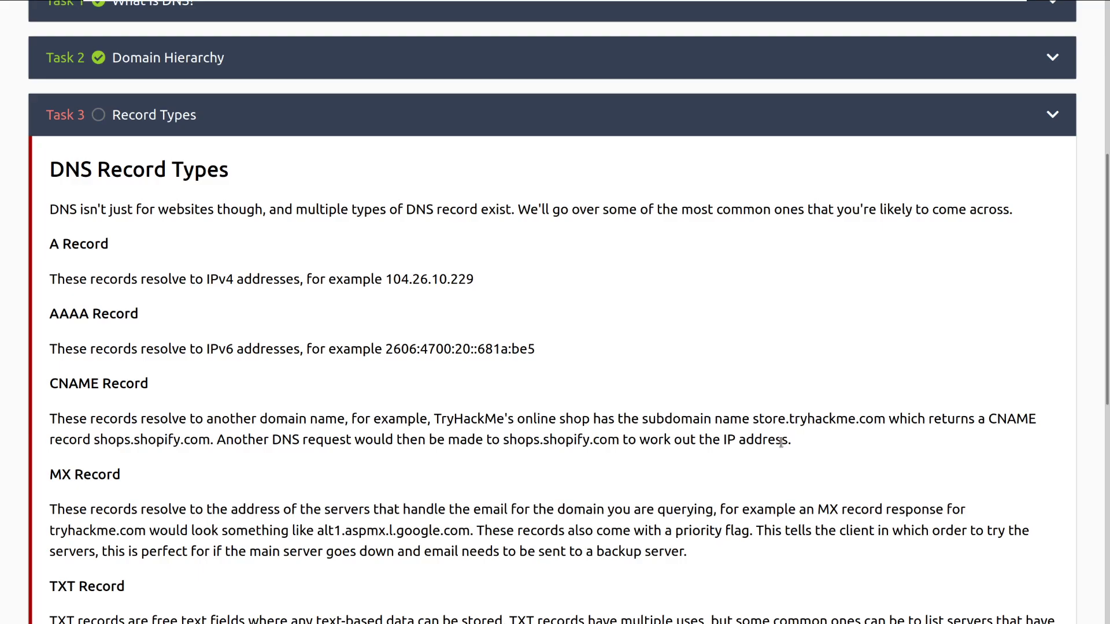
{"action": "mouse_move", "coordinate": [414, 299]}
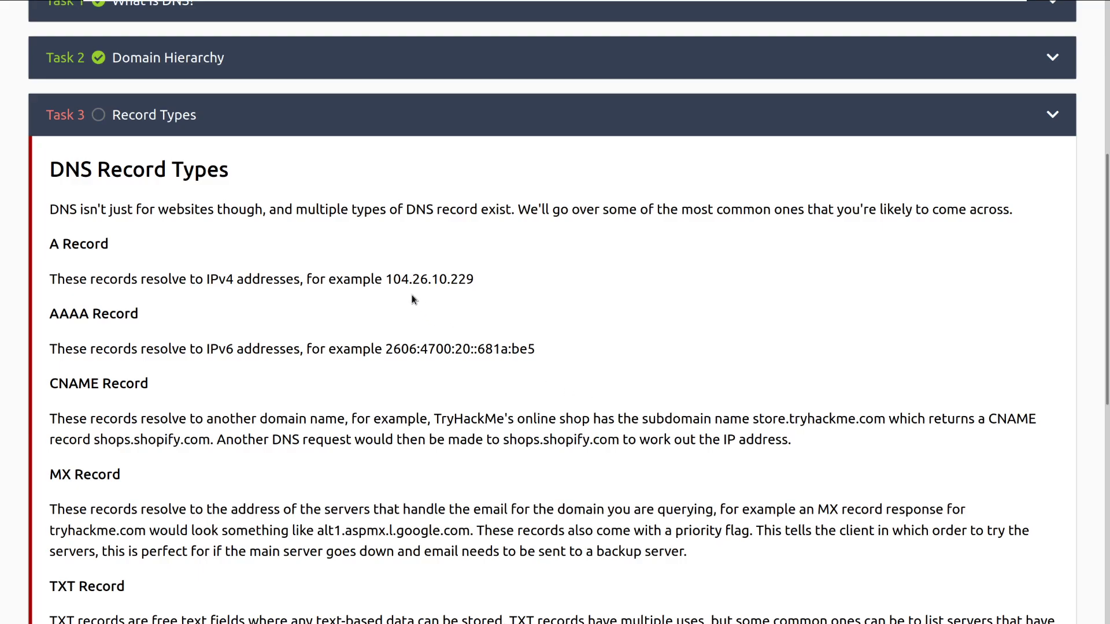
{"action": "mouse_move", "coordinate": [478, 281]}
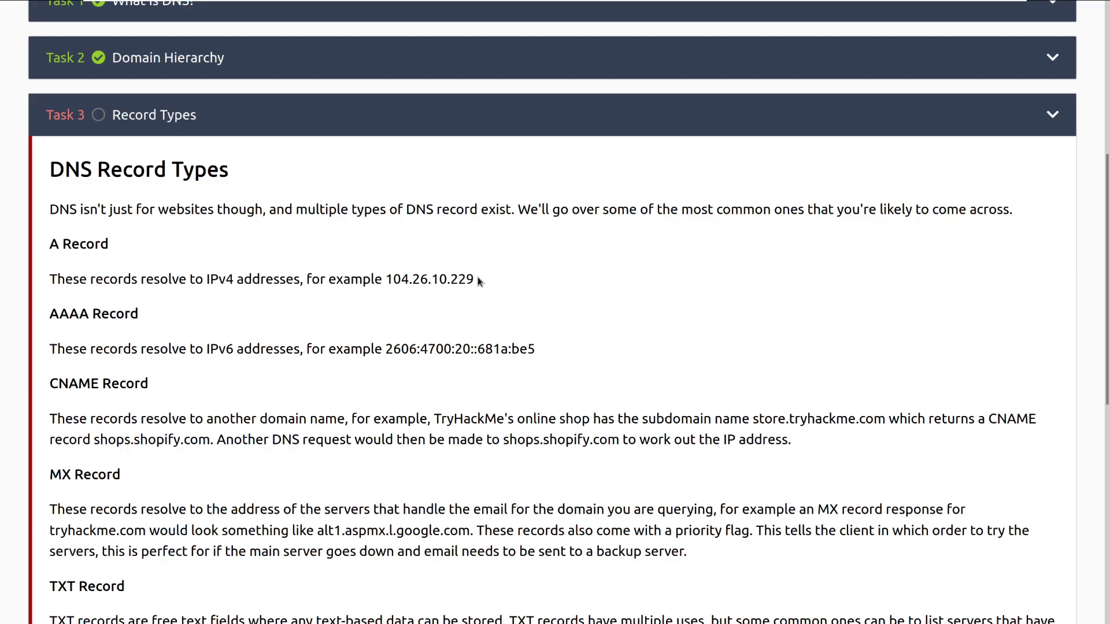
{"action": "mouse_move", "coordinate": [647, 373]}
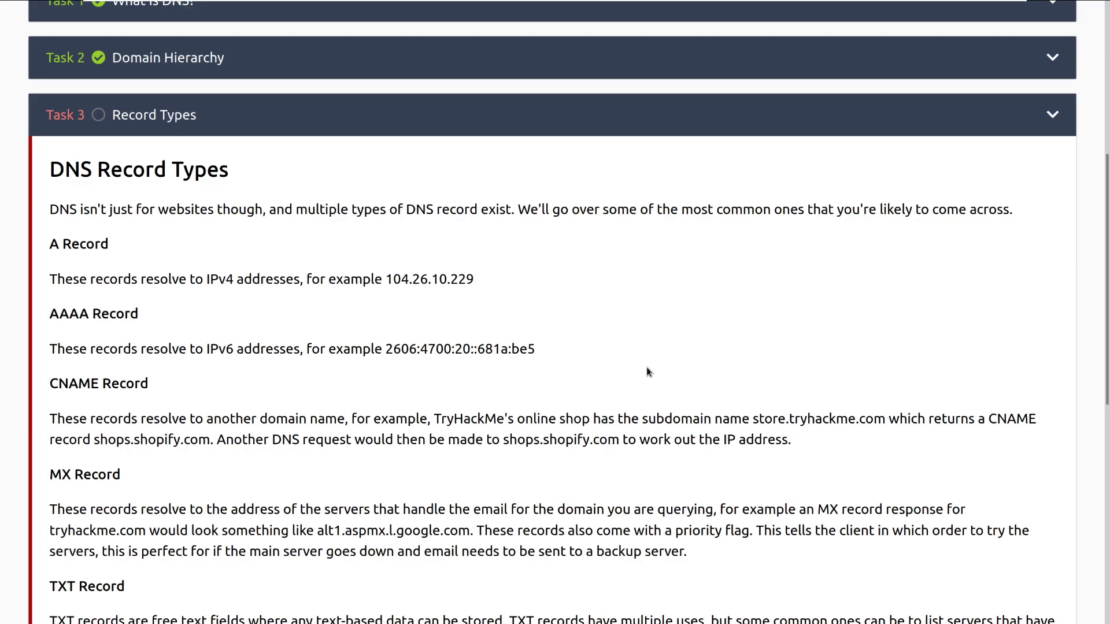
{"action": "scroll", "scroll_direction": "down", "scroll_amount": 3}
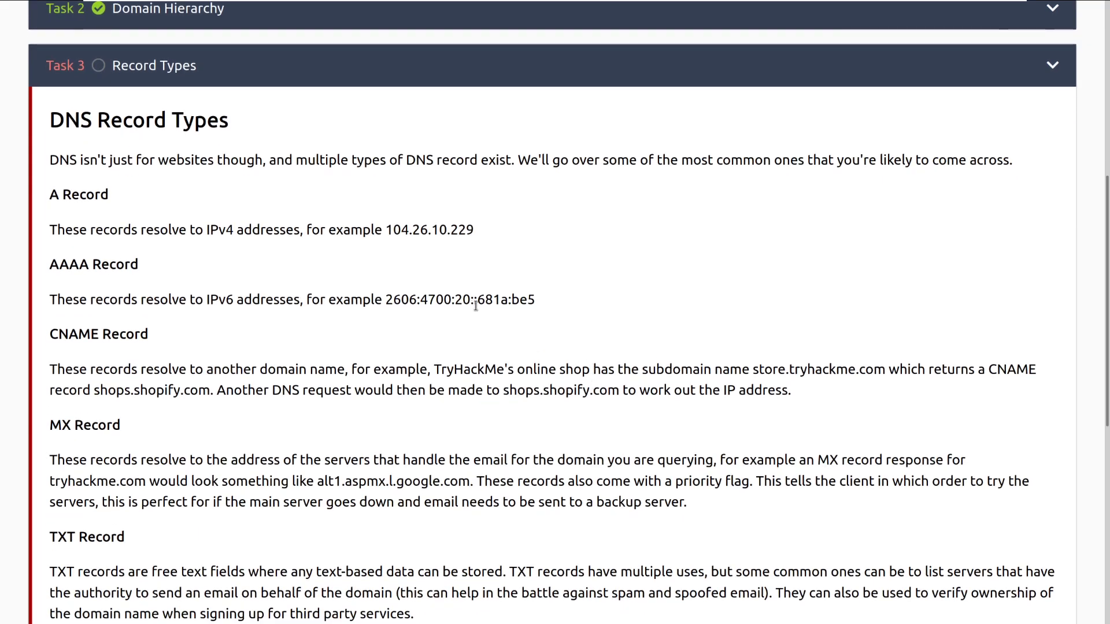
{"action": "mouse_move", "coordinate": [483, 316]}
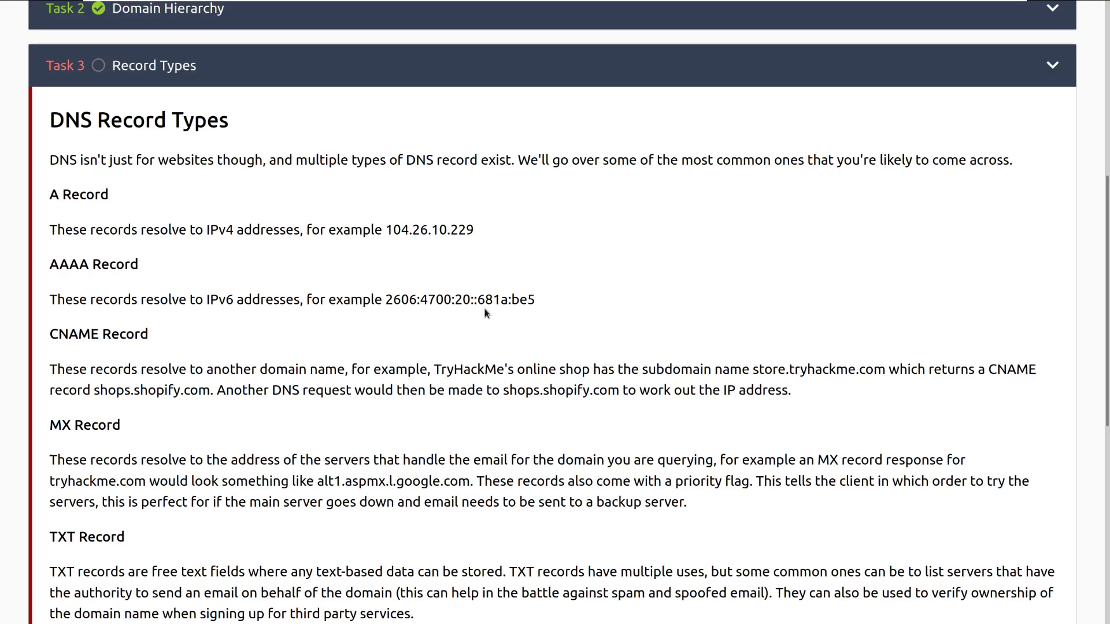
{"action": "mouse_move", "coordinate": [480, 332]}
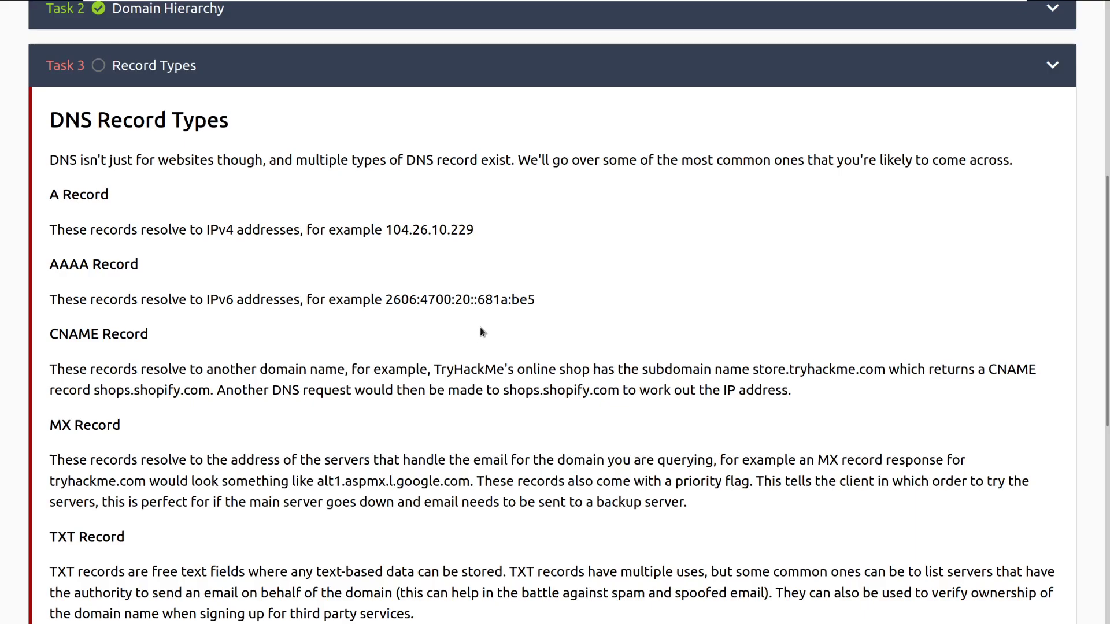
{"action": "mouse_move", "coordinate": [478, 324]}
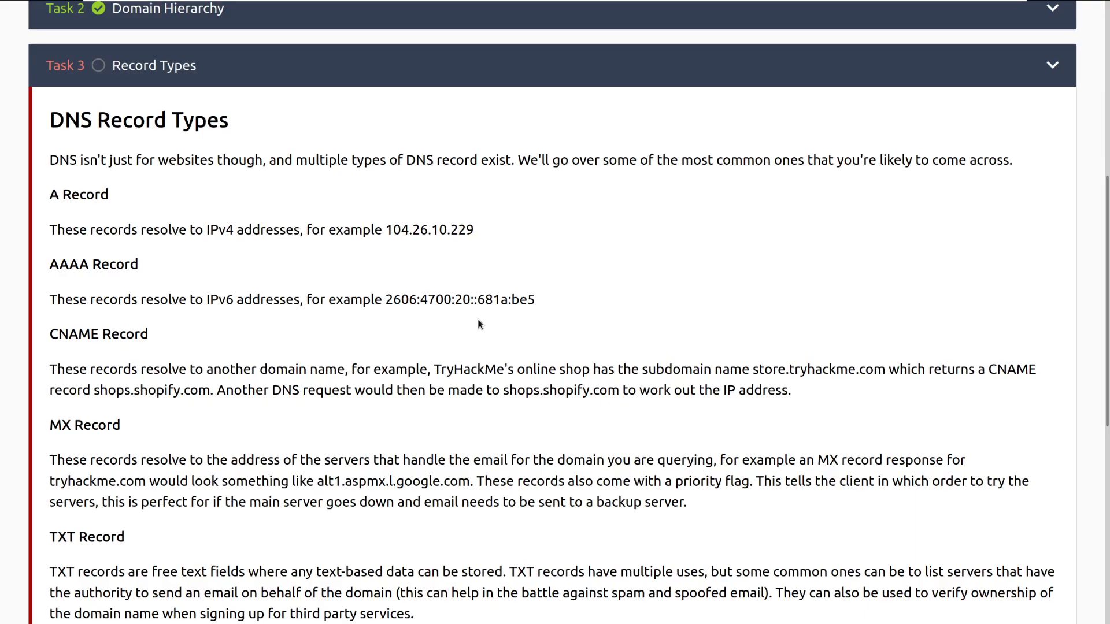
{"action": "mouse_move", "coordinate": [468, 321]}
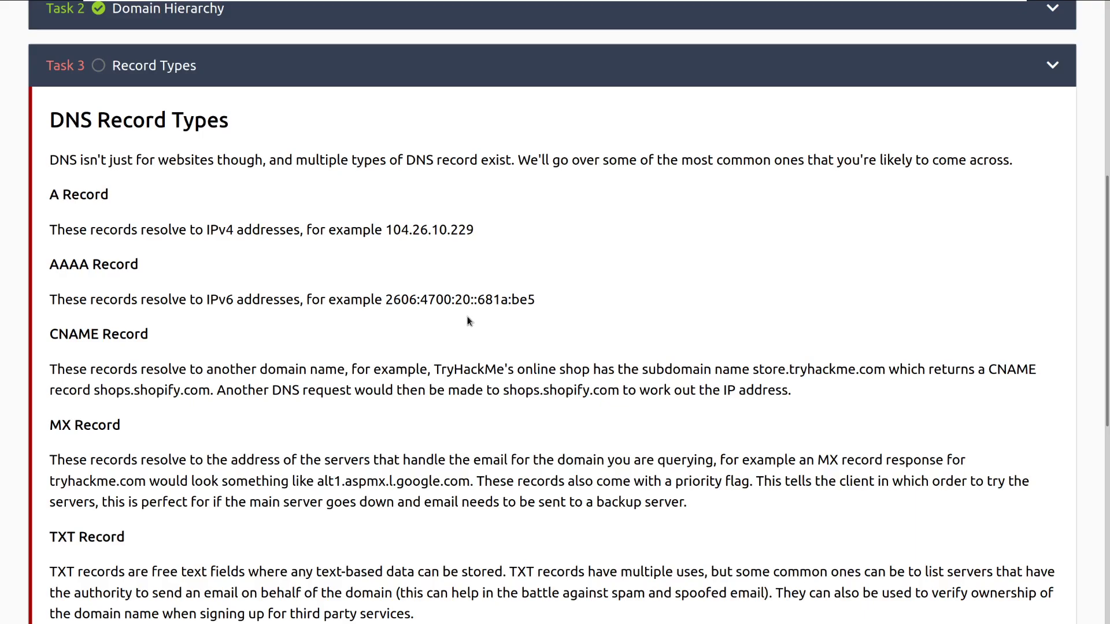
{"action": "scroll", "scroll_direction": "down", "scroll_amount": 3}
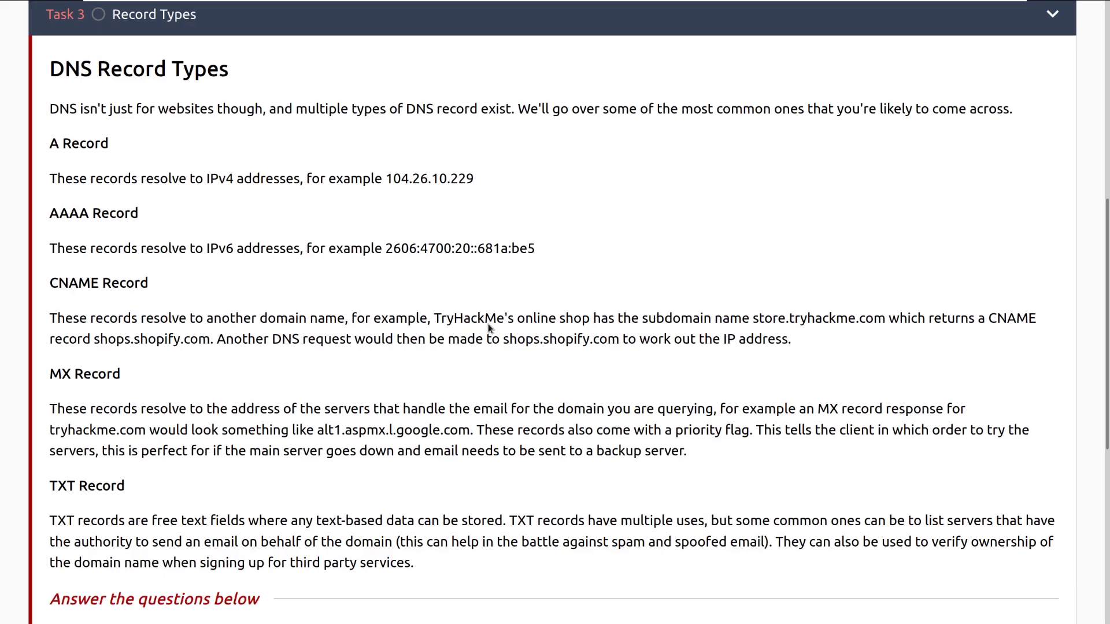
{"action": "scroll", "scroll_direction": "down", "scroll_amount": 3}
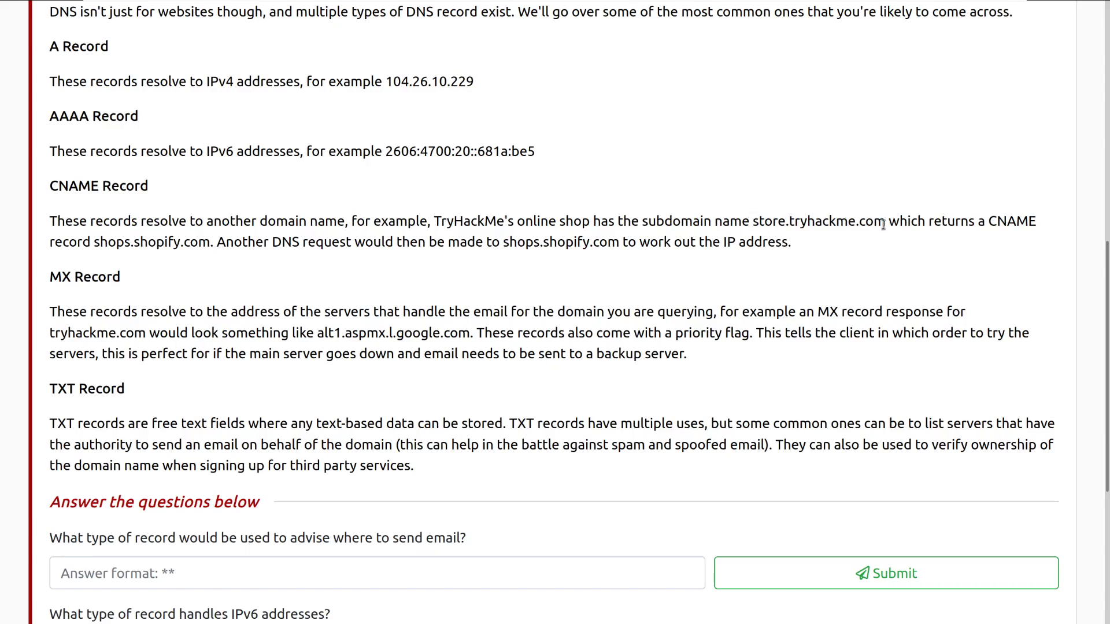
{"action": "mouse_move", "coordinate": [890, 243]}
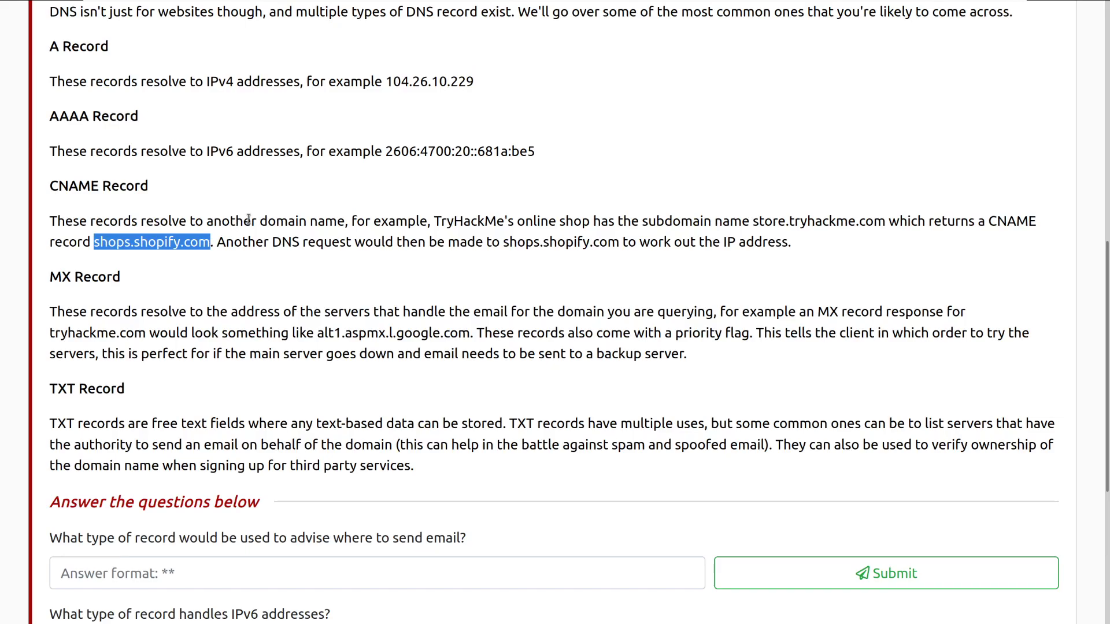
- Scroll through the record types text until the email and IPv6 questions are visible
{"action": "scroll", "scroll_direction": "down", "scroll_amount": 3}
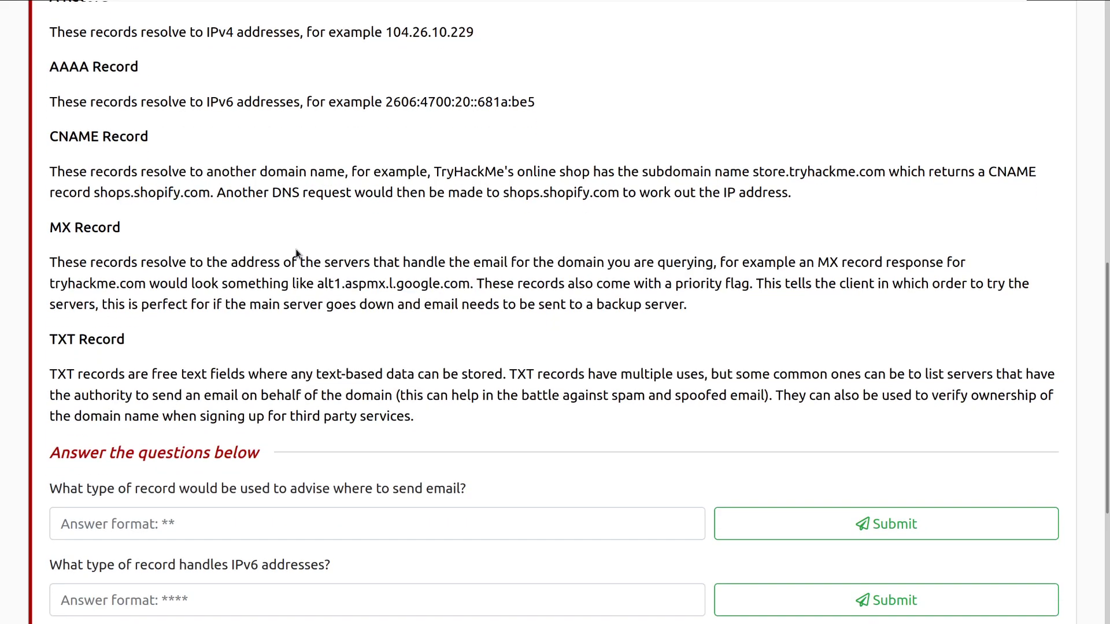
{"action": "scroll", "scroll_direction": "down", "scroll_amount": 3}
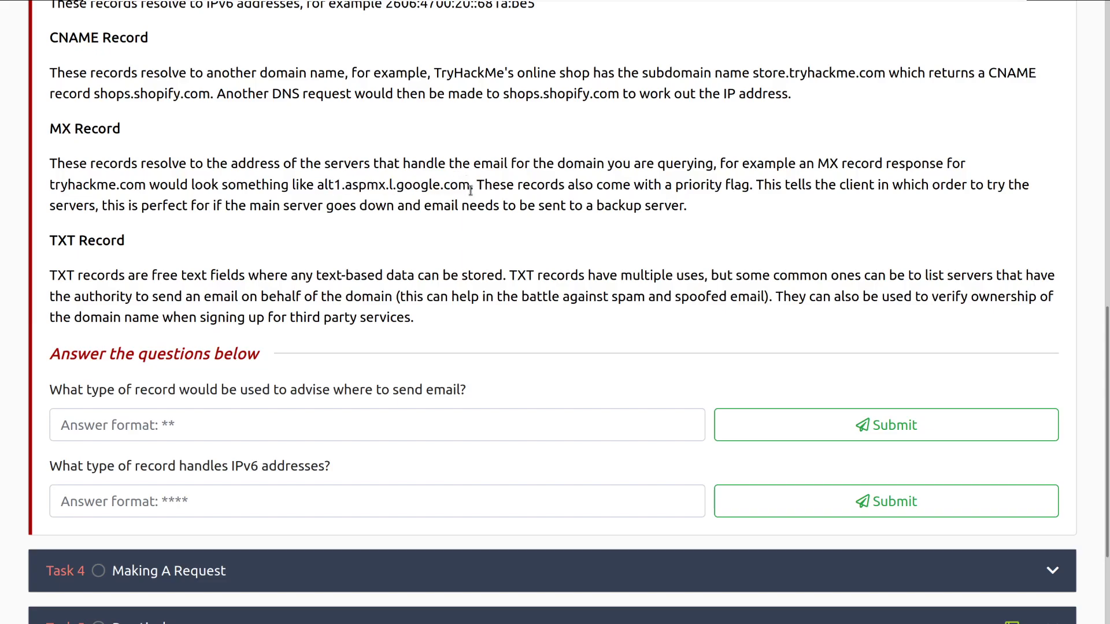
{"action": "mouse_move", "coordinate": [320, 185]}
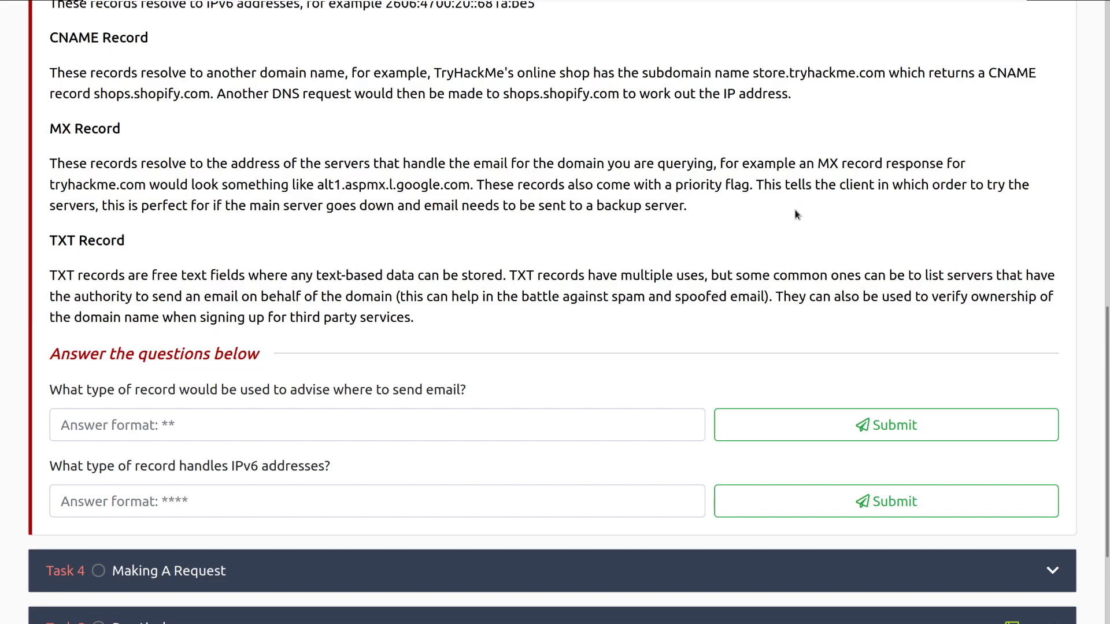
{"action": "mouse_move", "coordinate": [807, 225]}
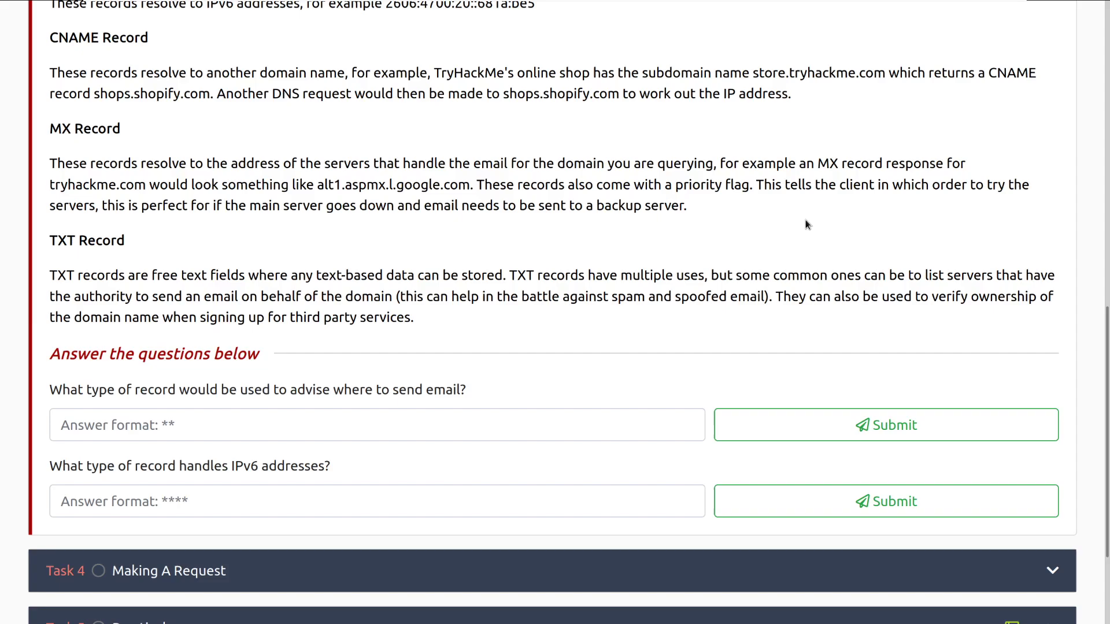
{"action": "scroll", "scroll_direction": "down", "scroll_amount": 3}
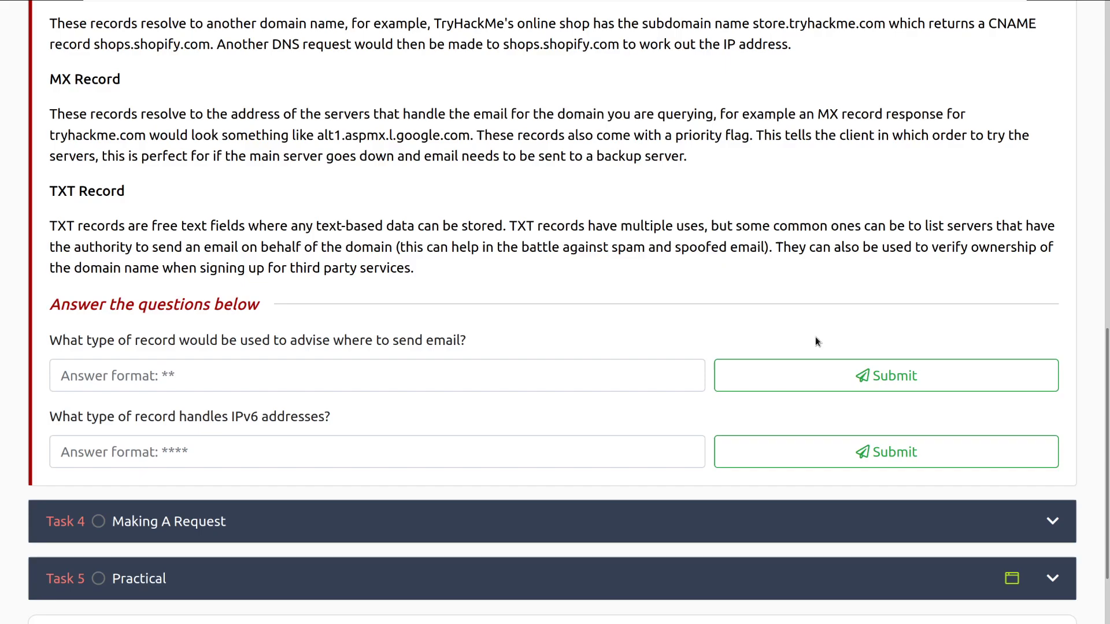
{"action": "mouse_move", "coordinate": [767, 343]}
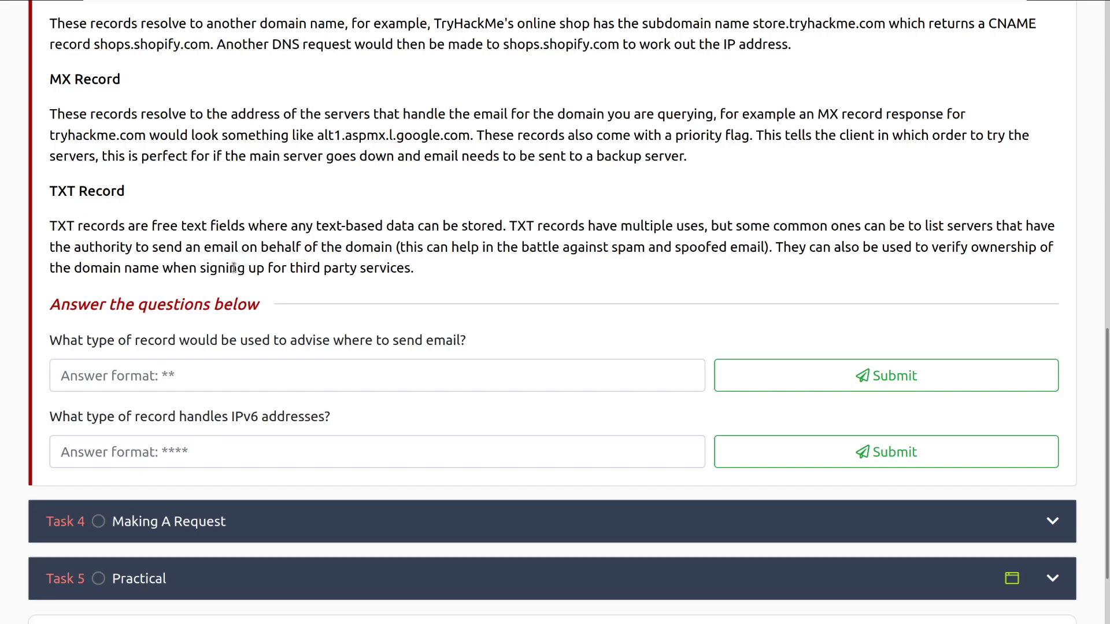
{"action": "scroll", "scroll_direction": "down", "scroll_amount": 3}
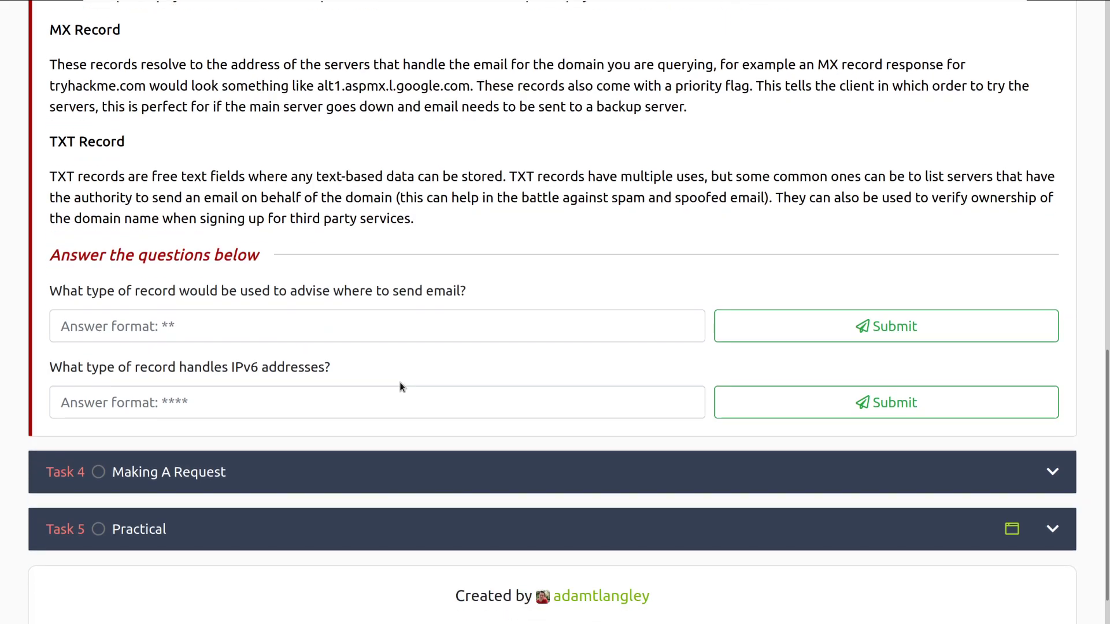
{"action": "left_click", "coordinate": [347, 326]}
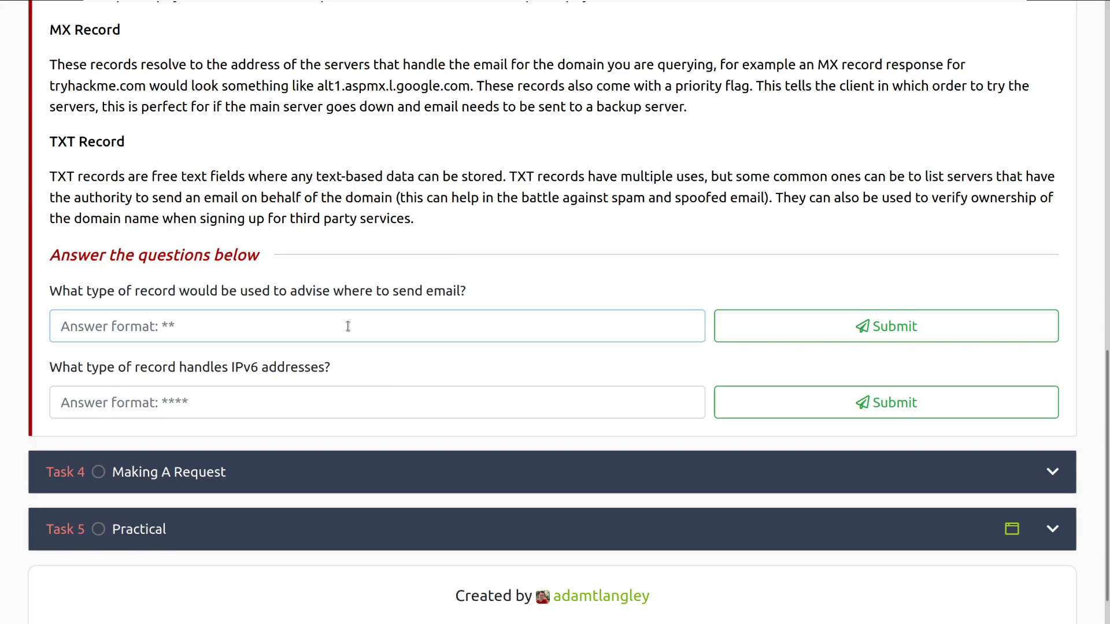
- Submit MX for the email record question and AAAA for the IPv6 record question
{"action": "type", "text": "MX"}
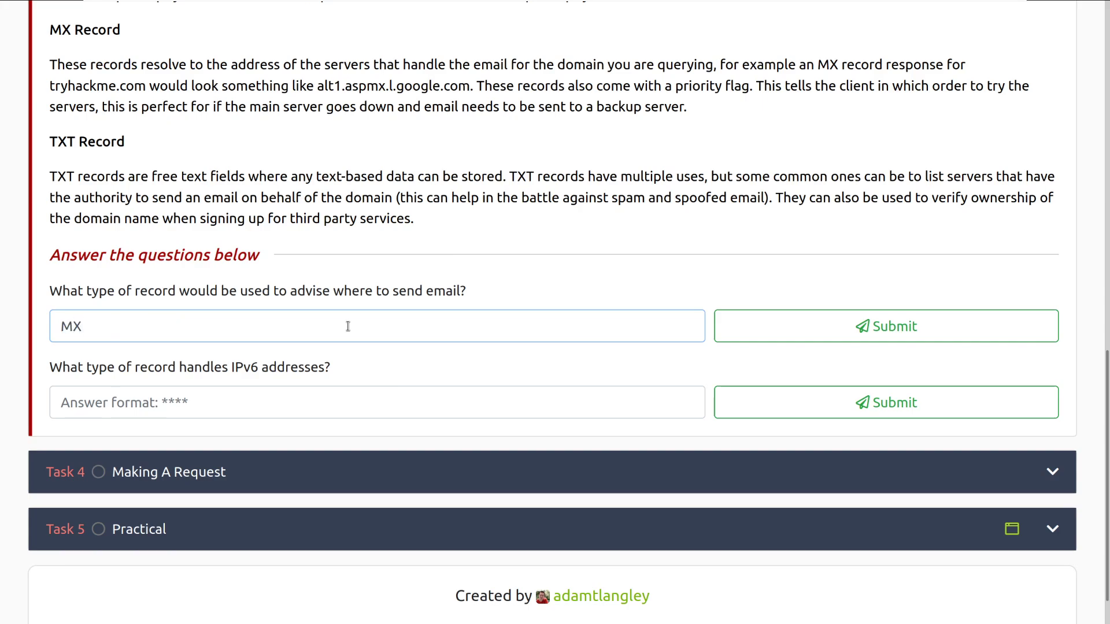
{"action": "left_click", "coordinate": [886, 326]}
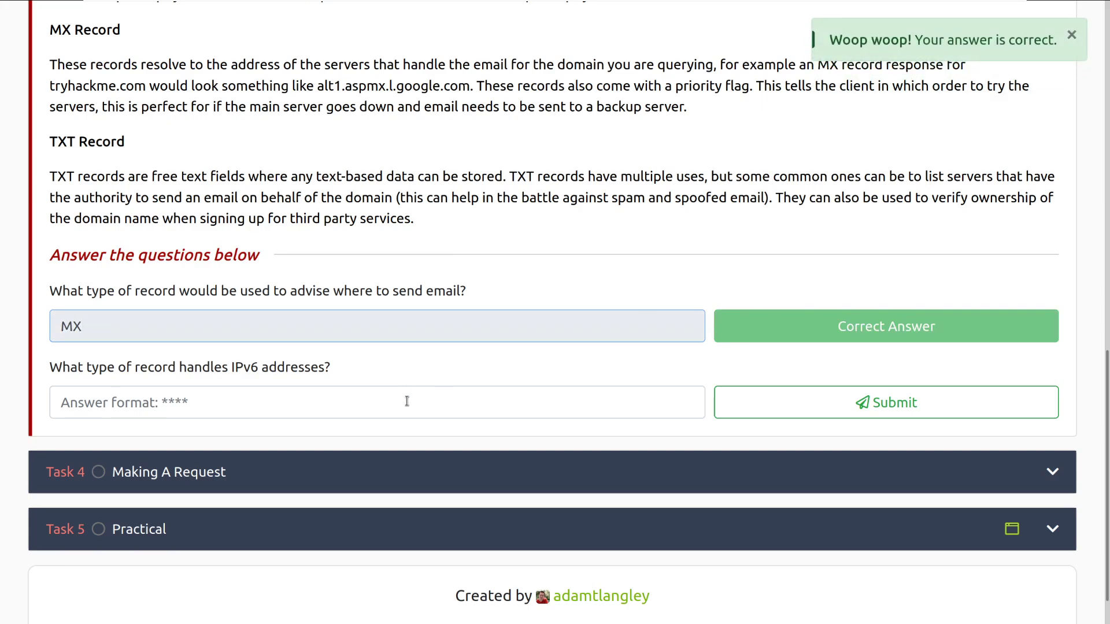
{"action": "left_click", "coordinate": [376, 403]}
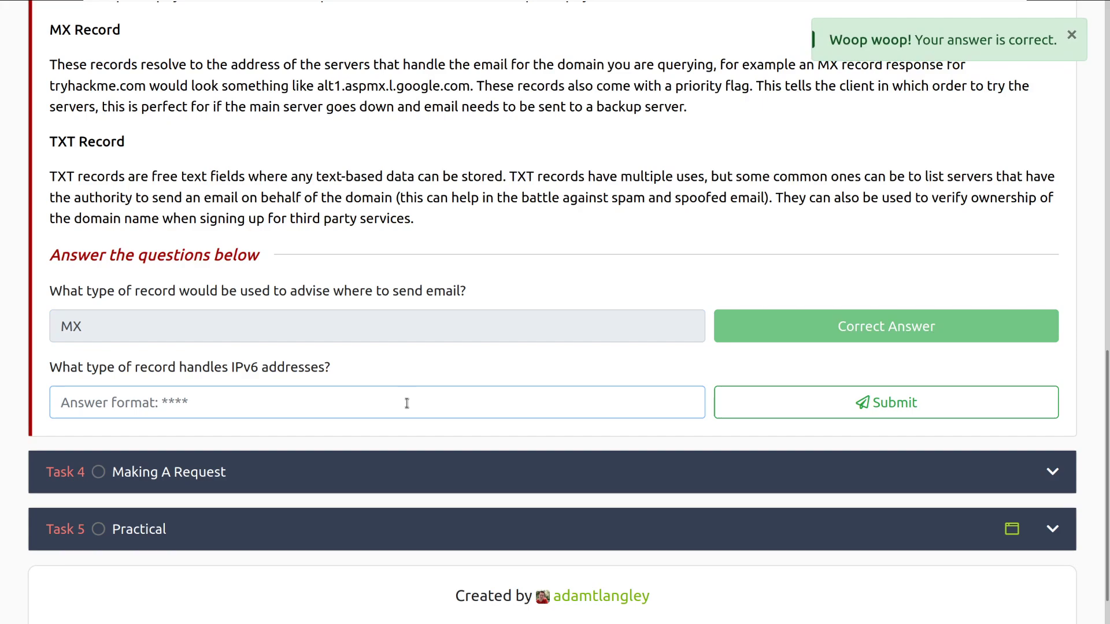
{"action": "type", "text": "AAAA"}
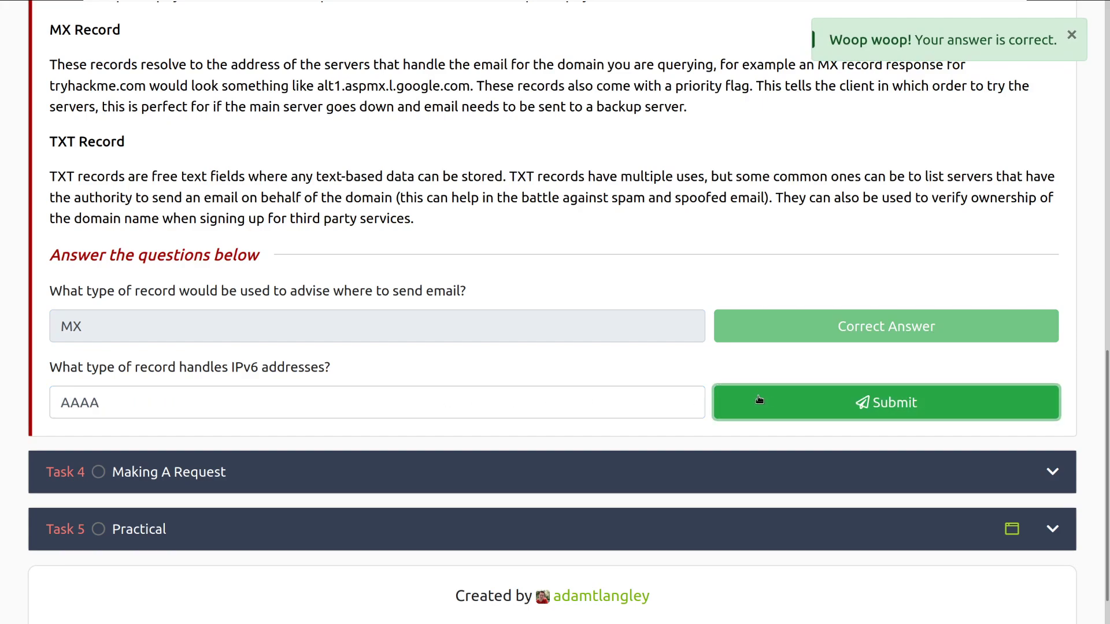
{"action": "left_click", "coordinate": [885, 402]}
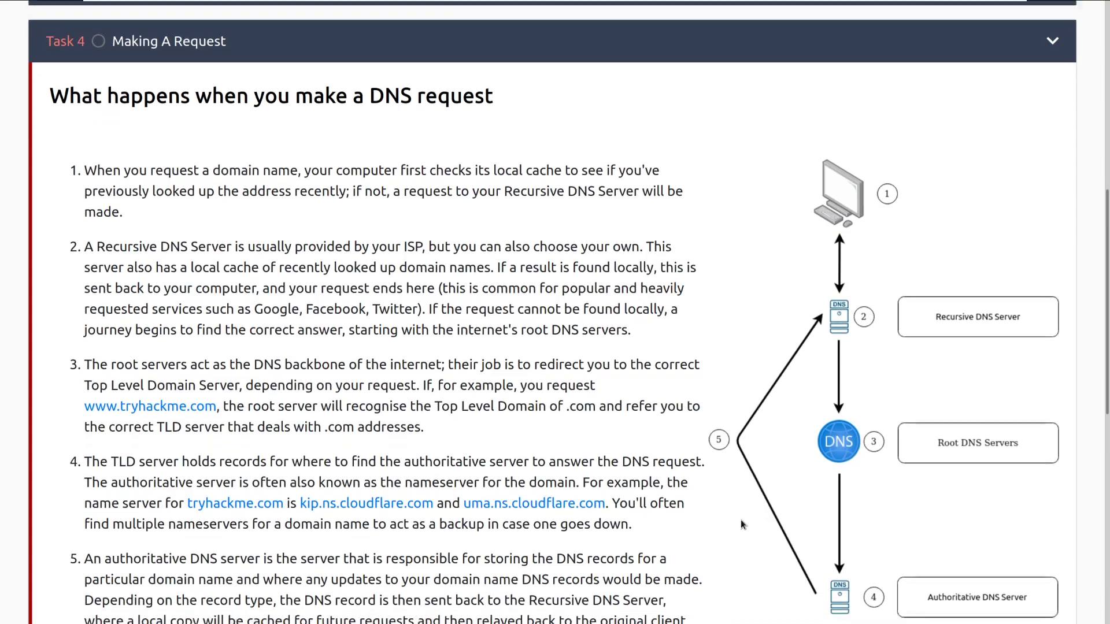
- Scroll through Task 4 Making A Request to its caching-duration question
{"action": "scroll", "scroll_direction": "down", "scroll_amount": 3}
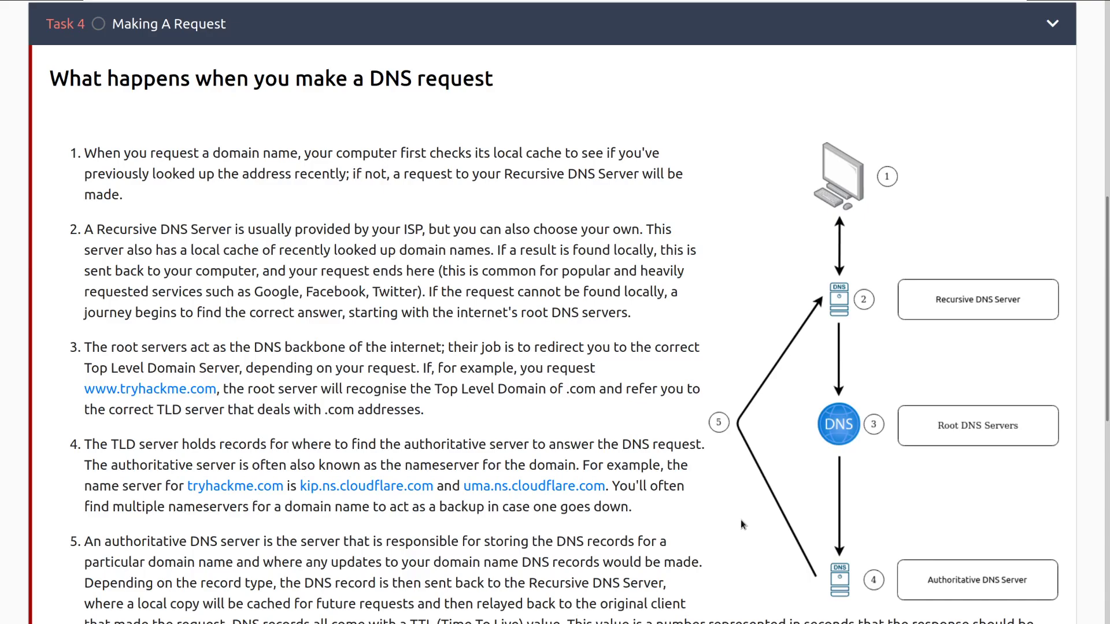
{"action": "scroll", "scroll_direction": "down", "scroll_amount": 3}
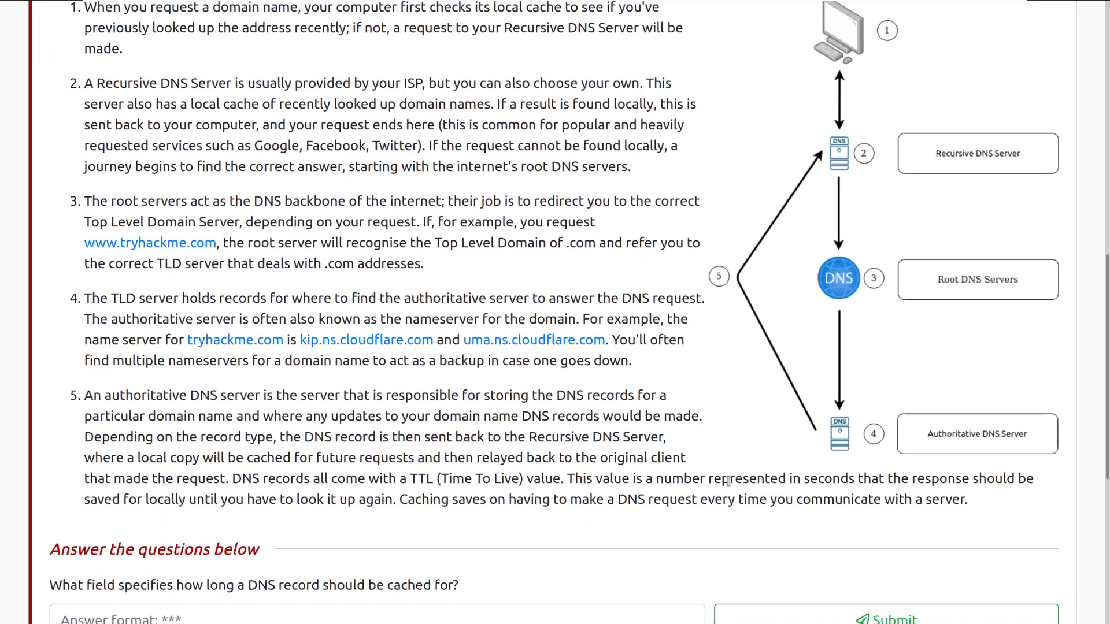
{"action": "scroll", "scroll_direction": "down", "scroll_amount": 3}
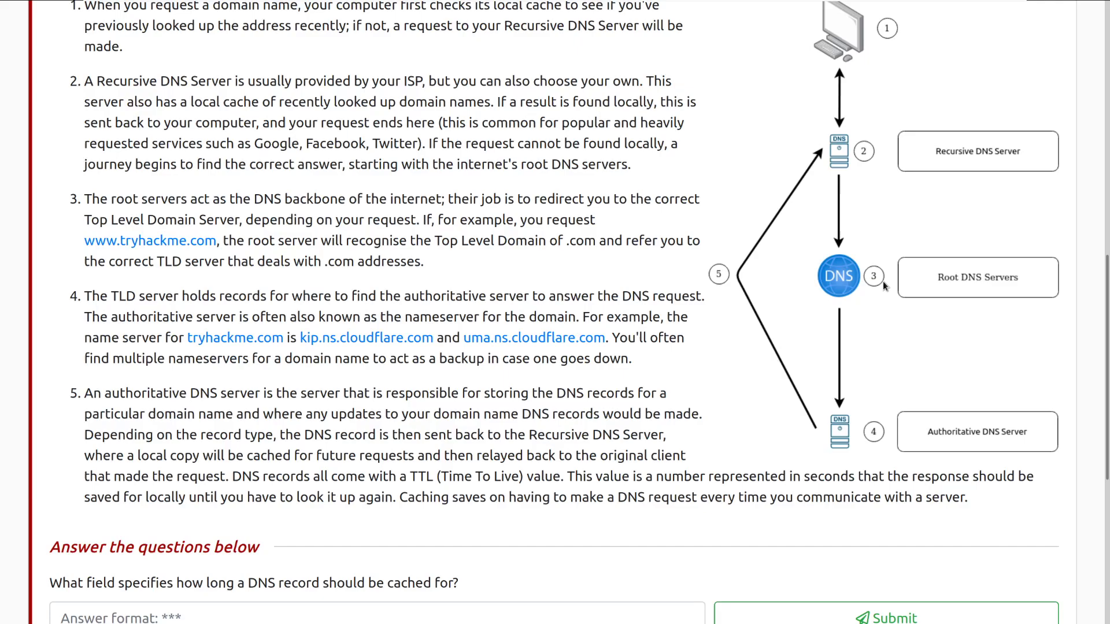
- Scroll down to bring the three Task 4 answer fields into view
{"action": "scroll", "scroll_direction": "down", "scroll_amount": 3}
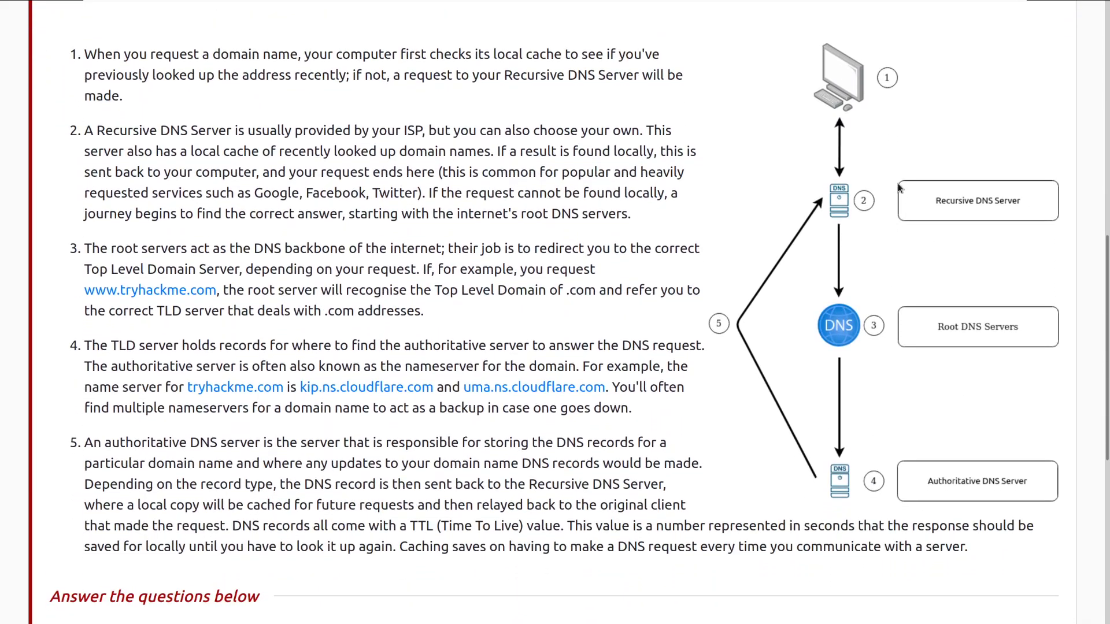
{"action": "mouse_move", "coordinate": [810, 217]}
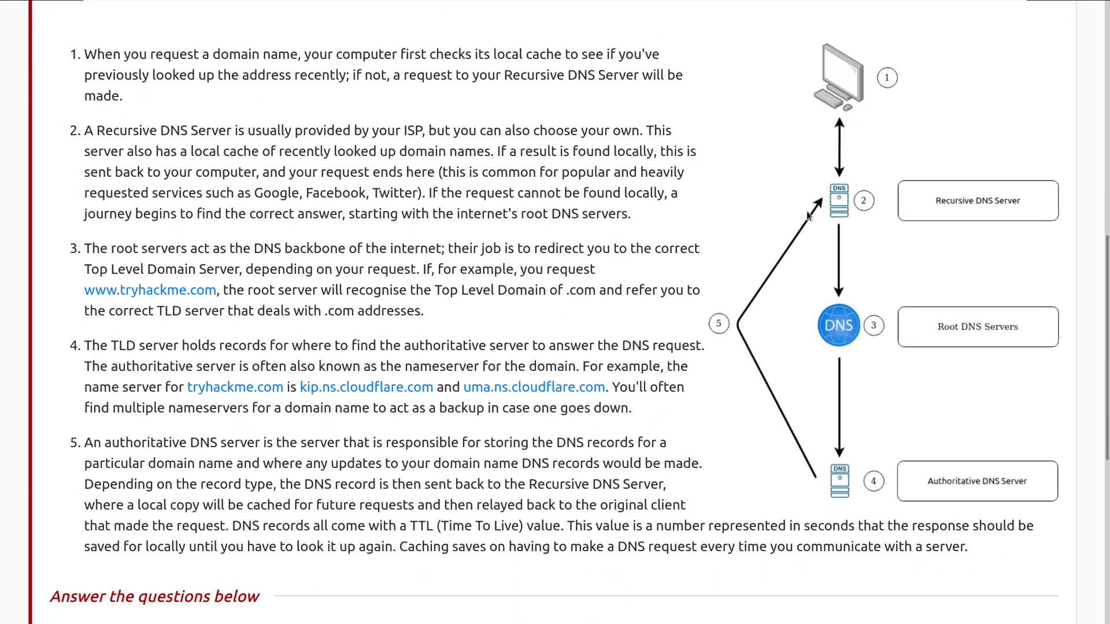
{"action": "mouse_move", "coordinate": [866, 200]}
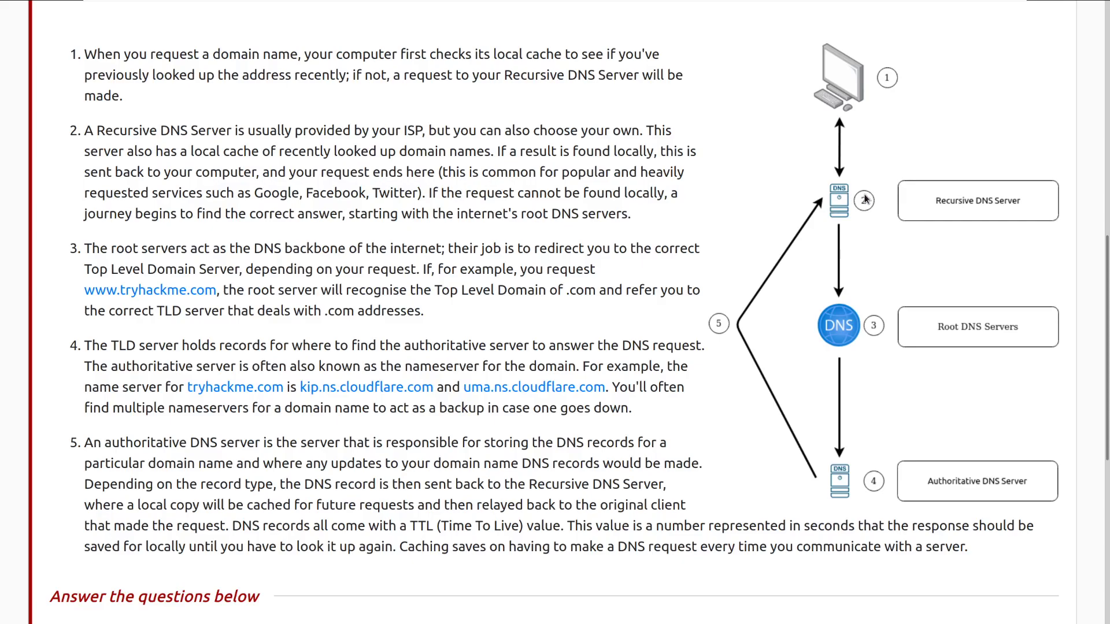
{"action": "mouse_move", "coordinate": [872, 197]}
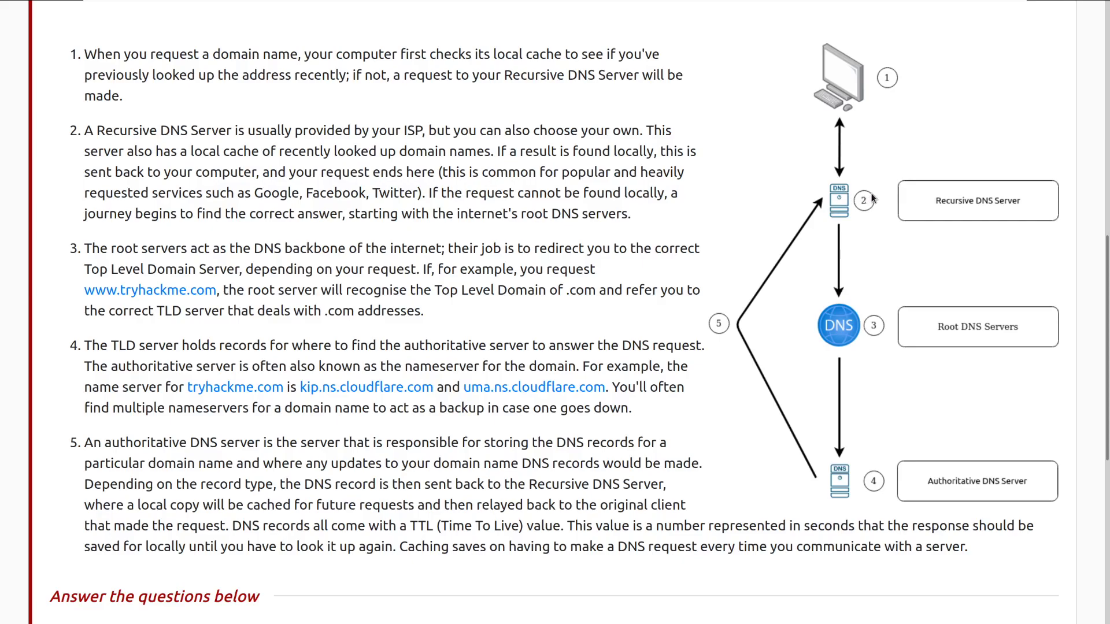
{"action": "mouse_move", "coordinate": [928, 301]}
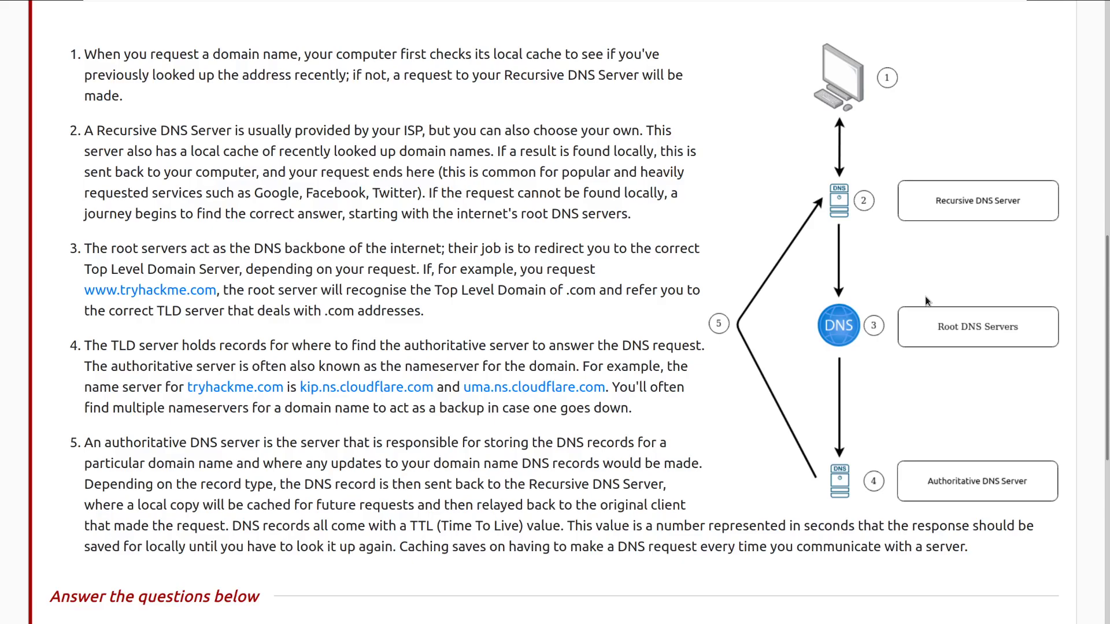
{"action": "mouse_move", "coordinate": [862, 324]}
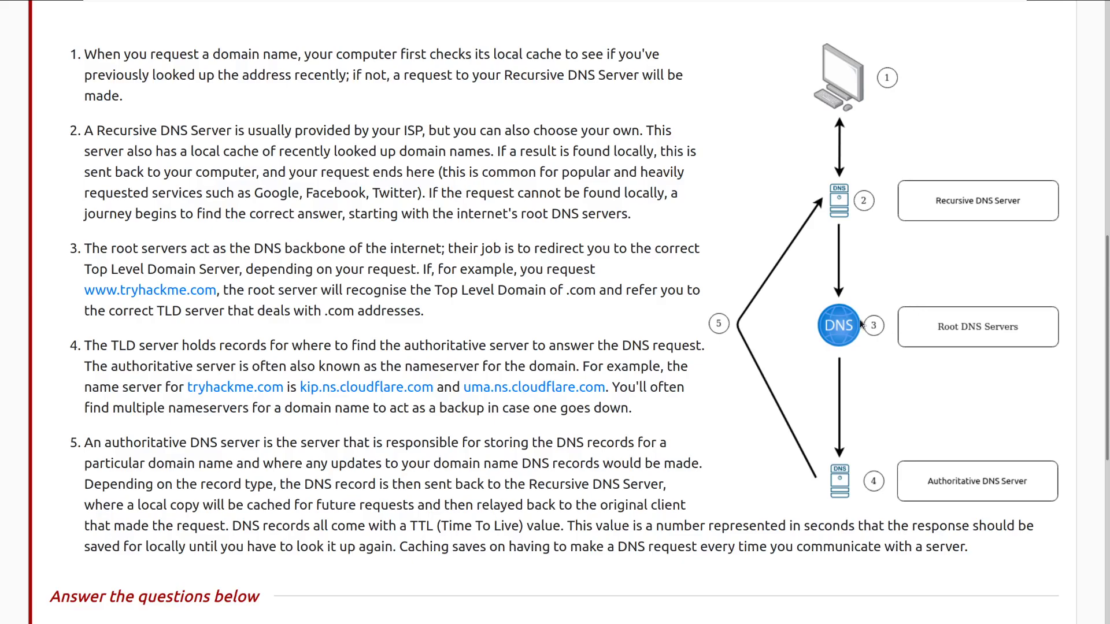
{"action": "scroll", "scroll_direction": "down", "scroll_amount": 3}
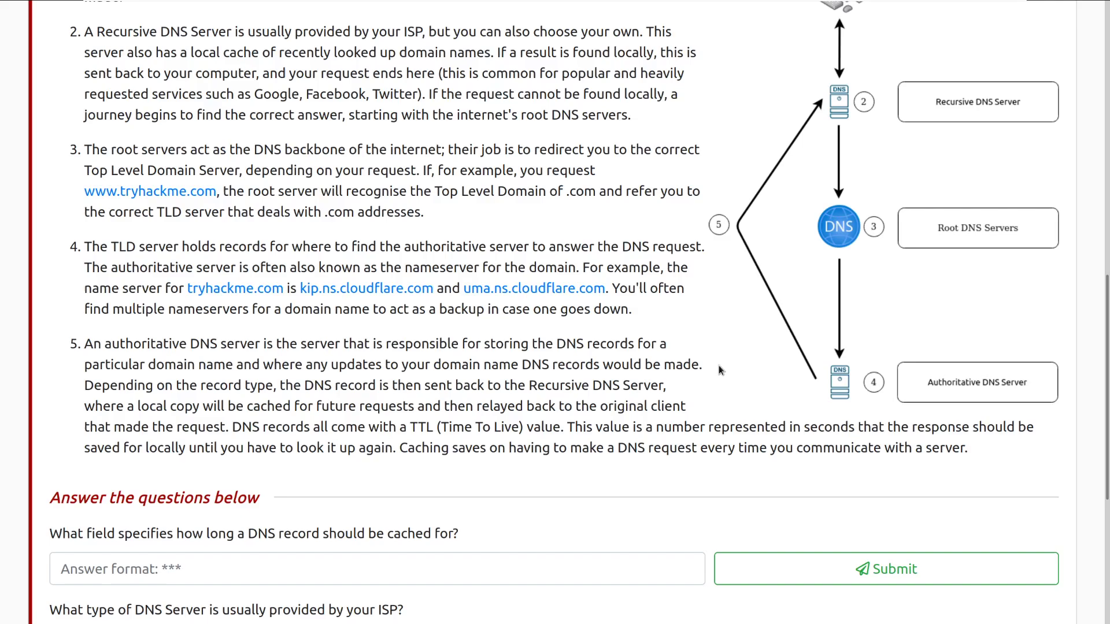
{"action": "mouse_move", "coordinate": [873, 389]}
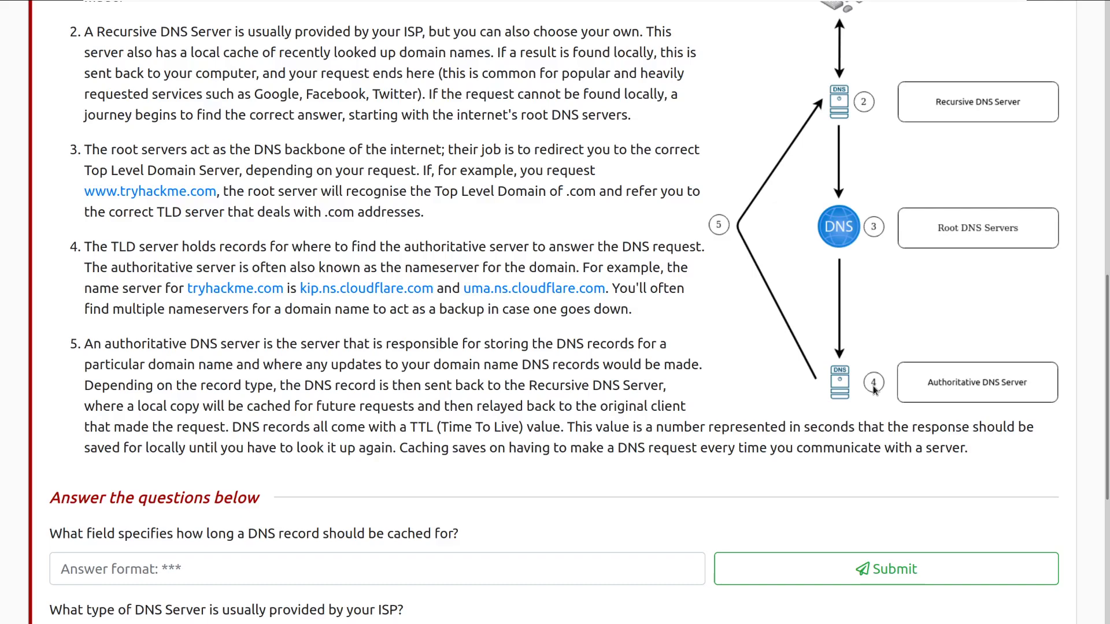
{"action": "scroll", "scroll_direction": "down", "scroll_amount": 3}
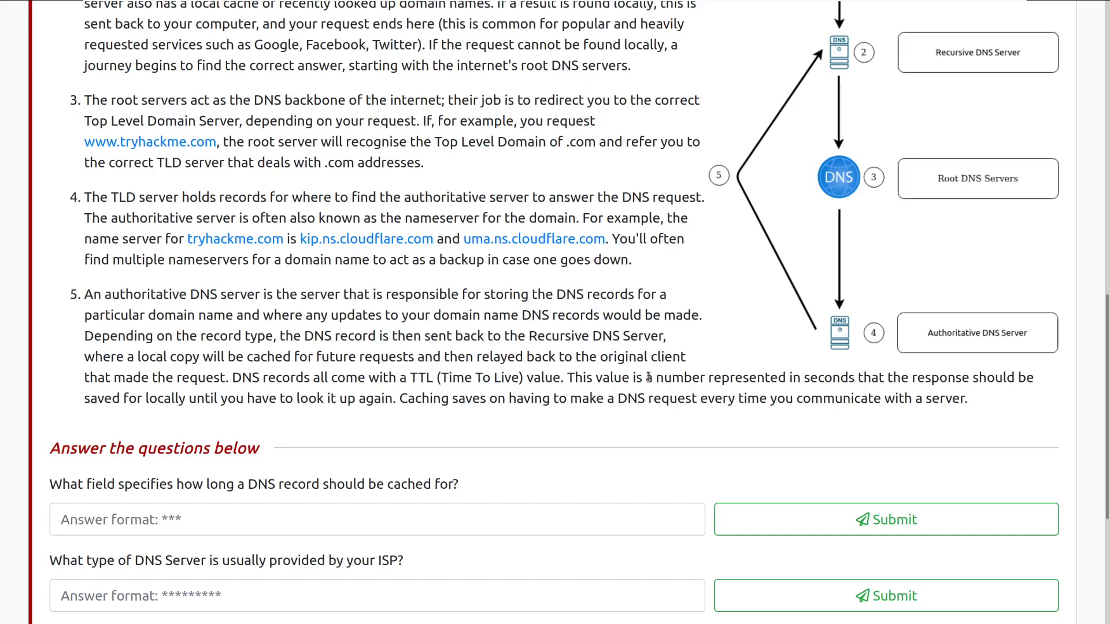
{"action": "scroll", "scroll_direction": "down", "scroll_amount": 3}
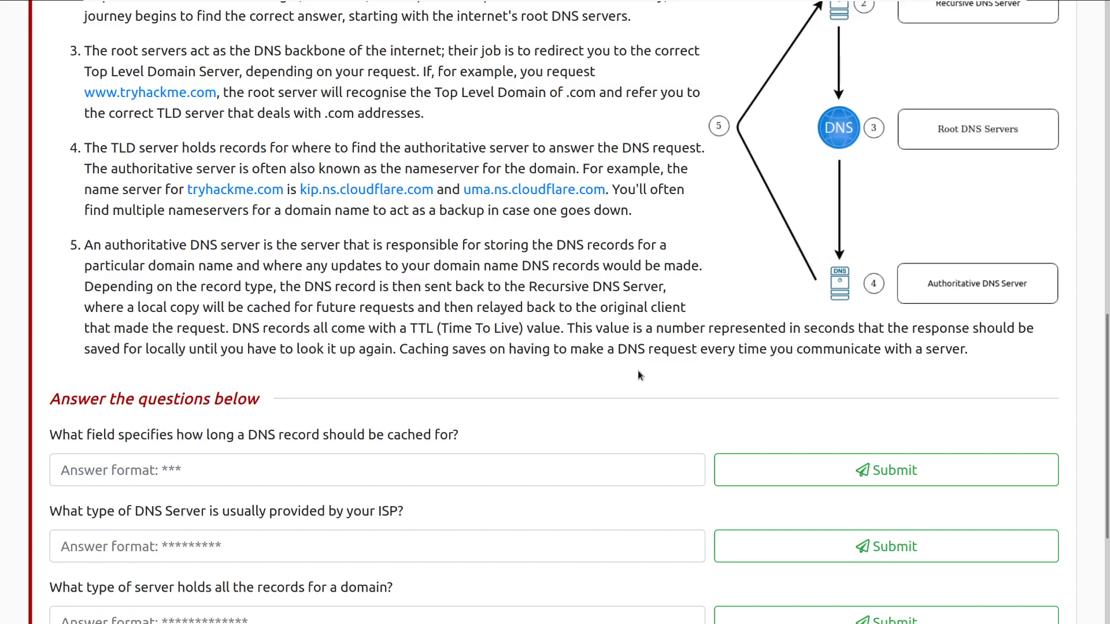
{"action": "mouse_move", "coordinate": [723, 448]}
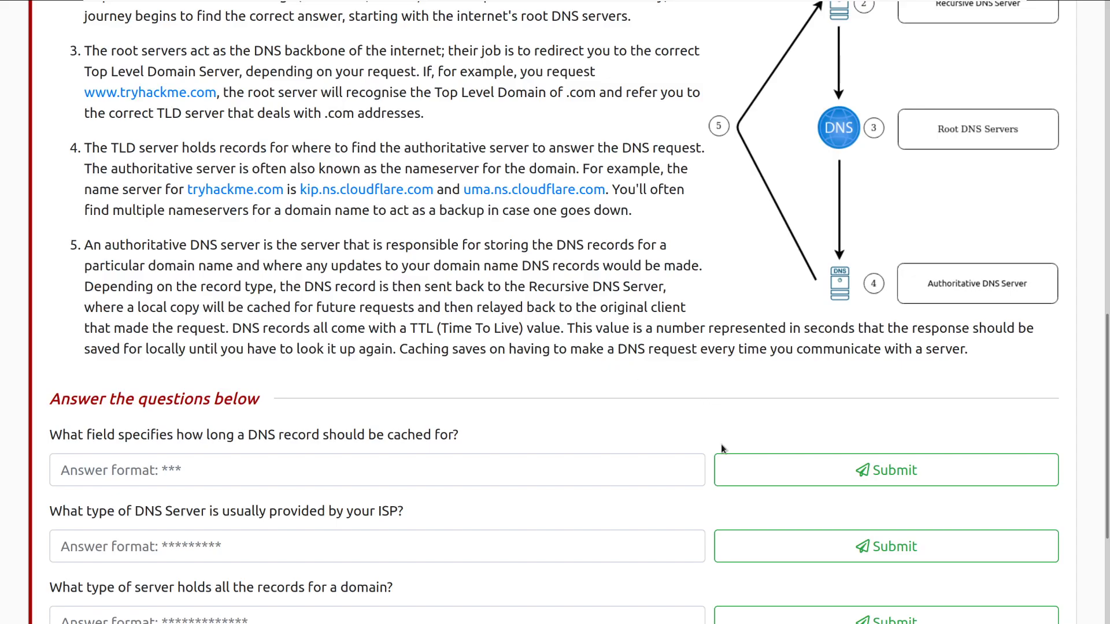
{"action": "scroll", "scroll_direction": "down", "scroll_amount": 3}
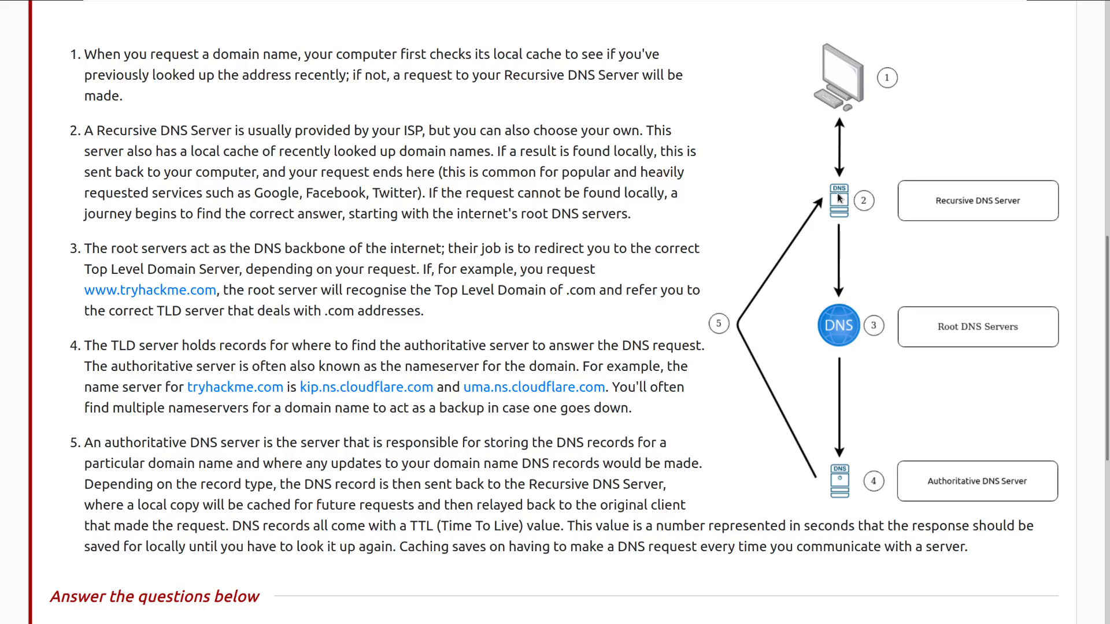
{"action": "scroll", "scroll_direction": "down", "scroll_amount": 3}
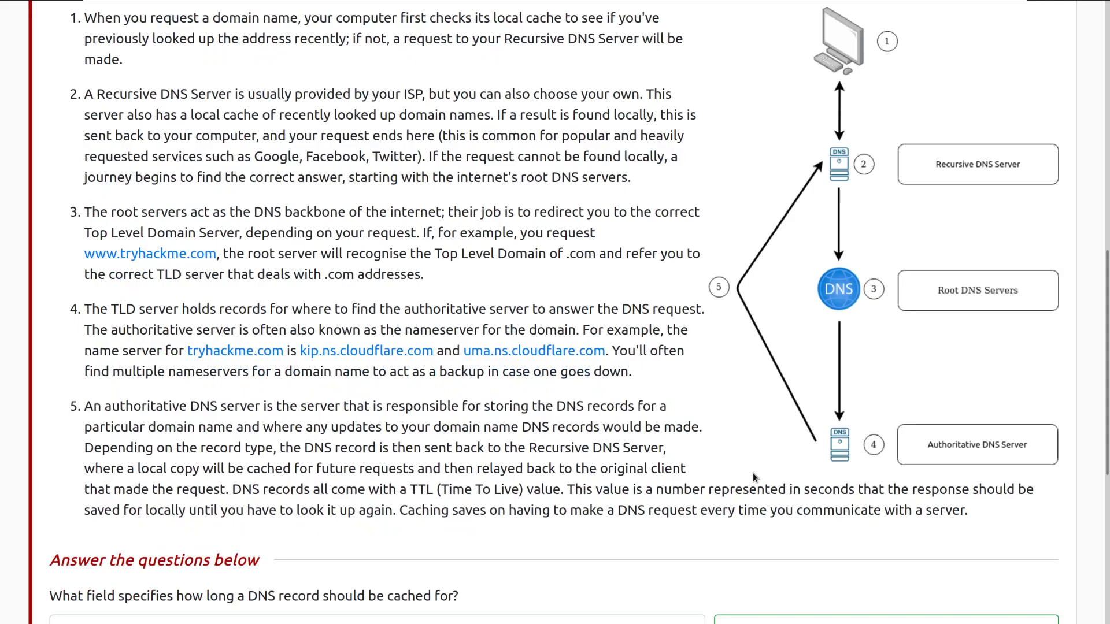
{"action": "scroll", "scroll_direction": "down", "scroll_amount": 3}
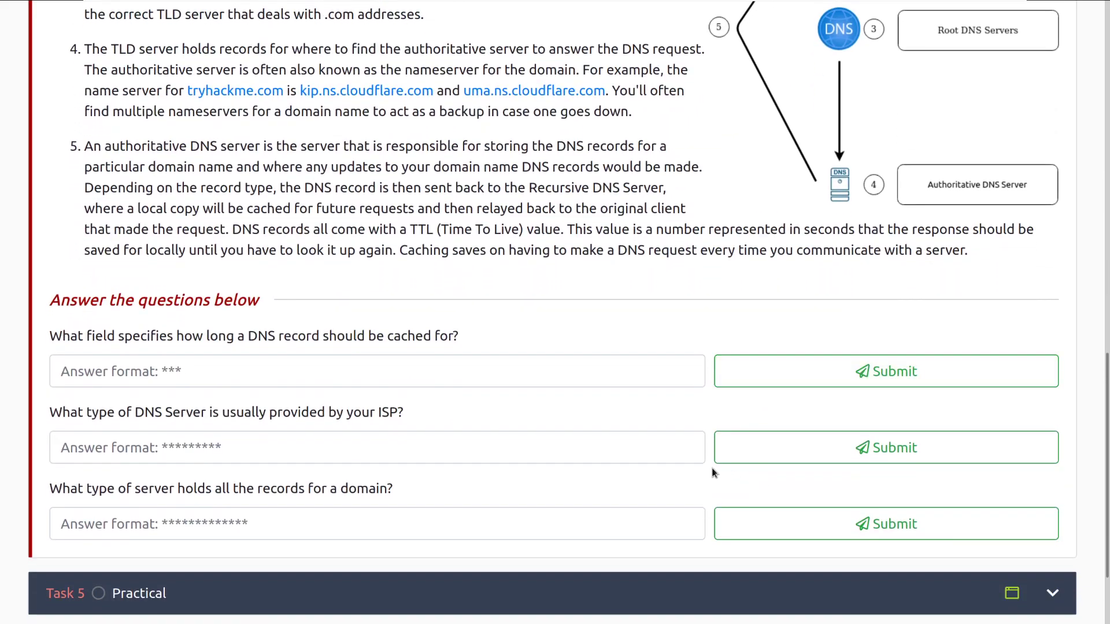
- Submit TTL, Recursive and Authoritative as the three Task 4 answers
{"action": "left_click", "coordinate": [376, 371]}
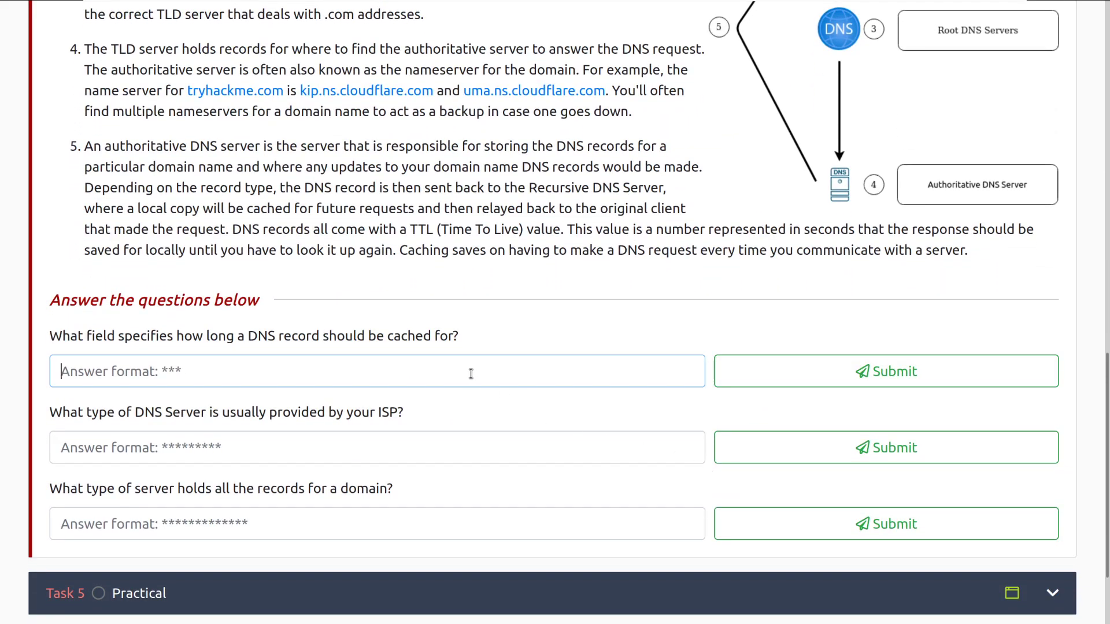
{"action": "type", "text": "TTL"}
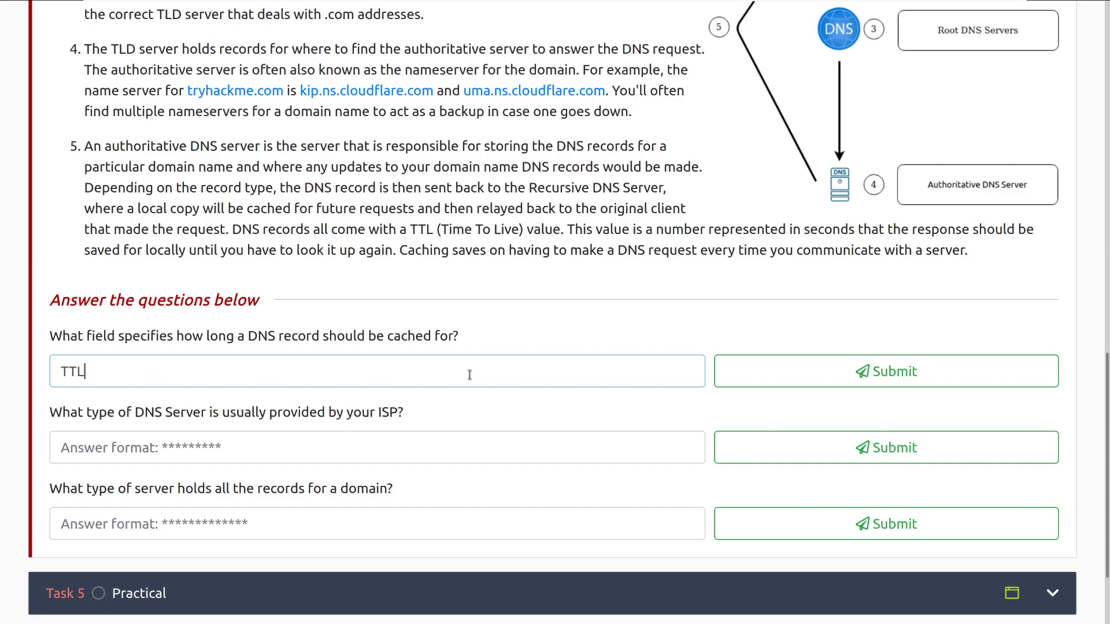
{"action": "left_click", "coordinate": [885, 371]}
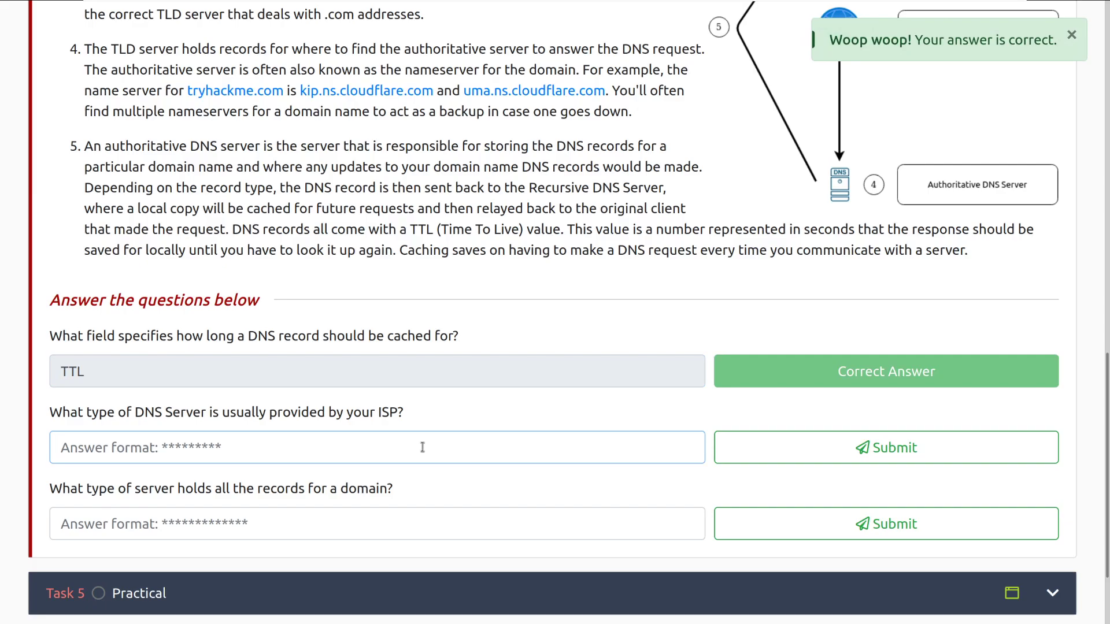
{"action": "type", "text": "Recur"}
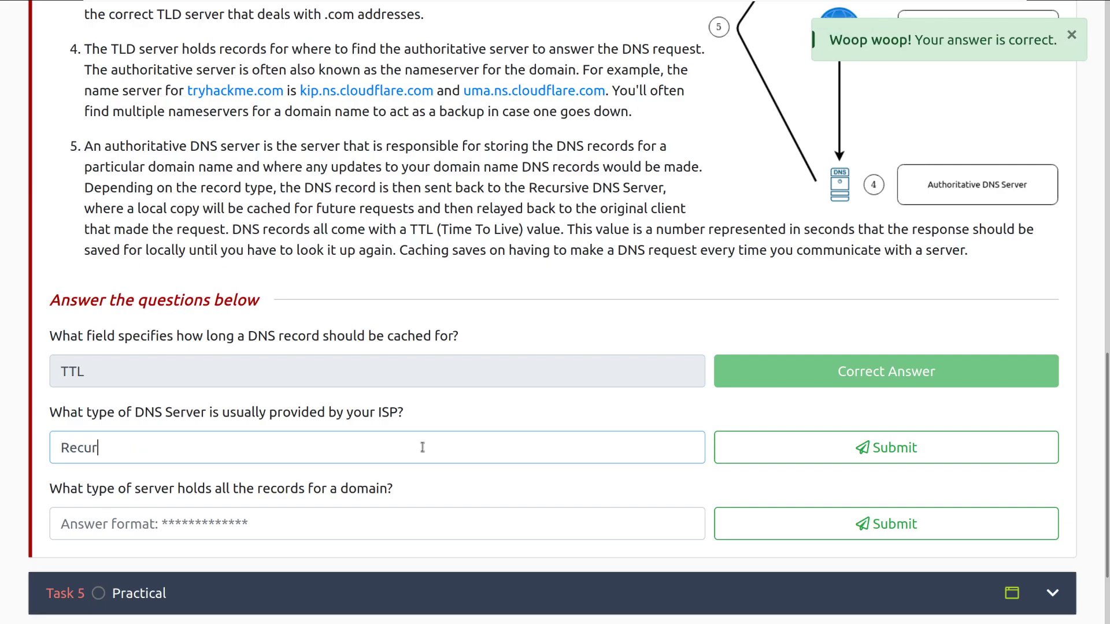
{"action": "left_click", "coordinate": [885, 447]}
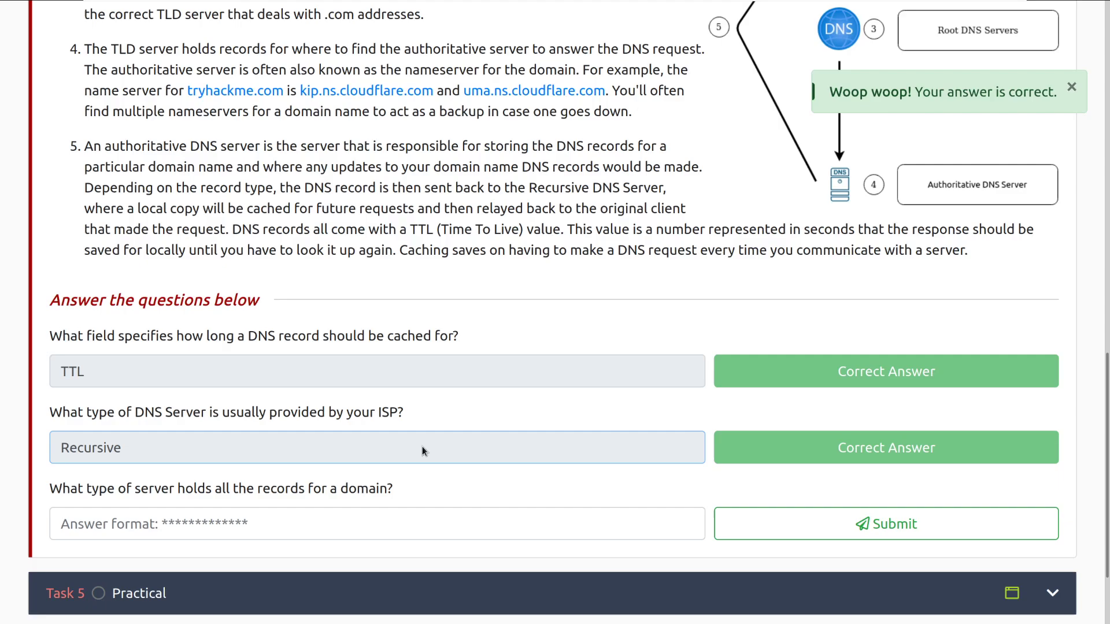
{"action": "type", "text": "Authorita"}
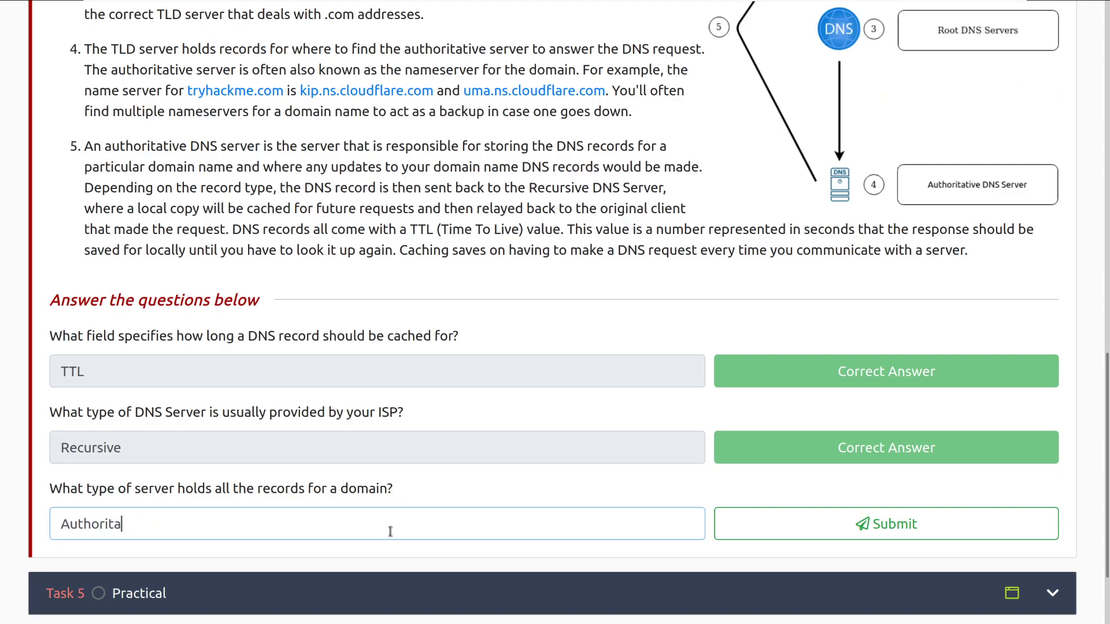
{"action": "left_click", "coordinate": [886, 524]}
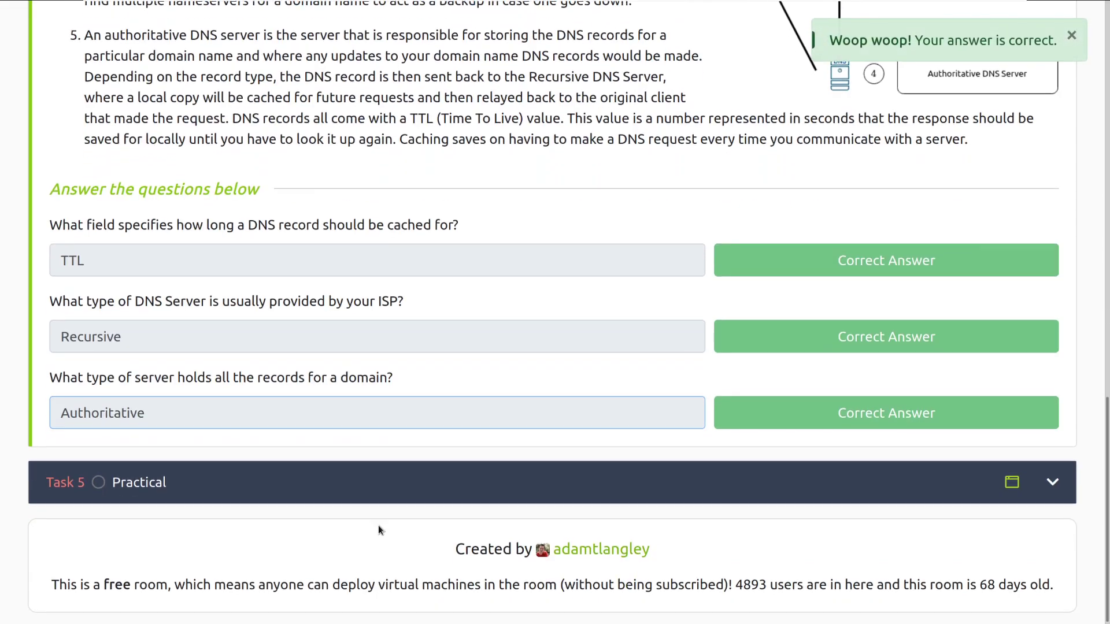
- In the View Site DNS tool, send a lookup for shop.website
{"action": "scroll", "scroll_direction": "down", "scroll_amount": 3}
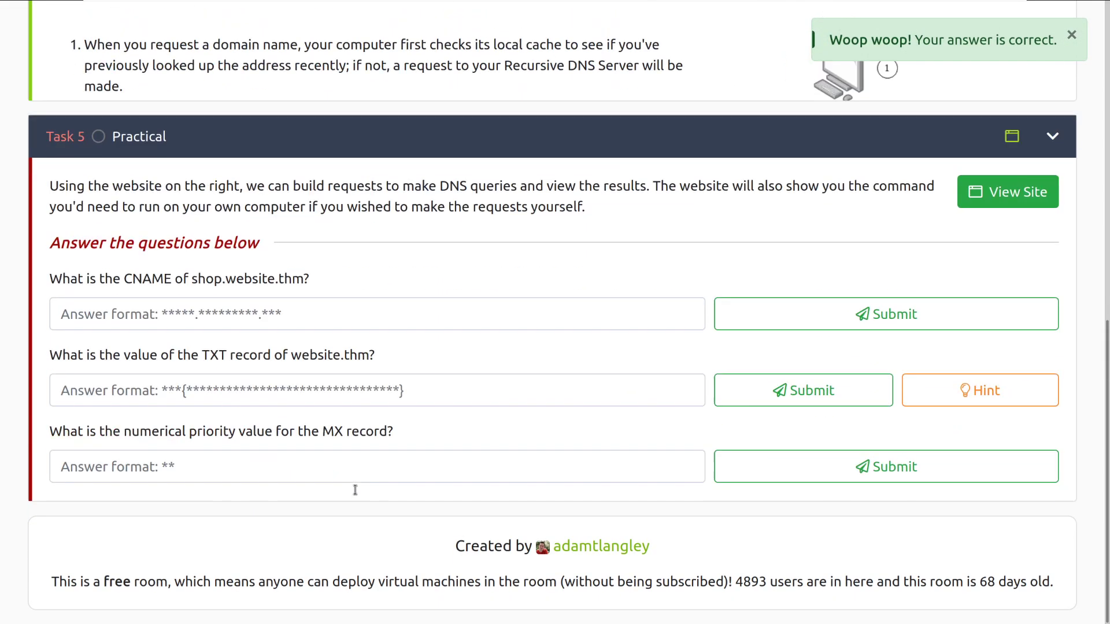
{"action": "scroll", "scroll_direction": "down", "scroll_amount": 3}
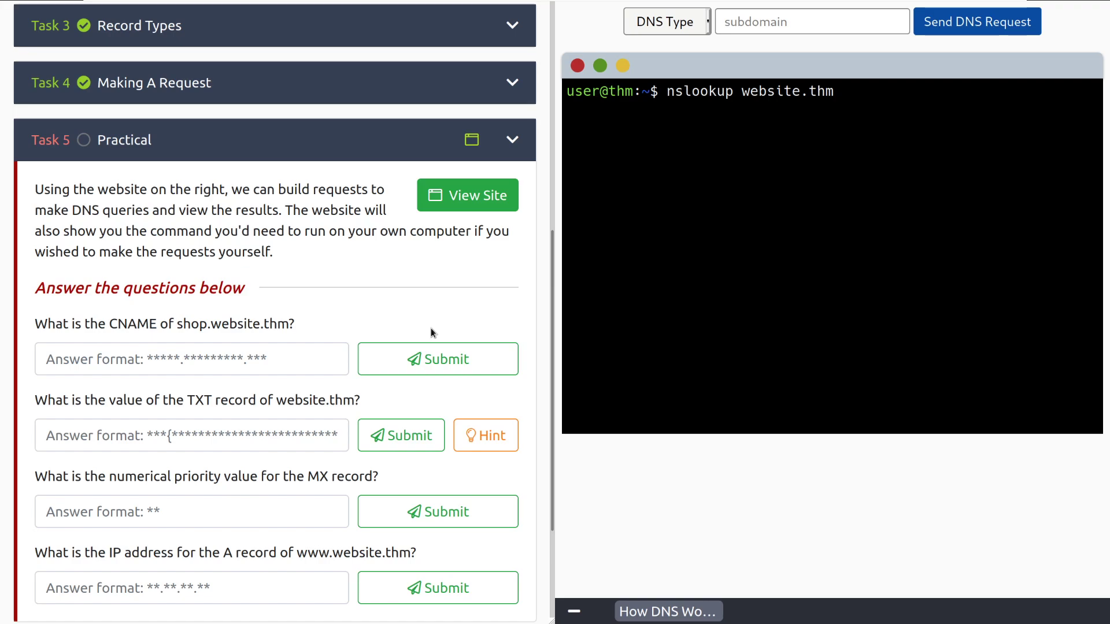
{"action": "left_click", "coordinate": [437, 359]}
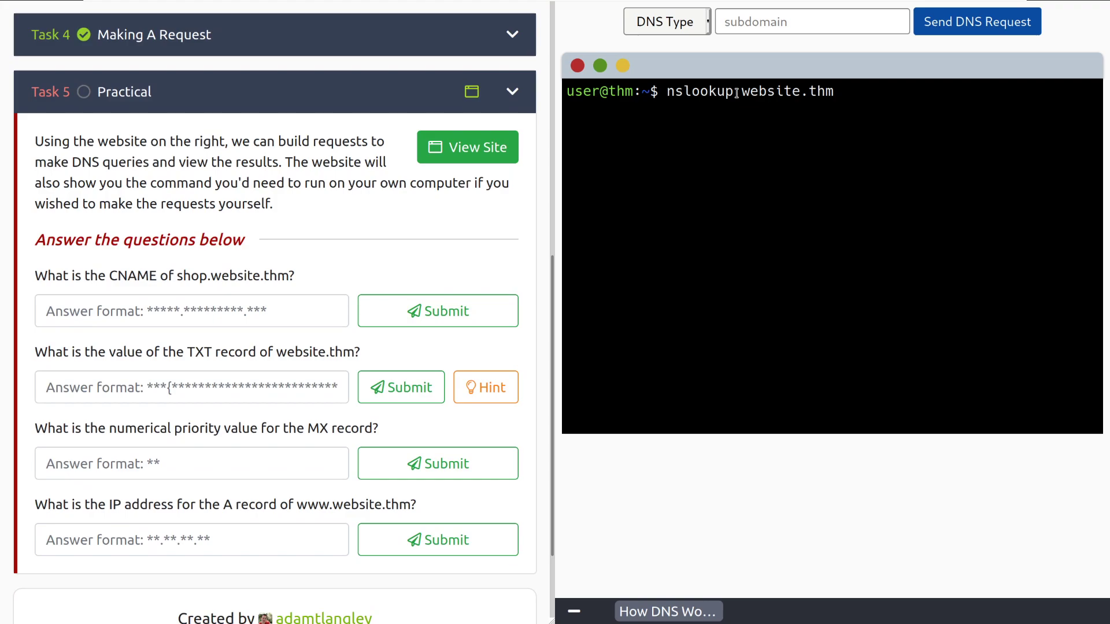
{"action": "left_click", "coordinate": [665, 21]}
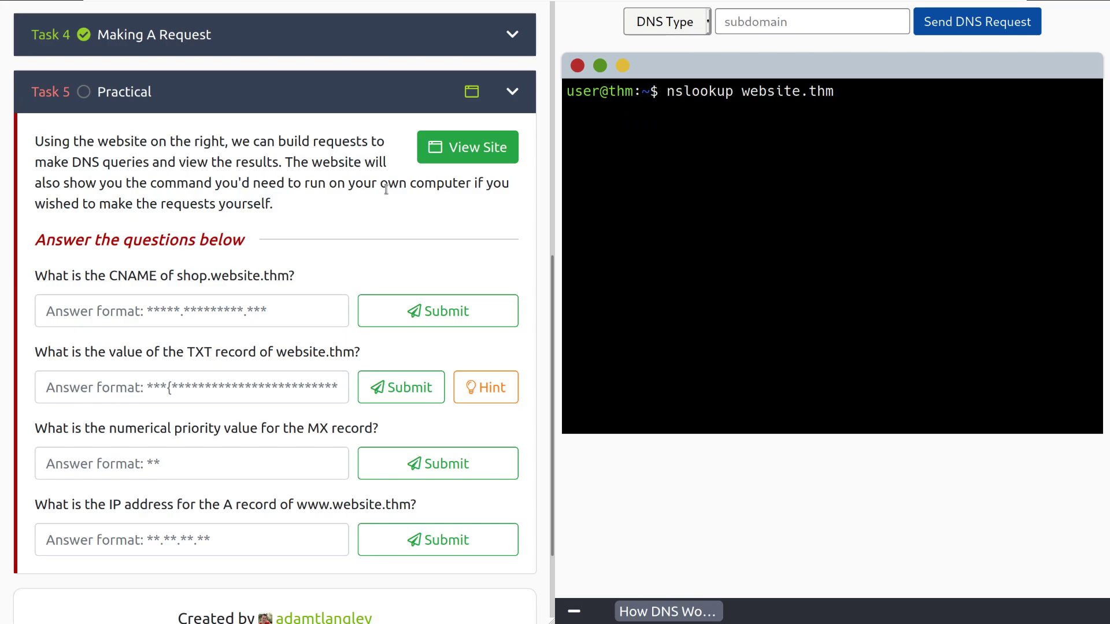
{"action": "left_click", "coordinate": [812, 21]}
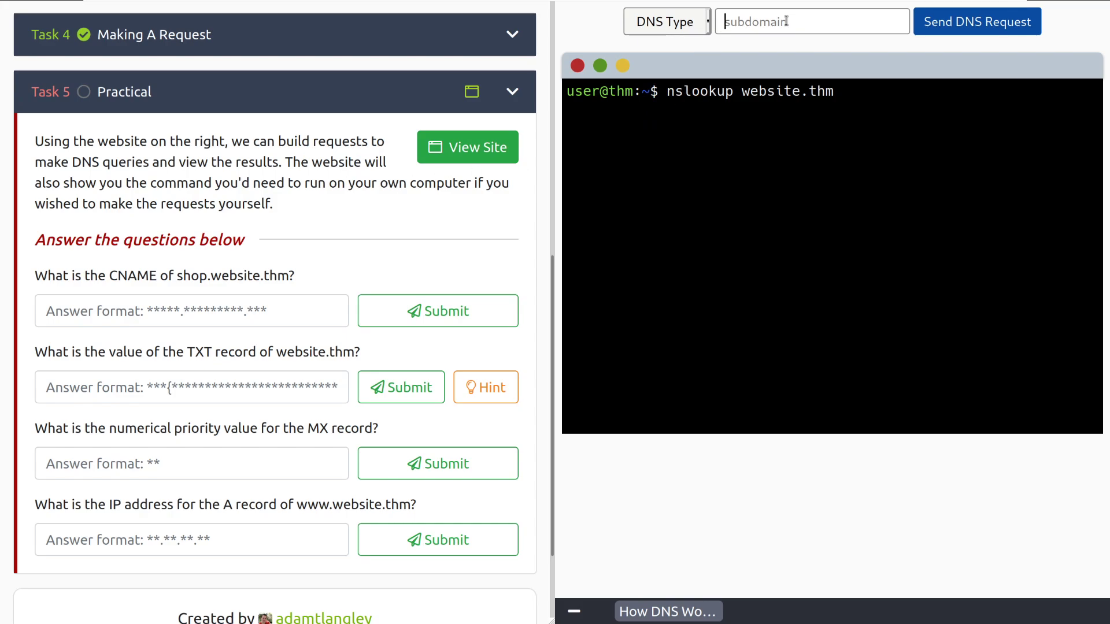
{"action": "type", "text": "shop"}
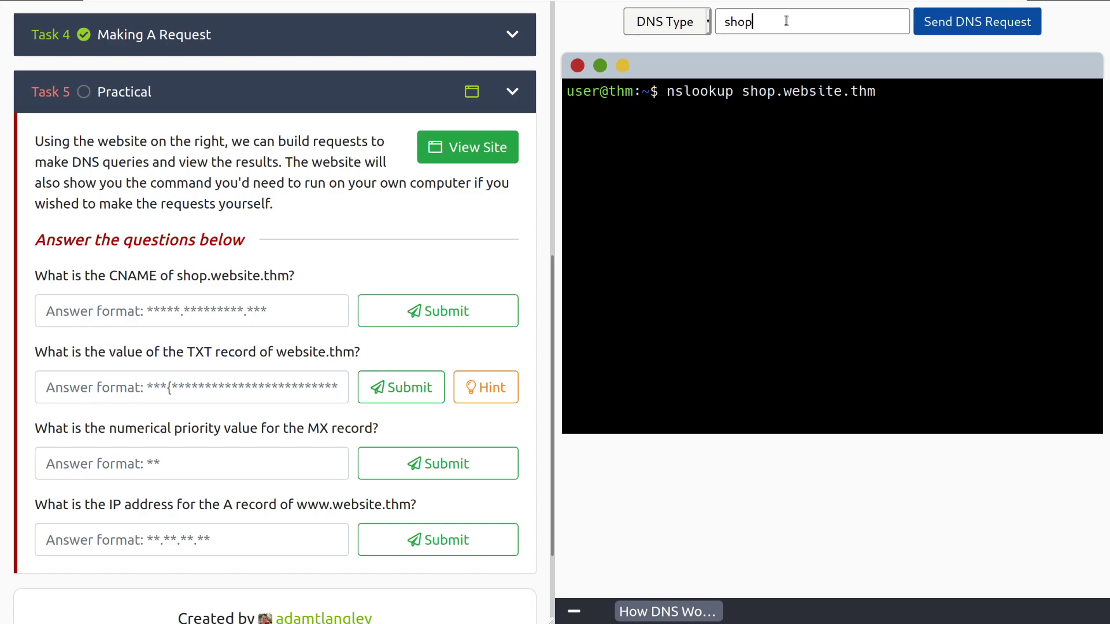
{"action": "type", "text": ".website"}
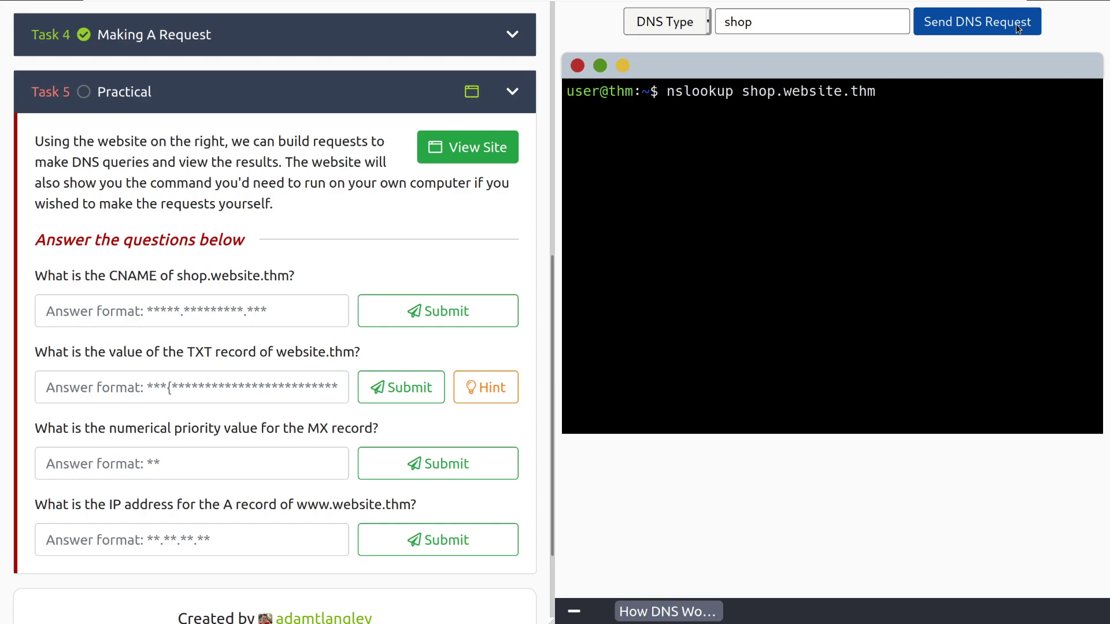
{"action": "left_click", "coordinate": [977, 21]}
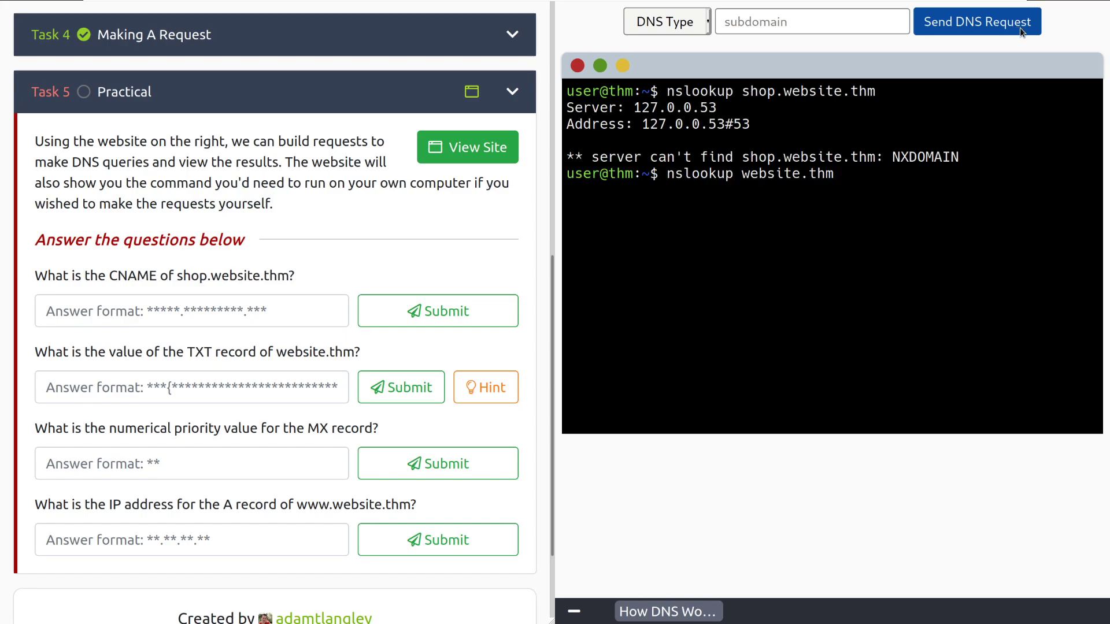
- Switch the DNS record type to CNAME and check the result
{"action": "left_click", "coordinate": [665, 21]}
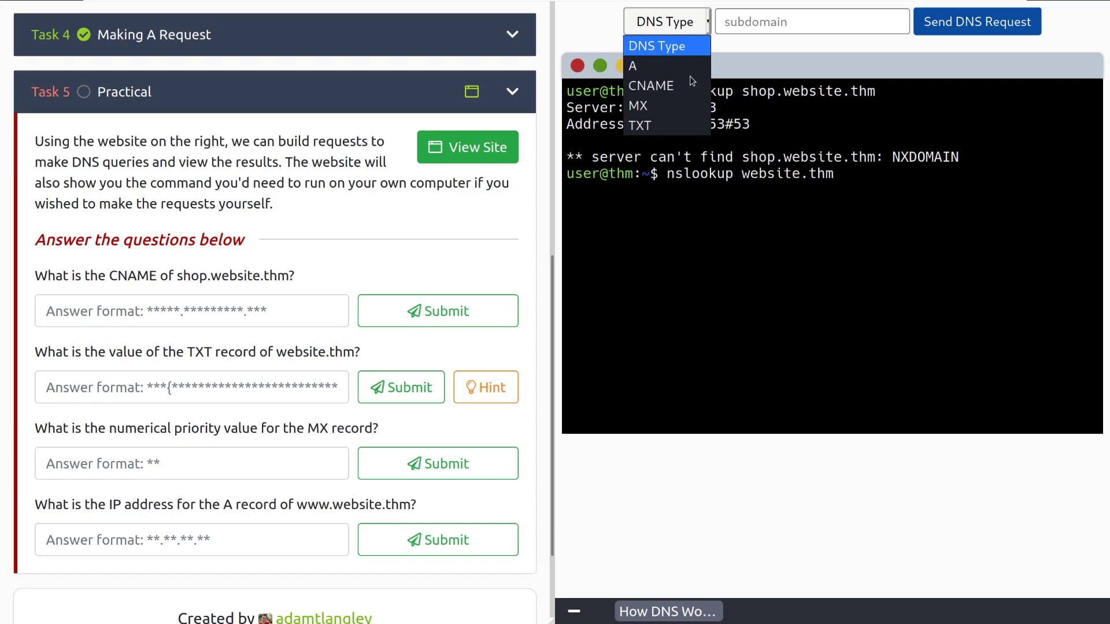
{"action": "left_click", "coordinate": [651, 85]}
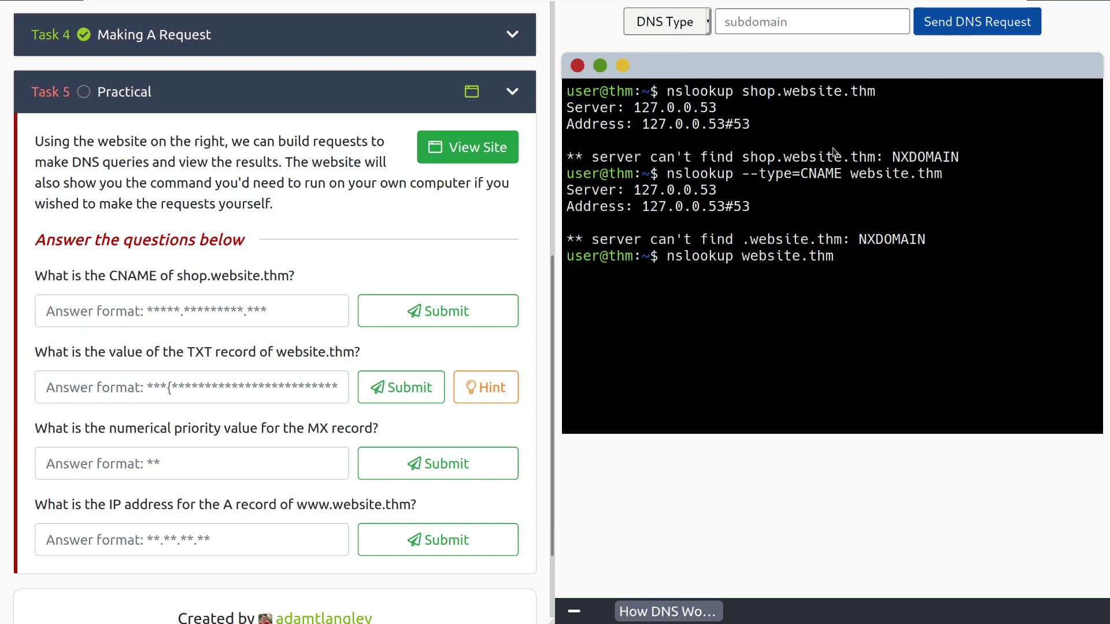
{"action": "mouse_move", "coordinate": [838, 150]}
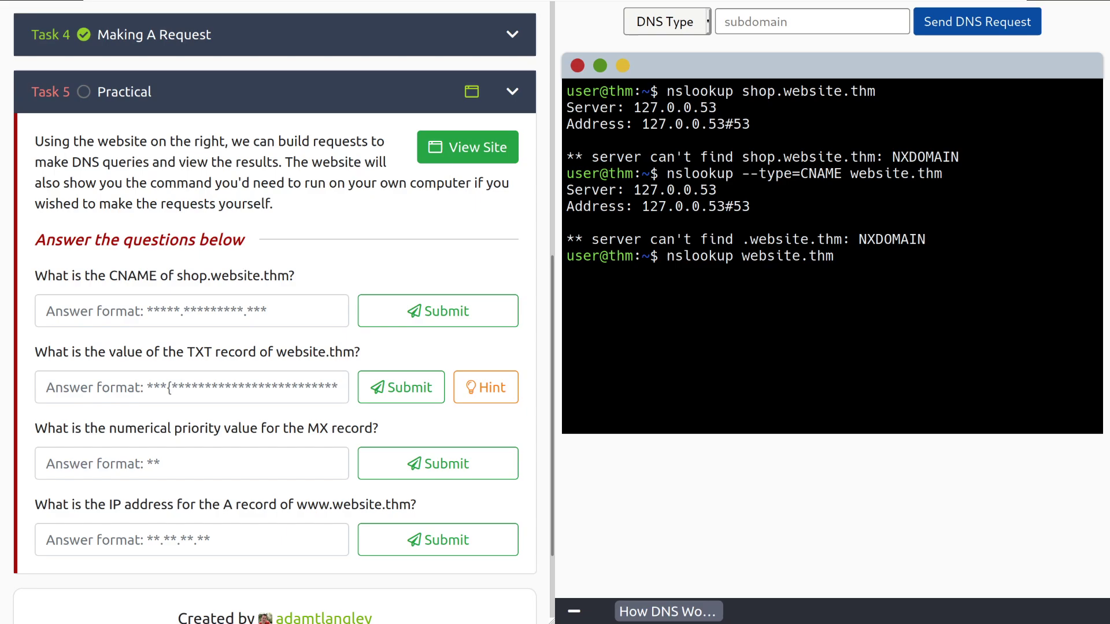
{"action": "scroll", "scroll_direction": "down", "scroll_amount": 3}
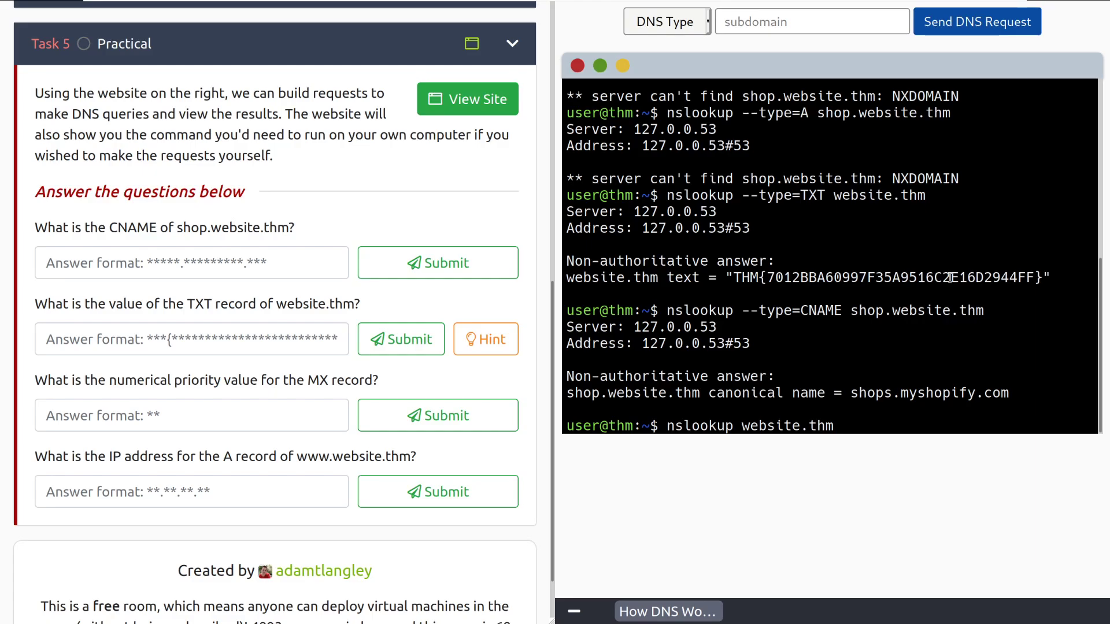
- Look up the CNAME record for shop.website.thm and submit shops.myshopify.com as the answer
{"action": "left_click", "coordinate": [666, 21]}
{"action": "type", "text": "shop"}
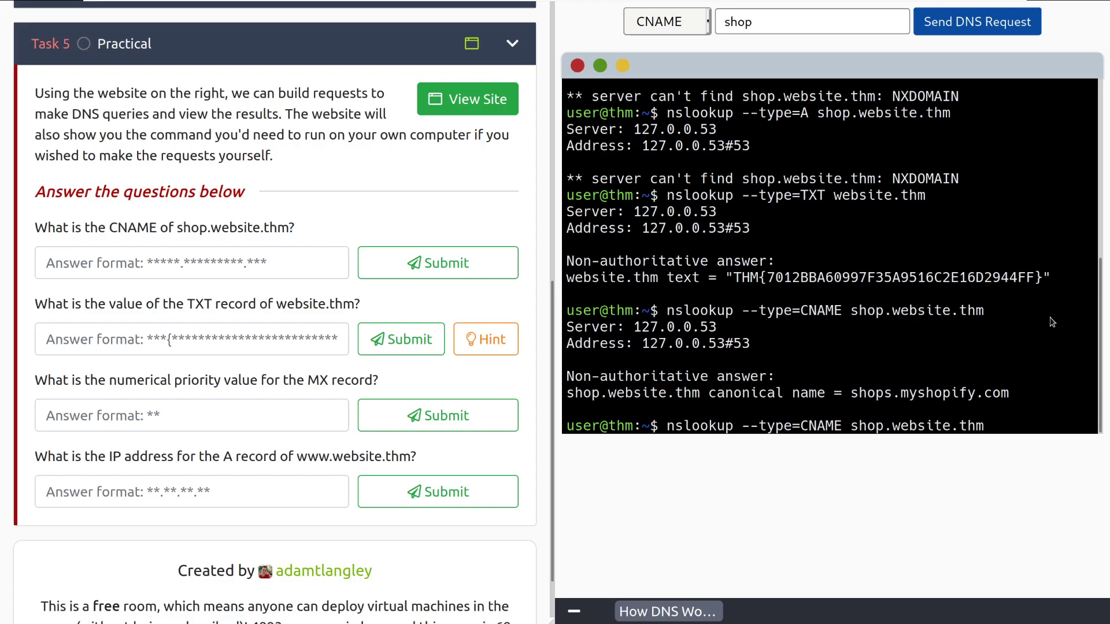
{"action": "left_click", "coordinate": [977, 22]}
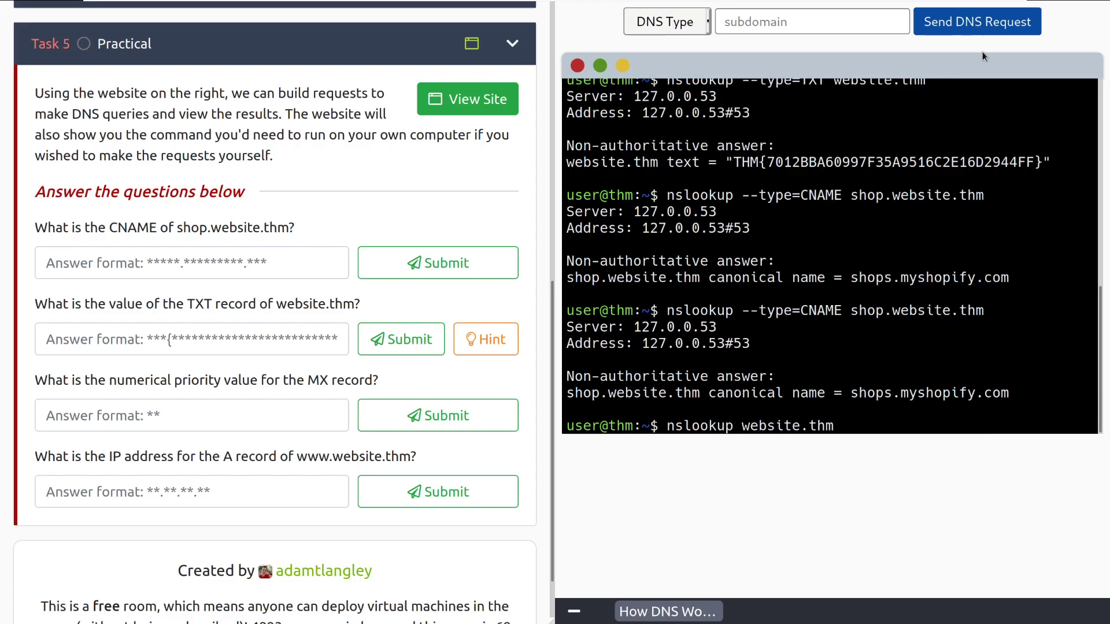
{"action": "mouse_move", "coordinate": [715, 414]}
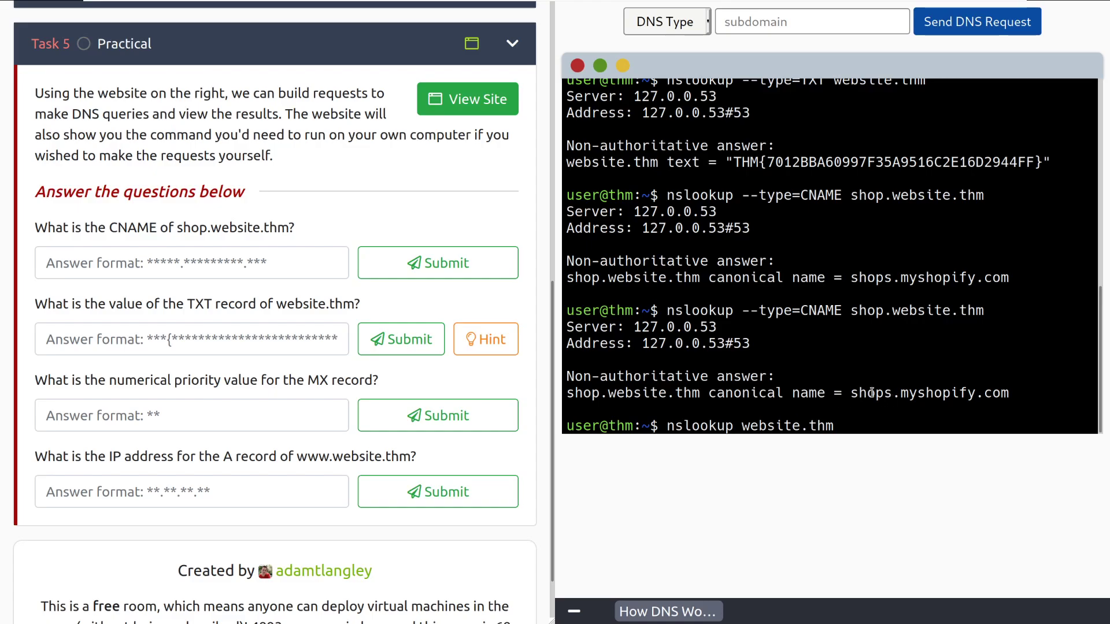
{"action": "left_click", "coordinate": [191, 263]}
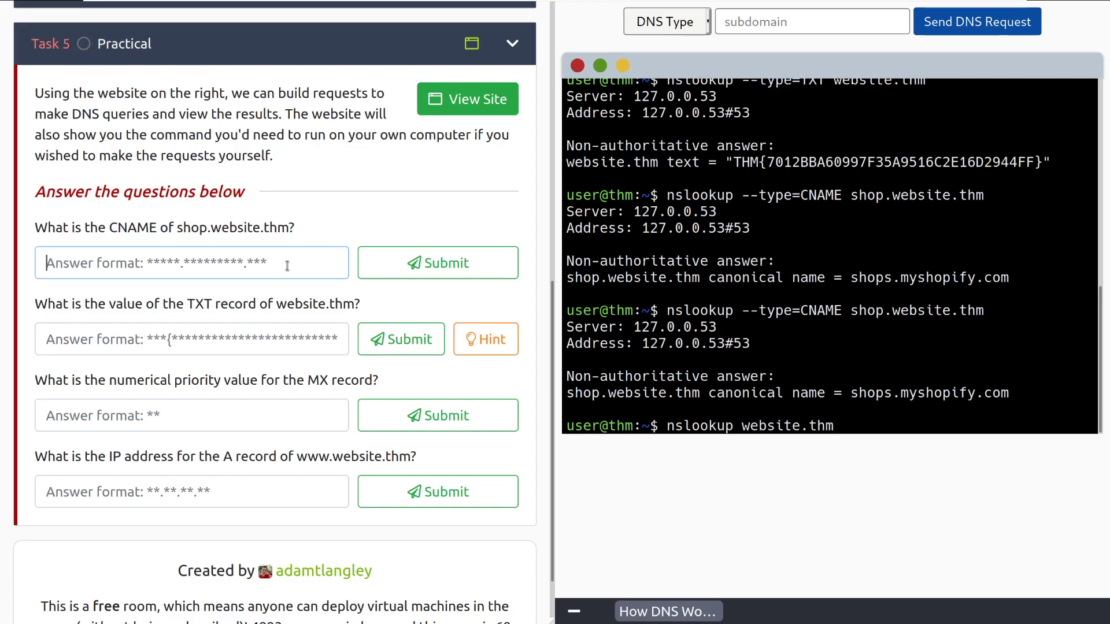
{"action": "type", "text": "shops.my"}
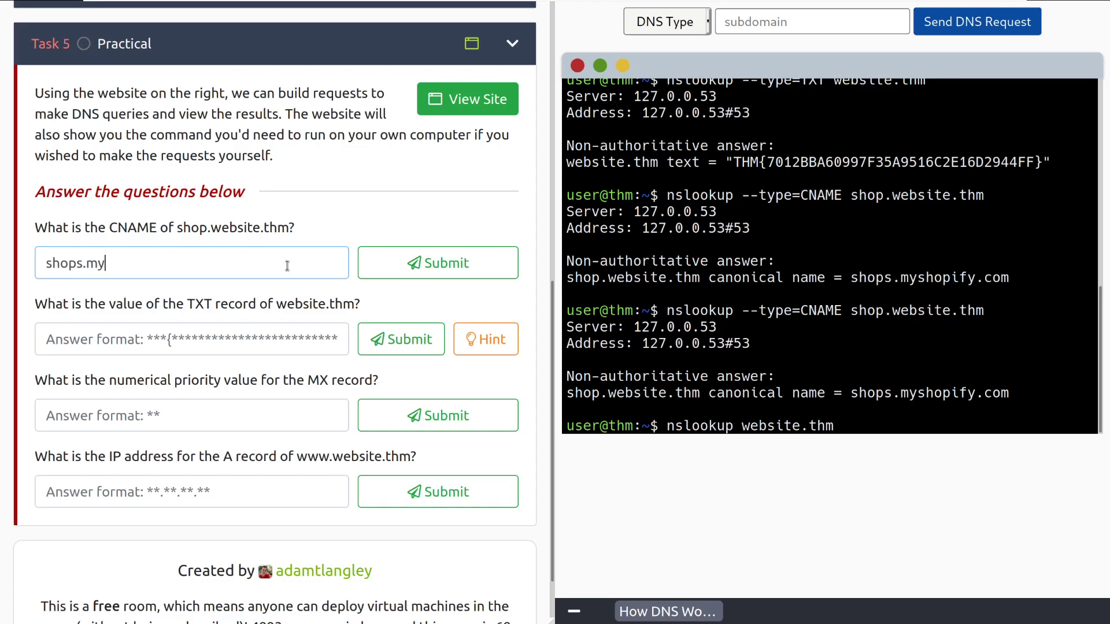
{"action": "type", "text": "shopify"}
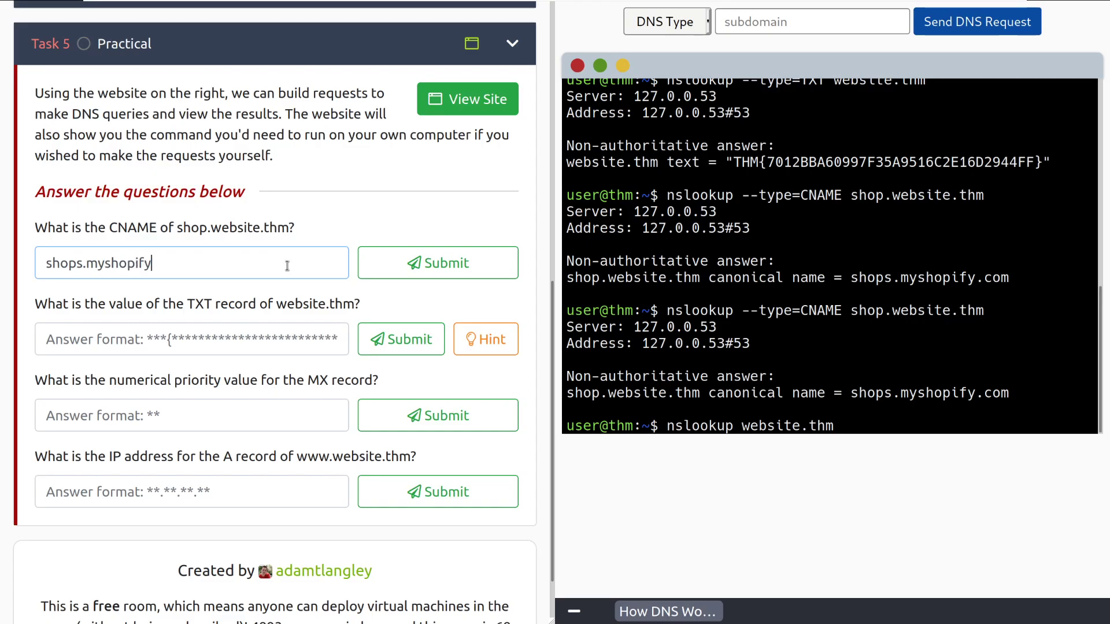
{"action": "left_click", "coordinate": [438, 262]}
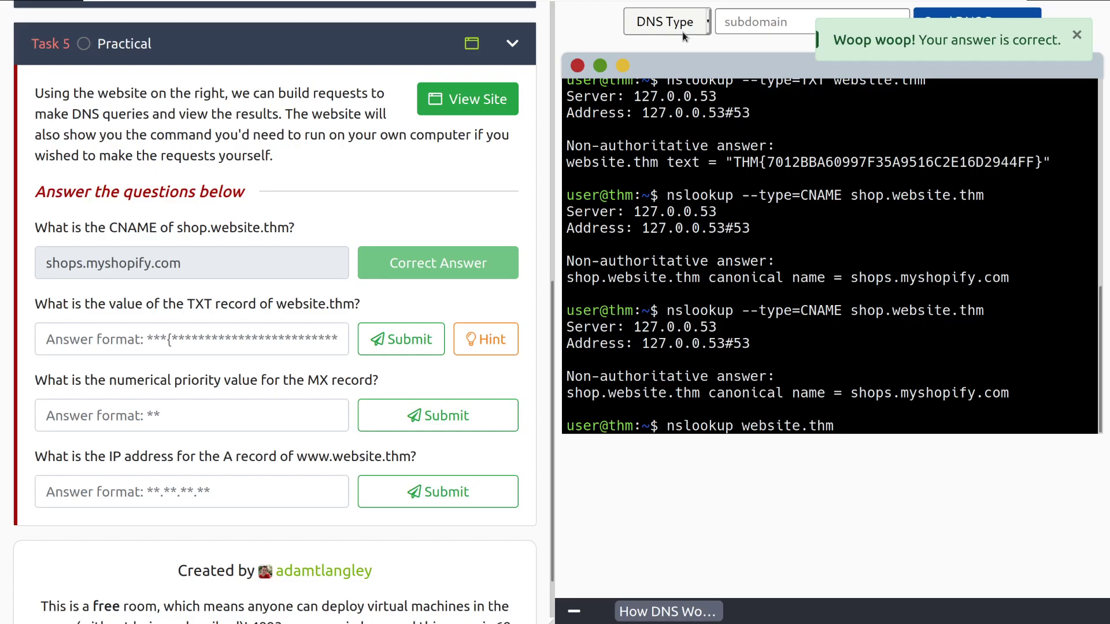
{"action": "mouse_move", "coordinate": [713, 49]}
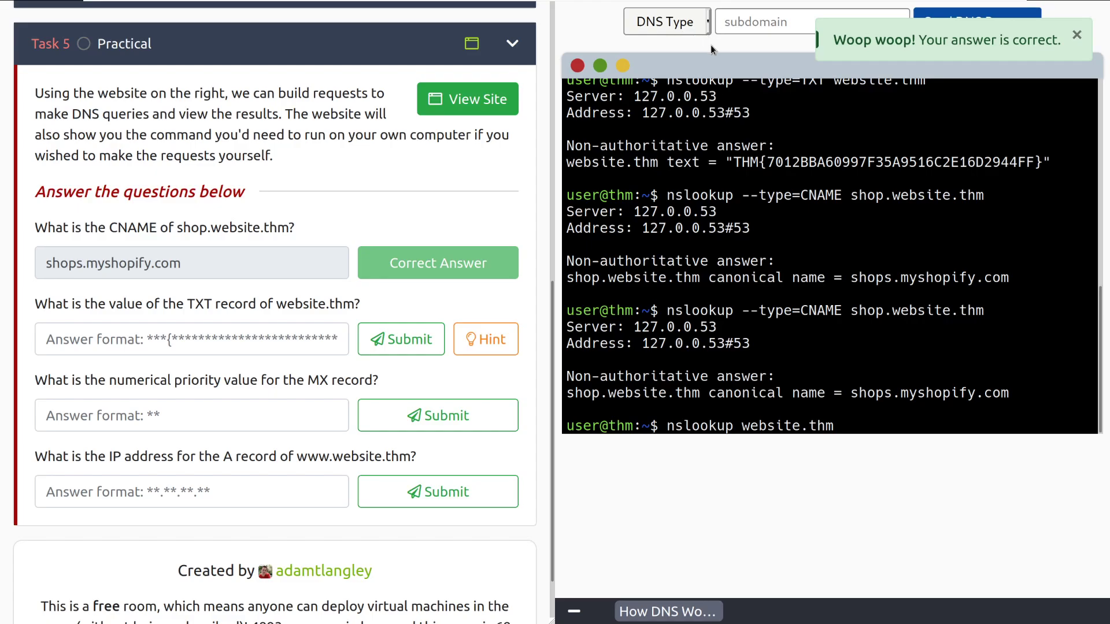
- Query the TXT record of website.thm and submit flag THM{7012BBA60997F35A9516C2E16D2944FF}
{"action": "left_click", "coordinate": [665, 22]}
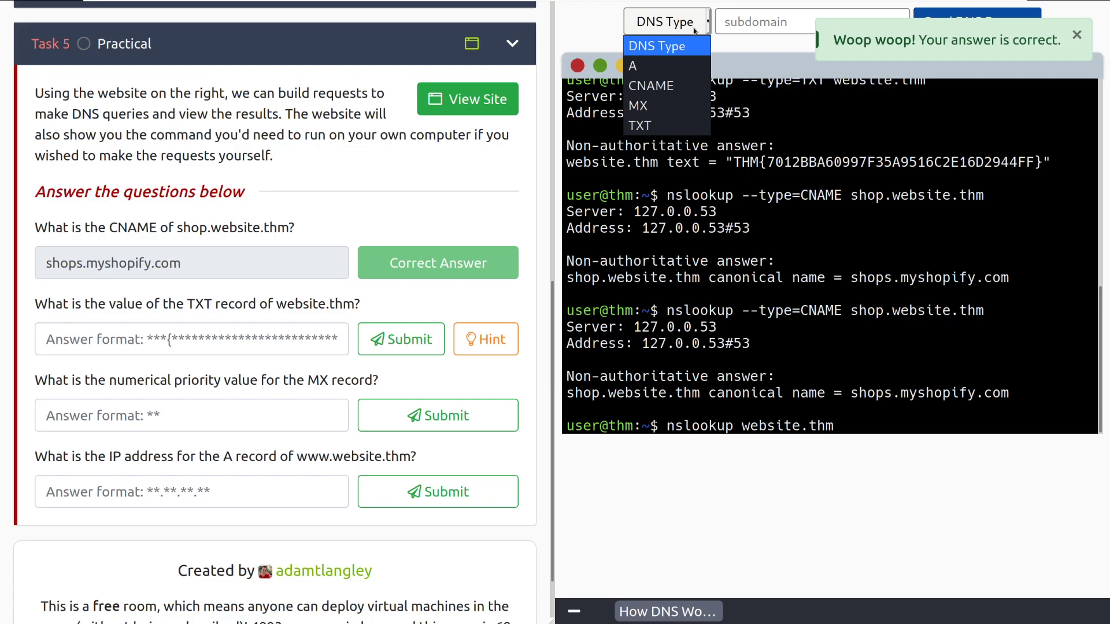
{"action": "left_click", "coordinate": [640, 125]}
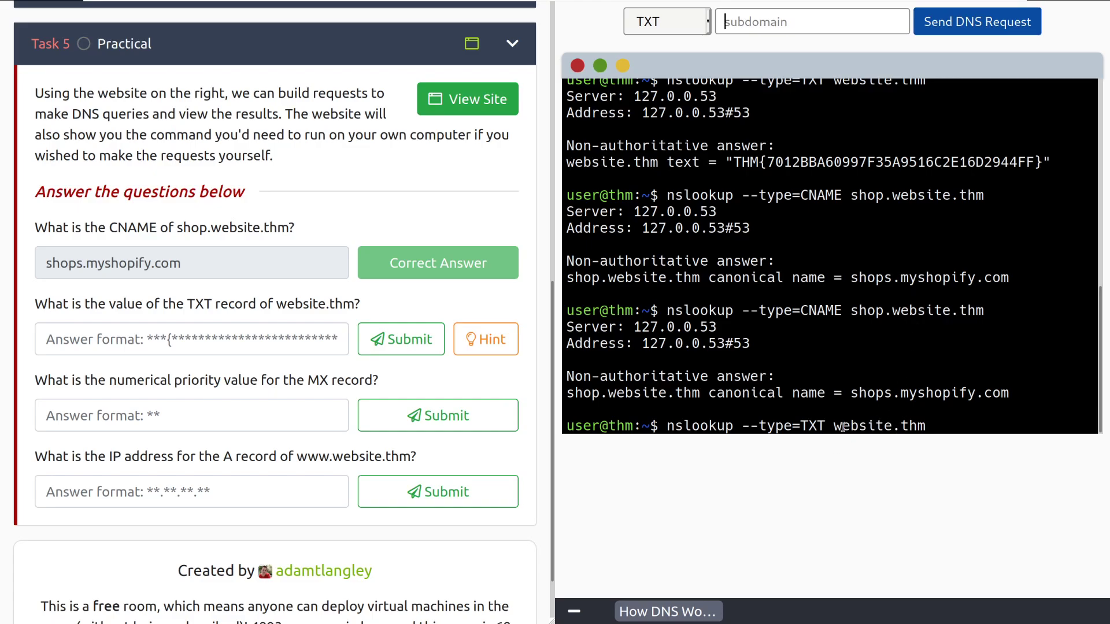
{"action": "left_click", "coordinate": [977, 22]}
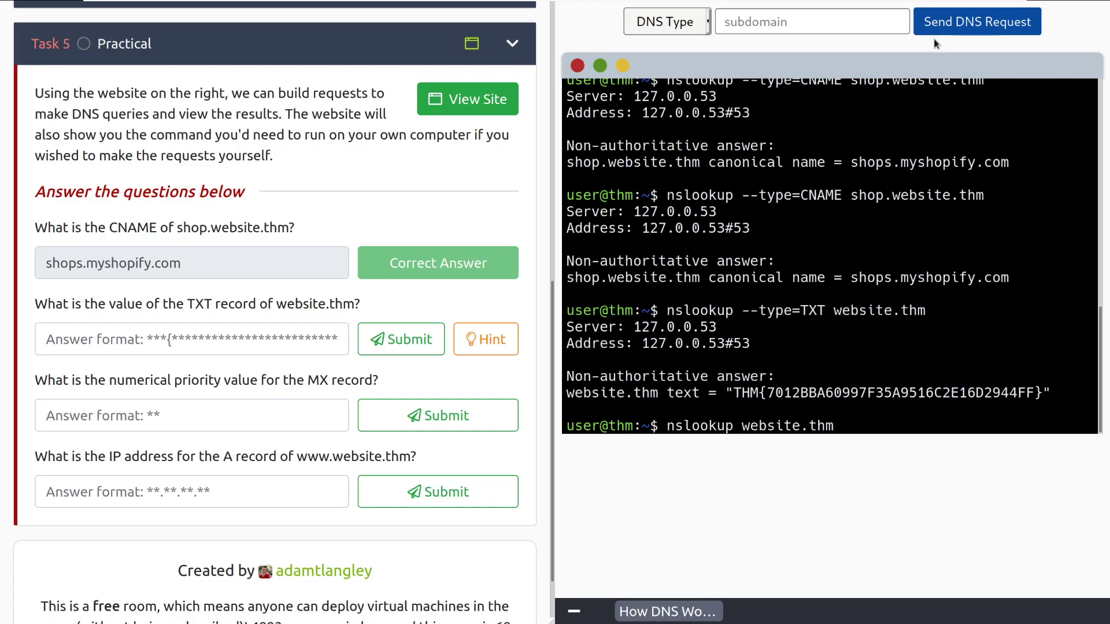
{"action": "left_click_drag", "start_coordinate": [734, 392], "coordinate": [892, 392]}
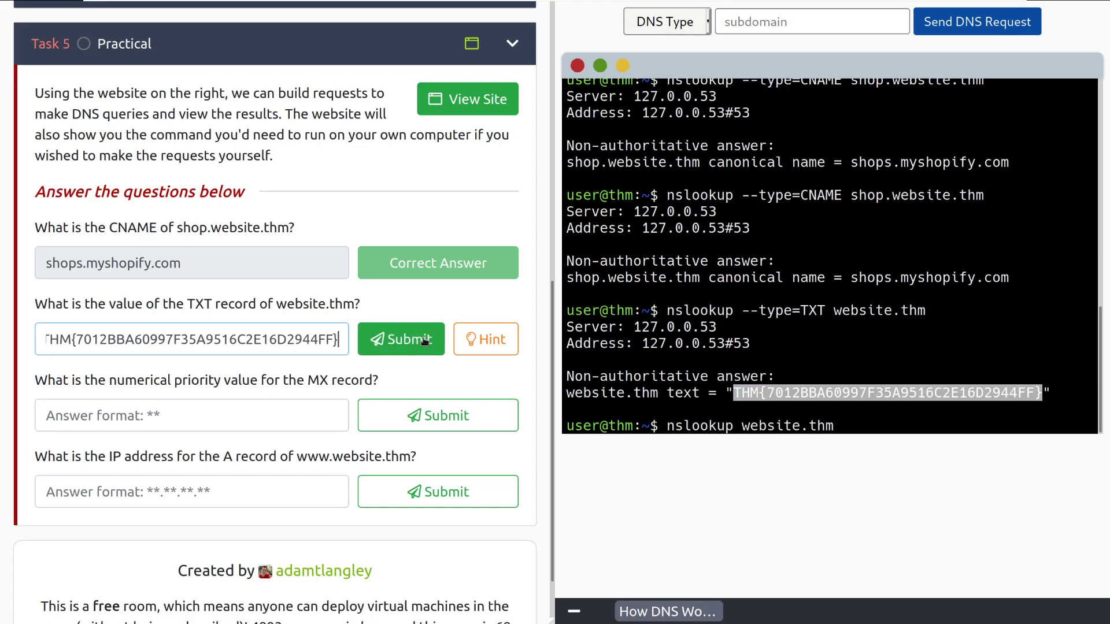
{"action": "left_click", "coordinate": [401, 339]}
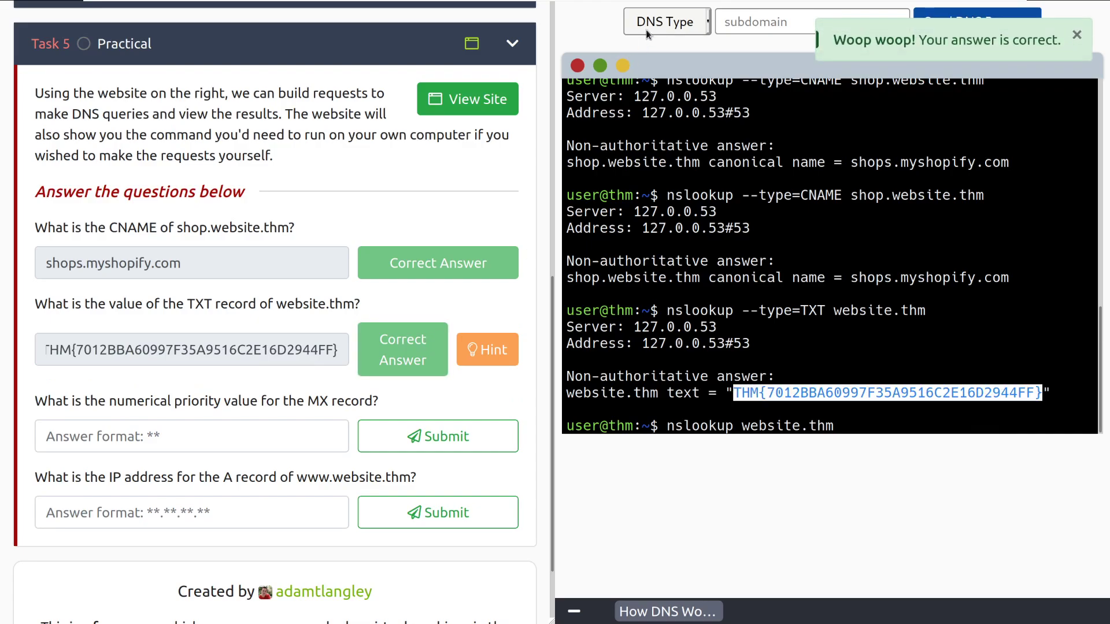
{"action": "left_click", "coordinate": [665, 21]}
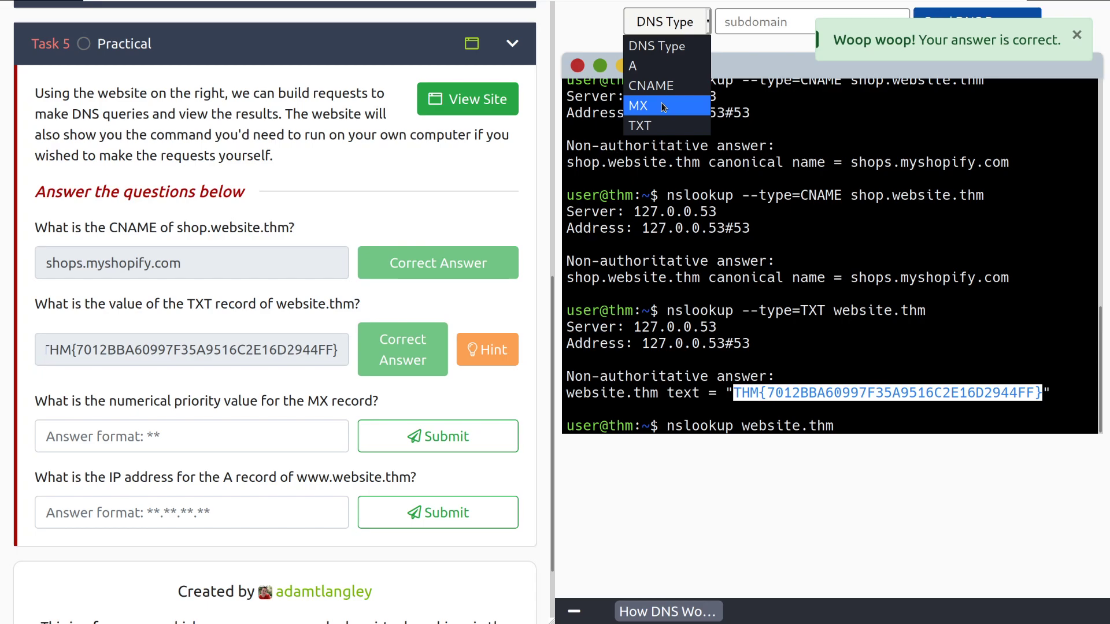
- Run an MX lookup on website.thm and submit its priority, 30
{"action": "left_click", "coordinate": [638, 106]}
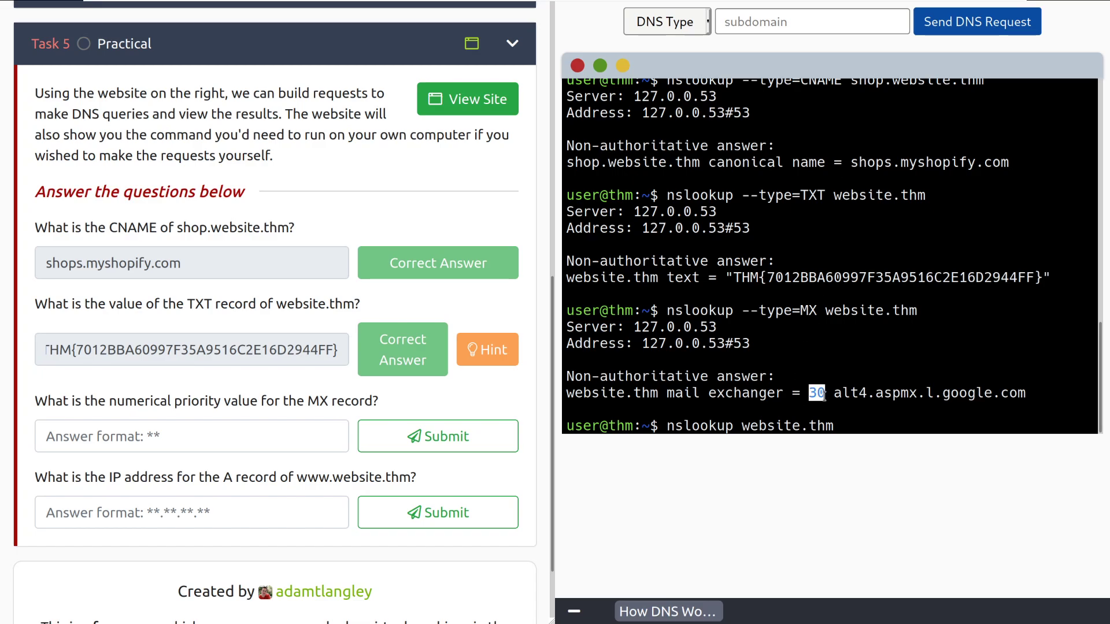
{"action": "type", "text": "30"}
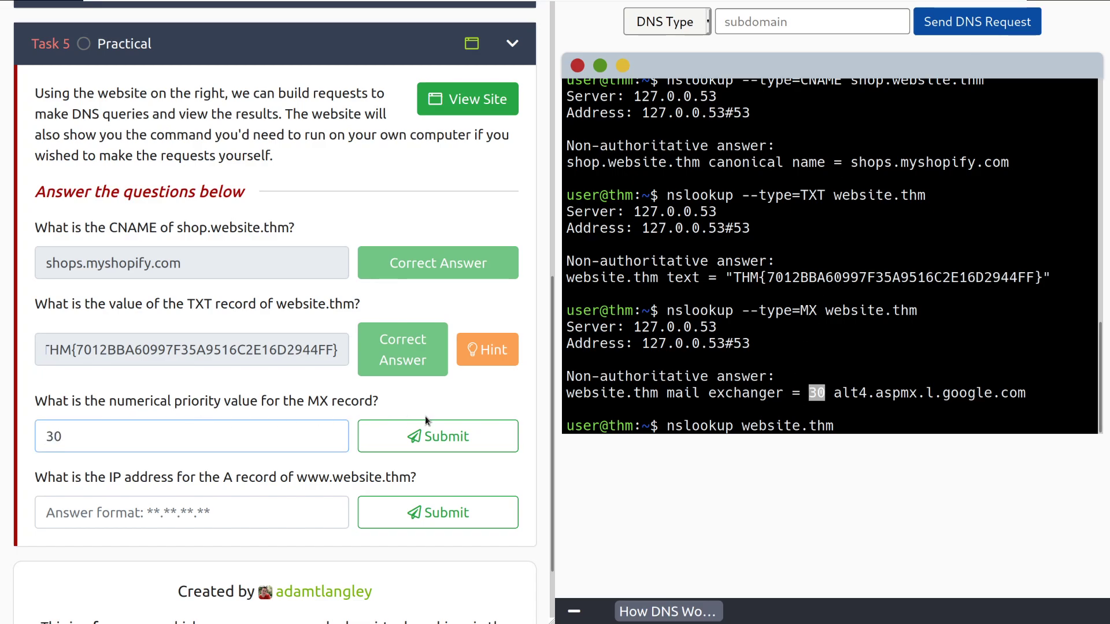
{"action": "left_click", "coordinate": [437, 436]}
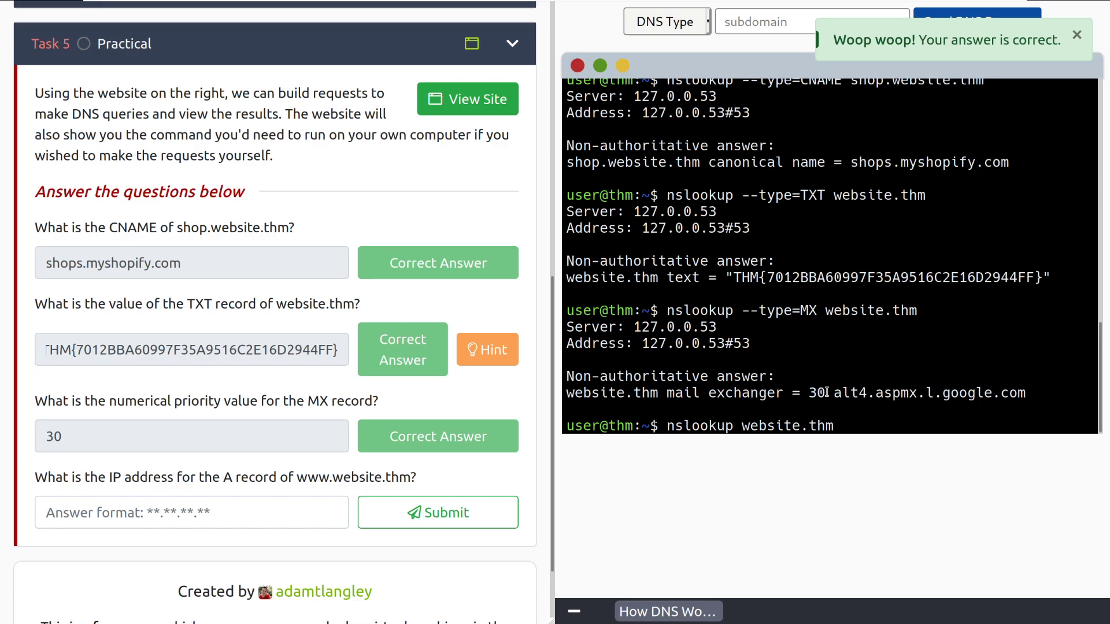
{"action": "left_click", "coordinate": [665, 21]}
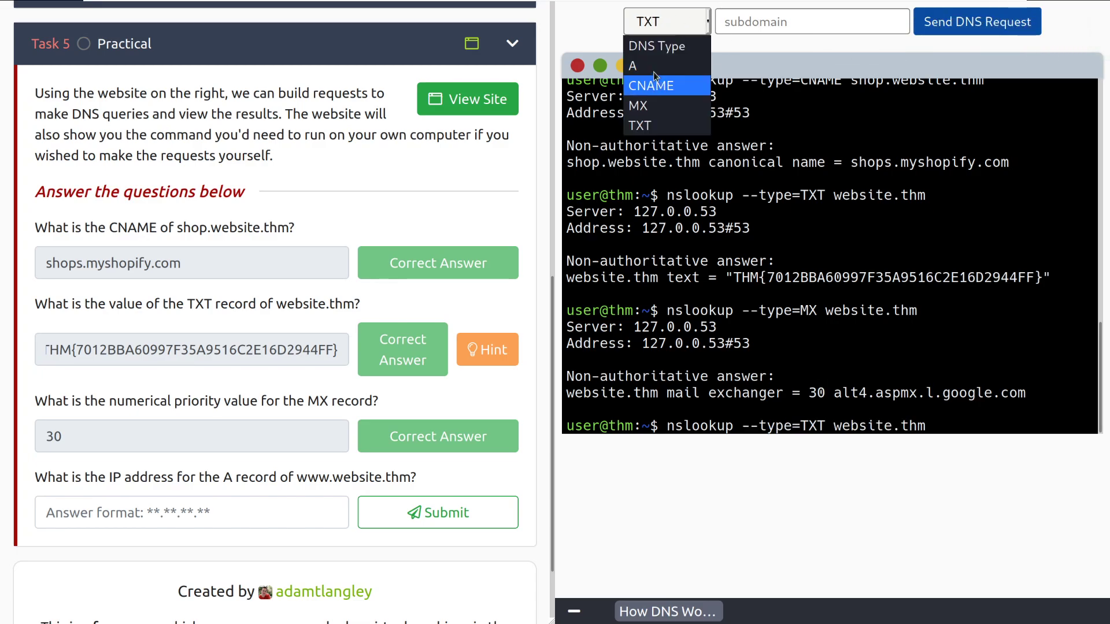
{"action": "left_click", "coordinate": [634, 66]}
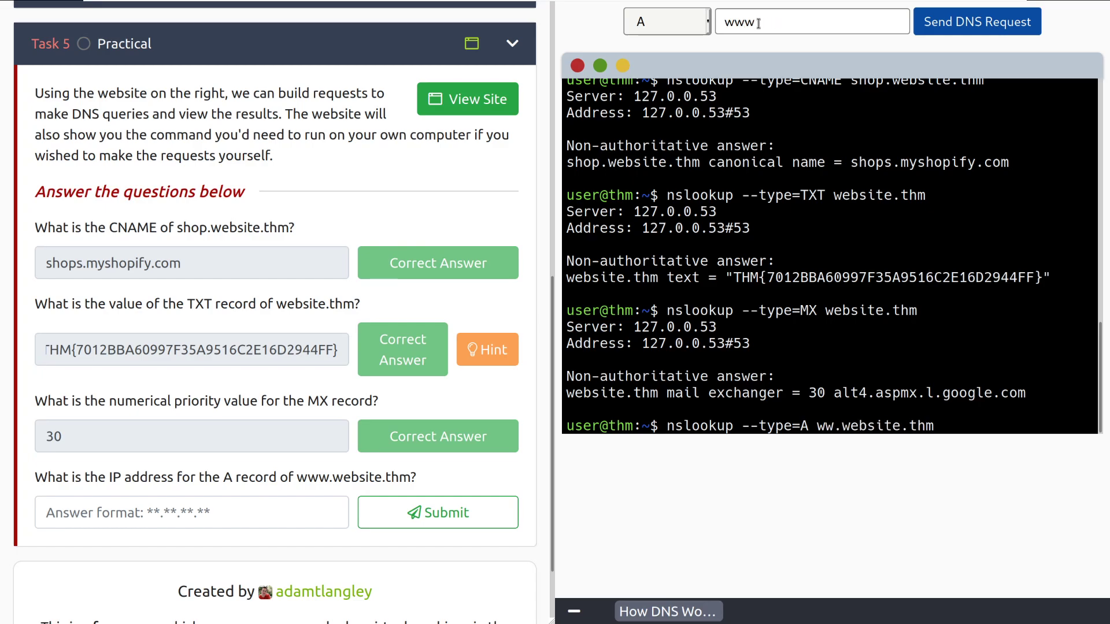
{"action": "left_click", "coordinate": [977, 21]}
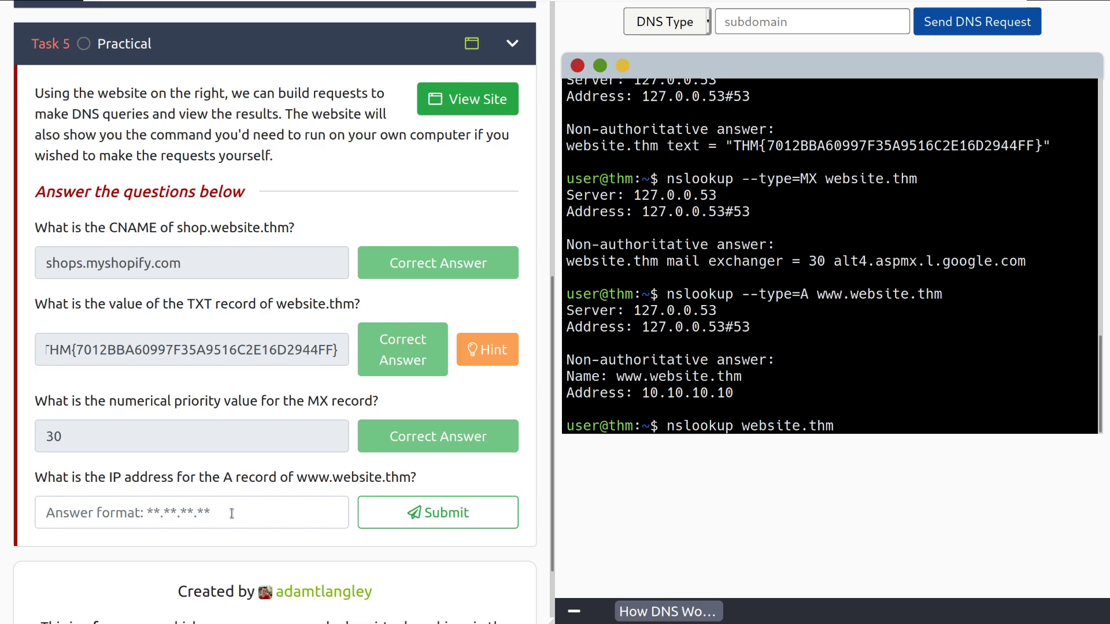
{"action": "type", "text": "10.10.10.10"}
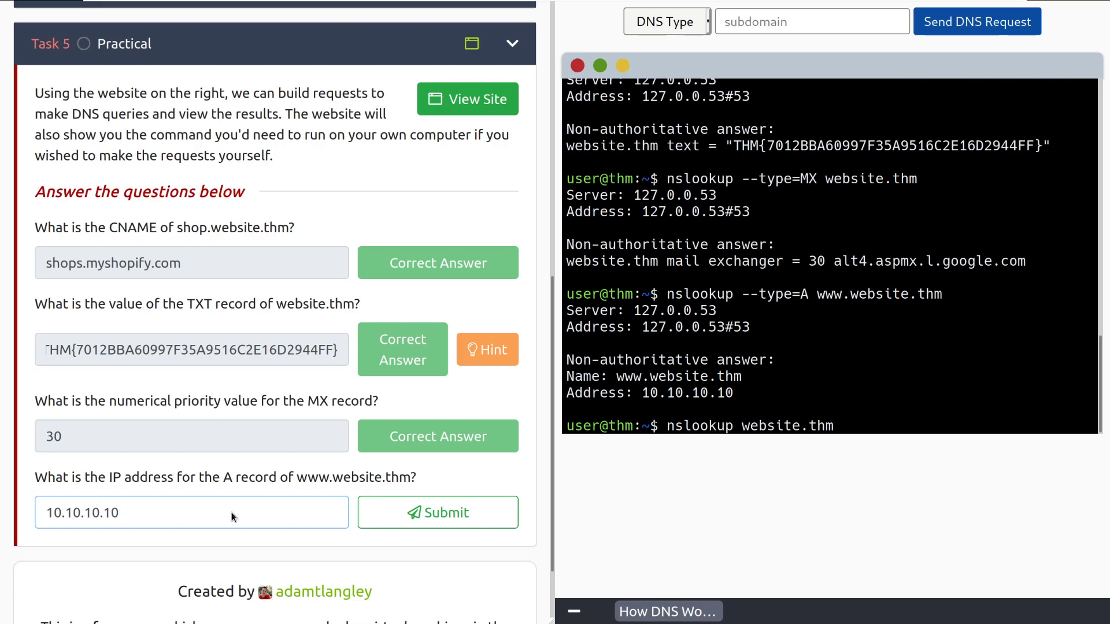
{"action": "left_click", "coordinate": [438, 513]}
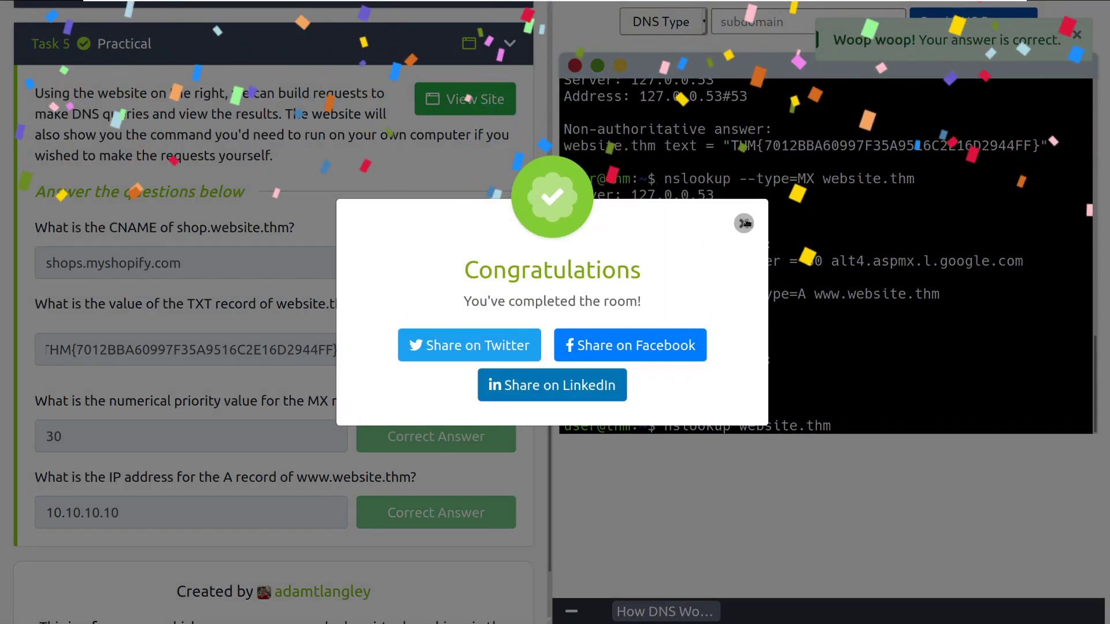
{"action": "left_click", "coordinate": [744, 224]}
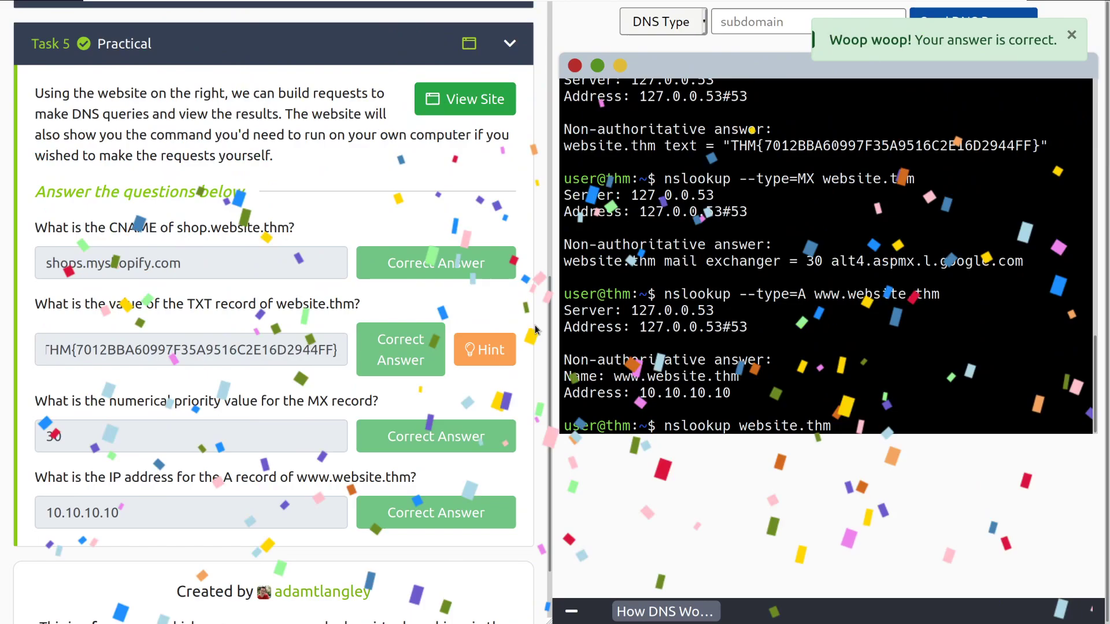